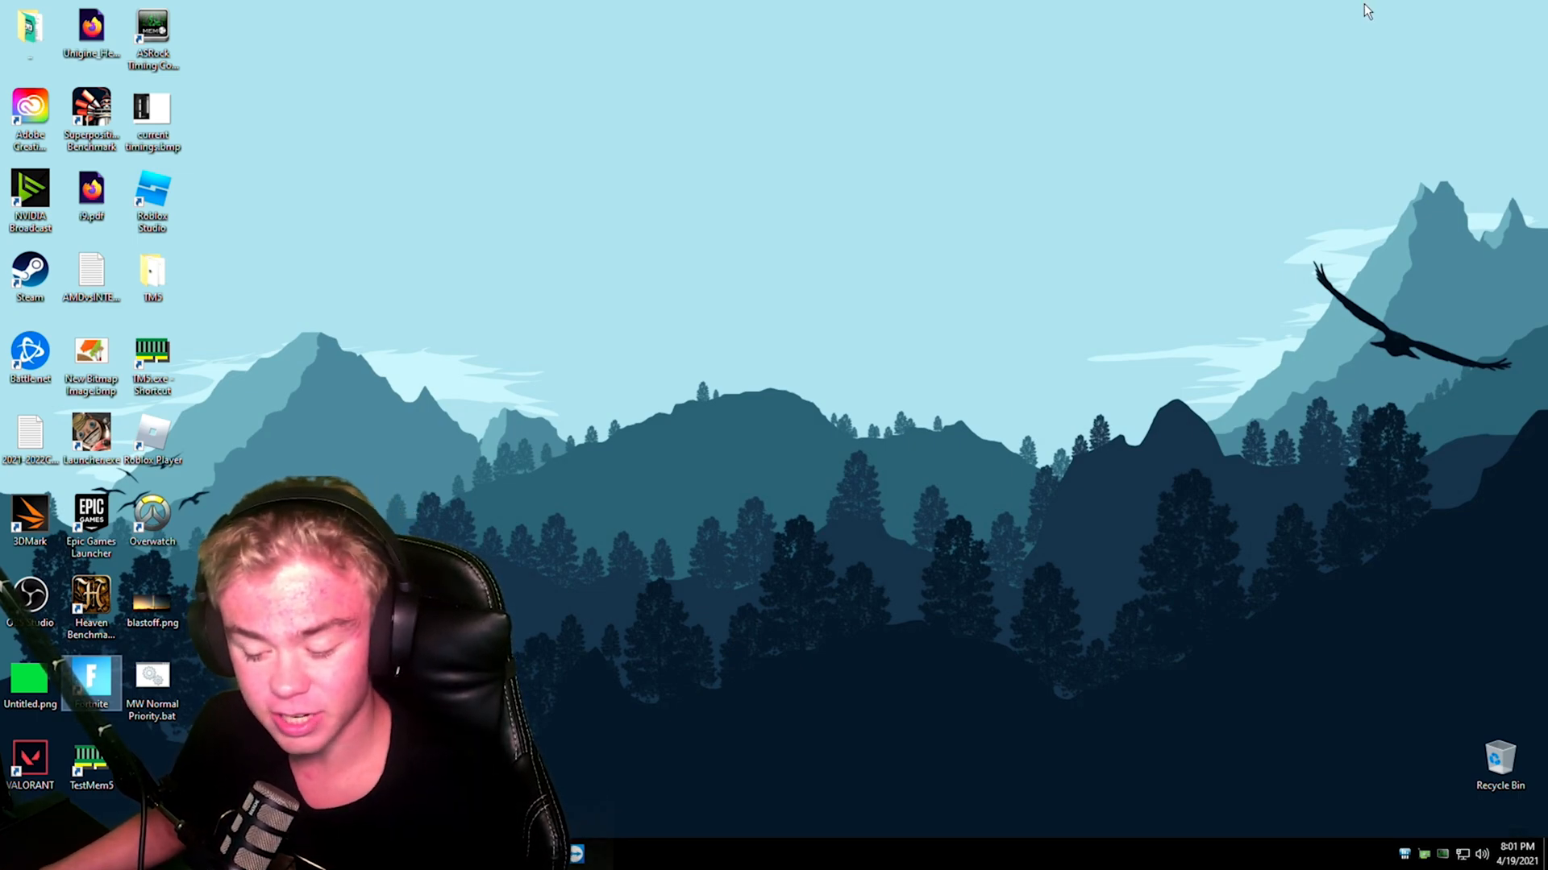
{"action": "mouse_move", "coordinate": [1208, 113]}
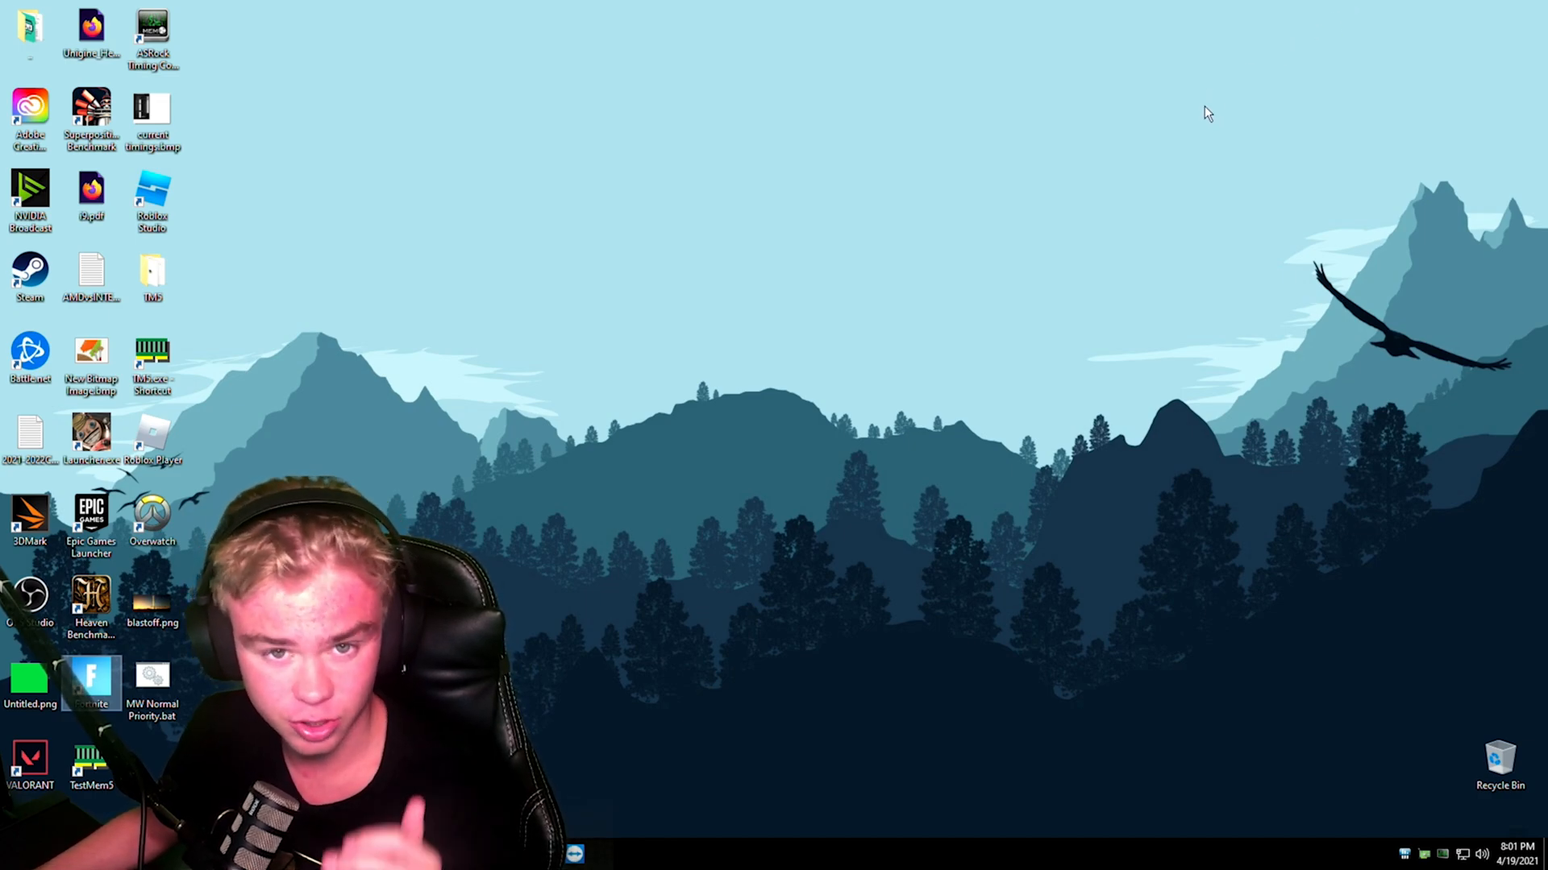
{"action": "mouse_move", "coordinate": [1180, 100]}
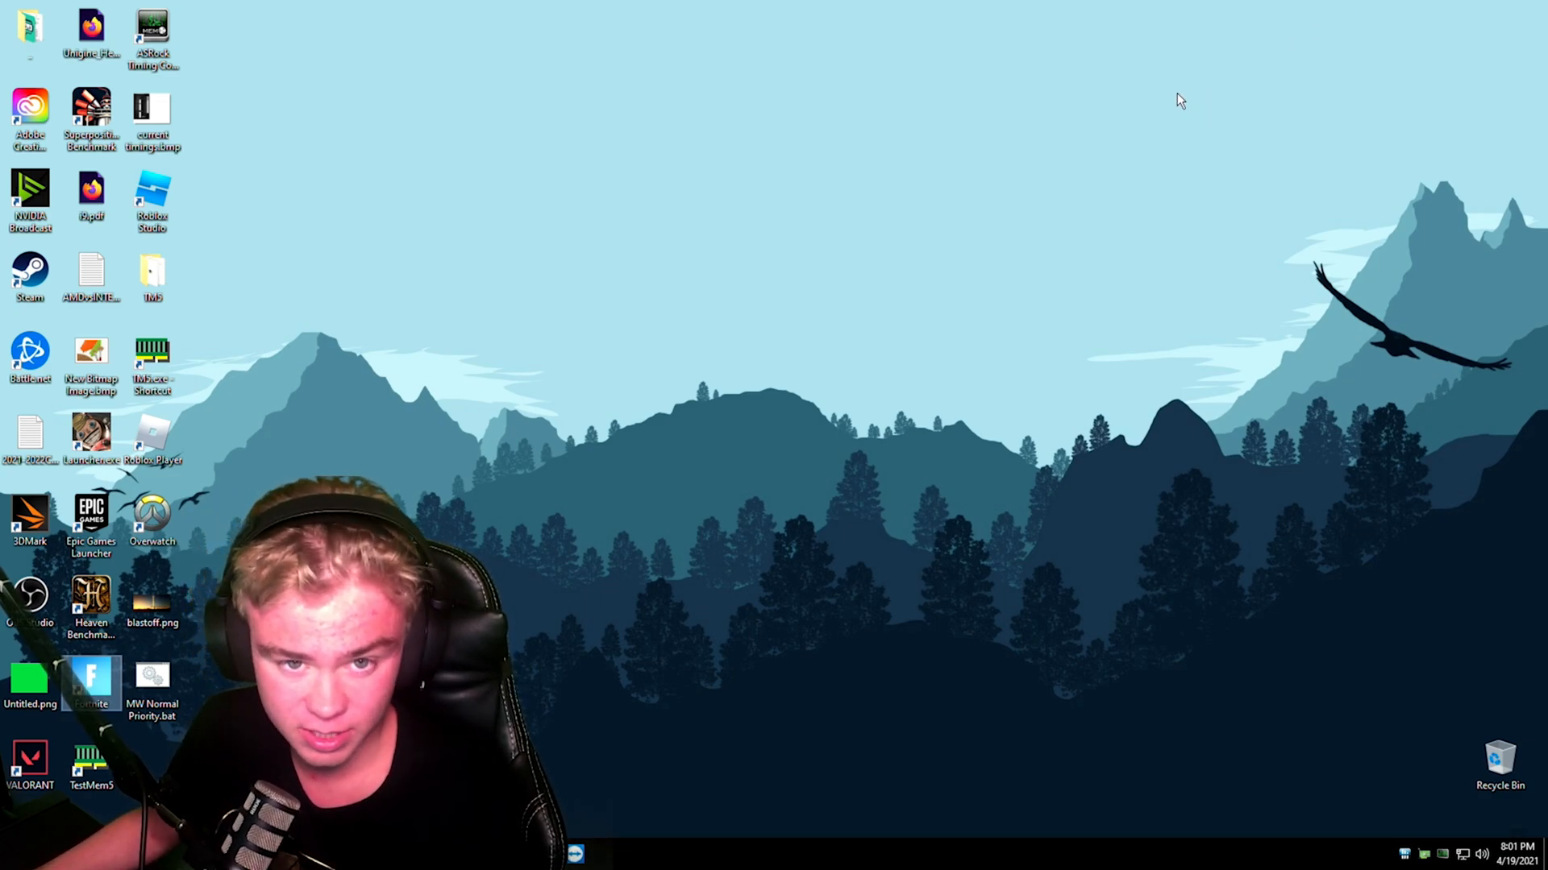
{"action": "mouse_move", "coordinate": [1134, 115]}
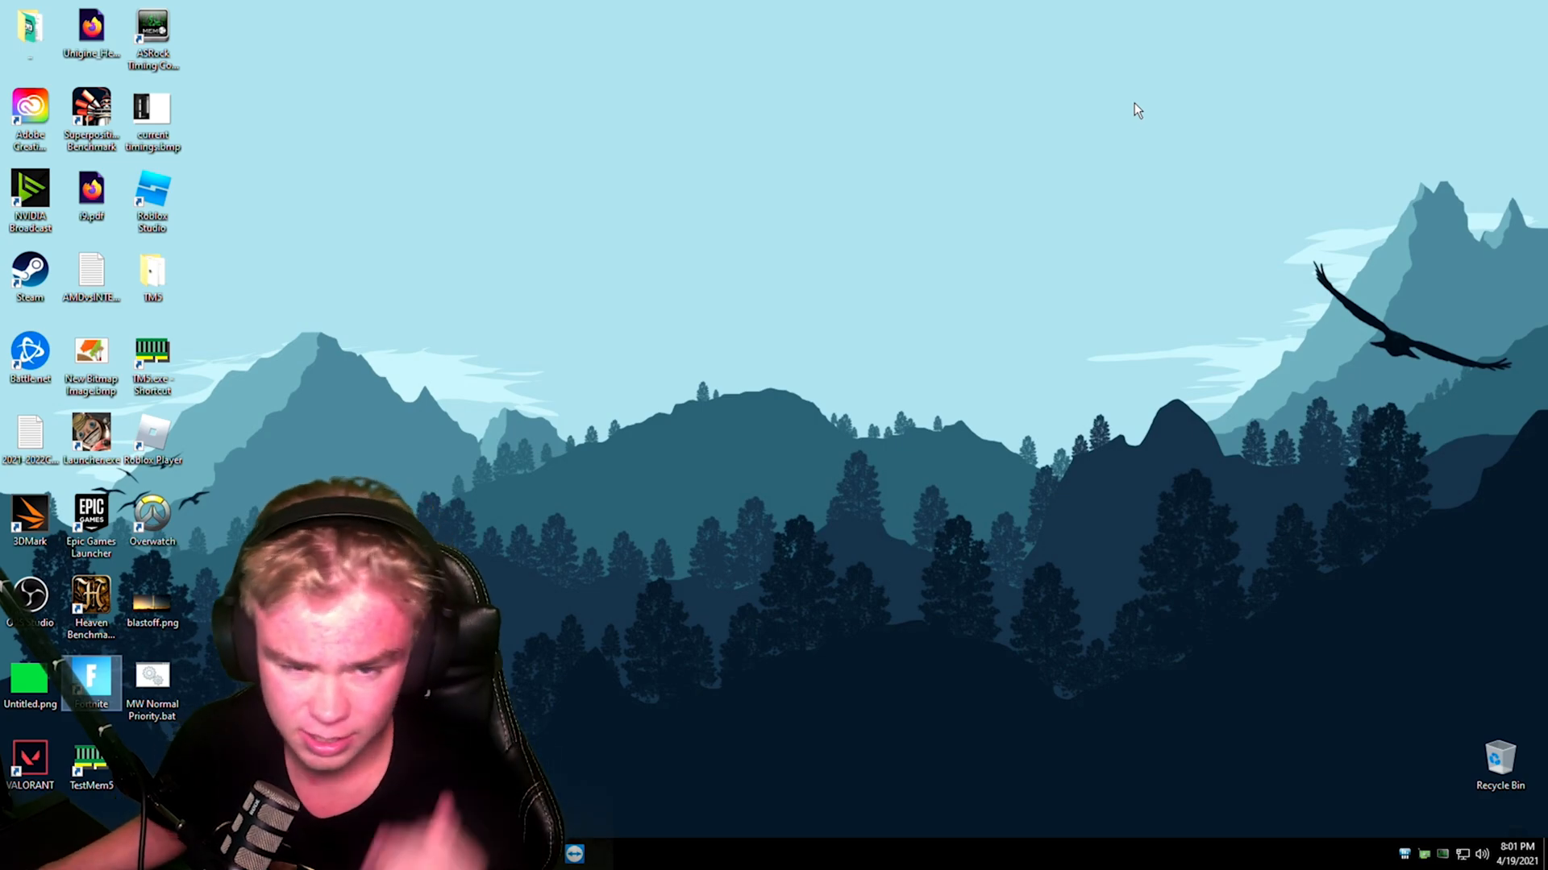
{"action": "mouse_move", "coordinate": [808, 583]}
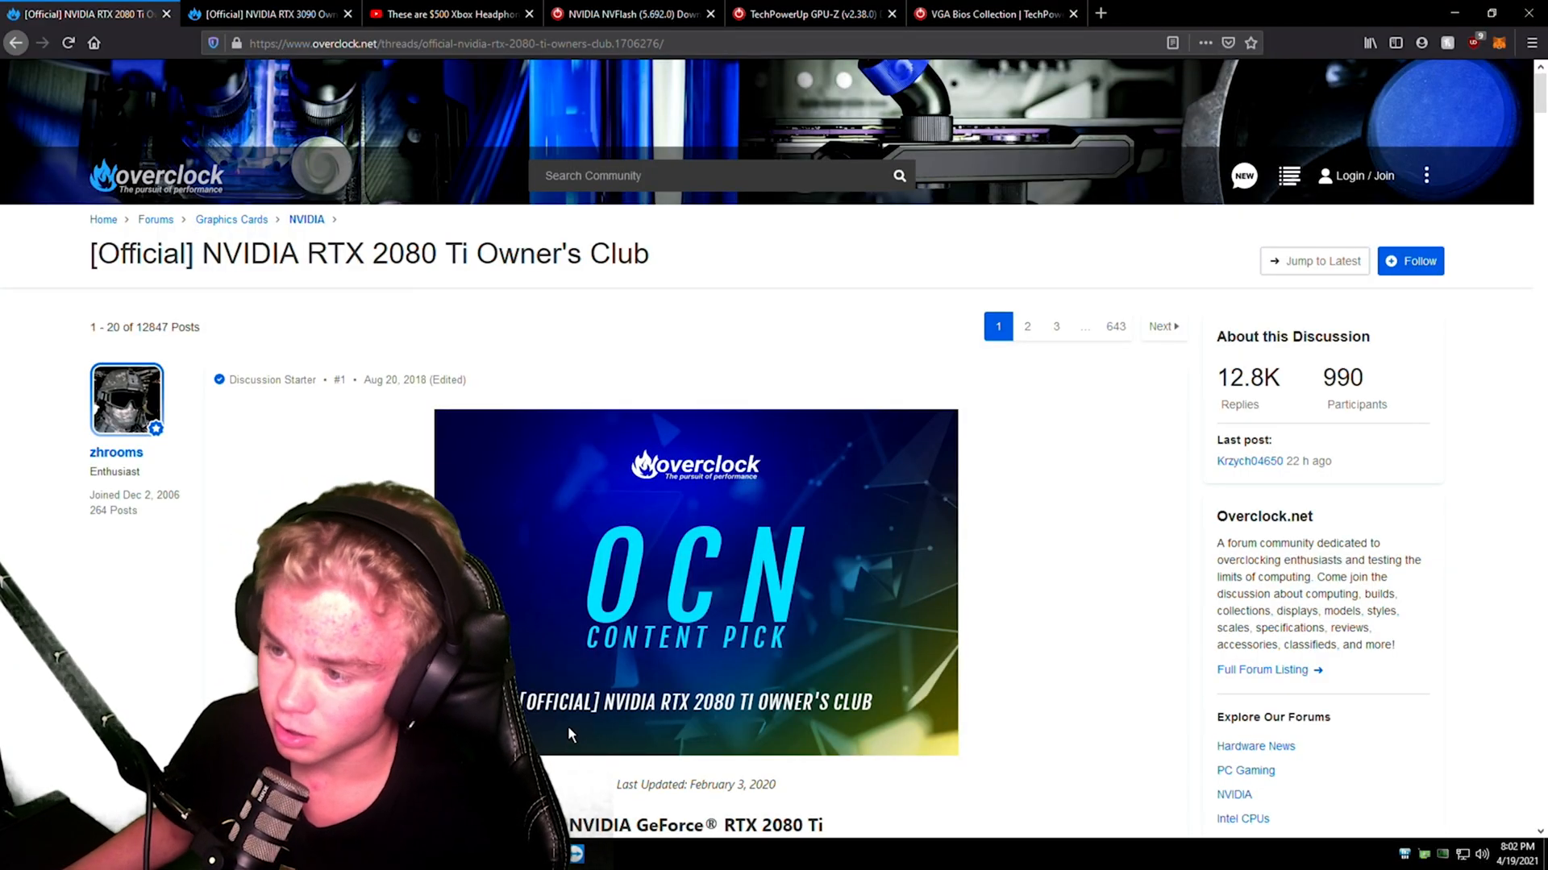
Switch to the TechPowerUp GPU-Z tab with C:\Program Files\GPU Z shown in File Explorer
{"action": "left_click", "coordinate": [529, 14]}
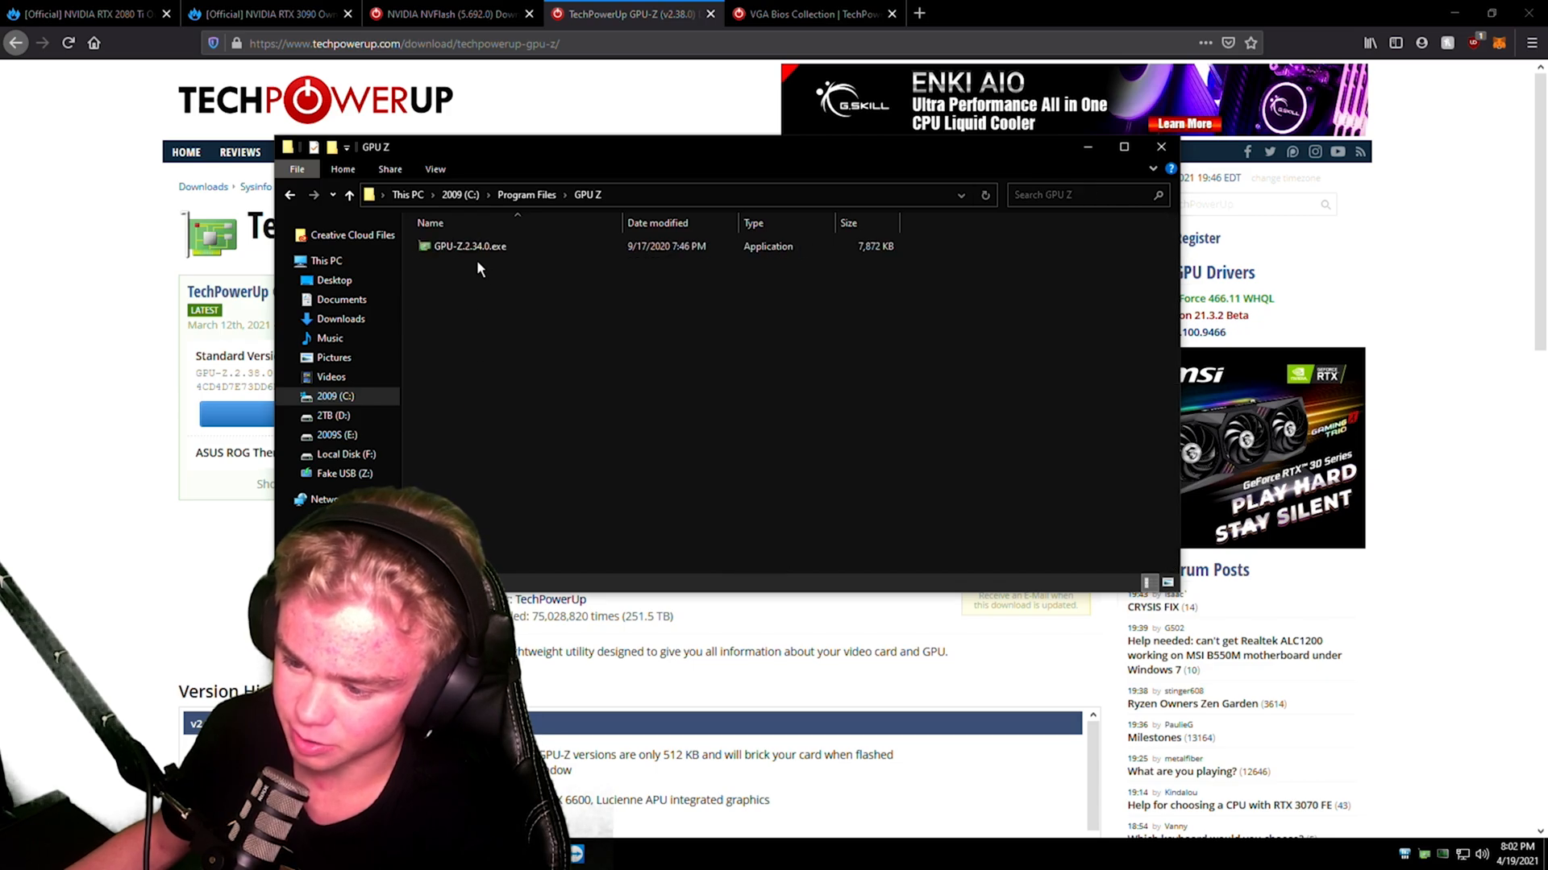
Launch GPU-Z 2.34.0 and view the RTX 2080 Ti BIOS power limit entry of 2000 W
{"action": "left_click", "coordinate": [1161, 147]}
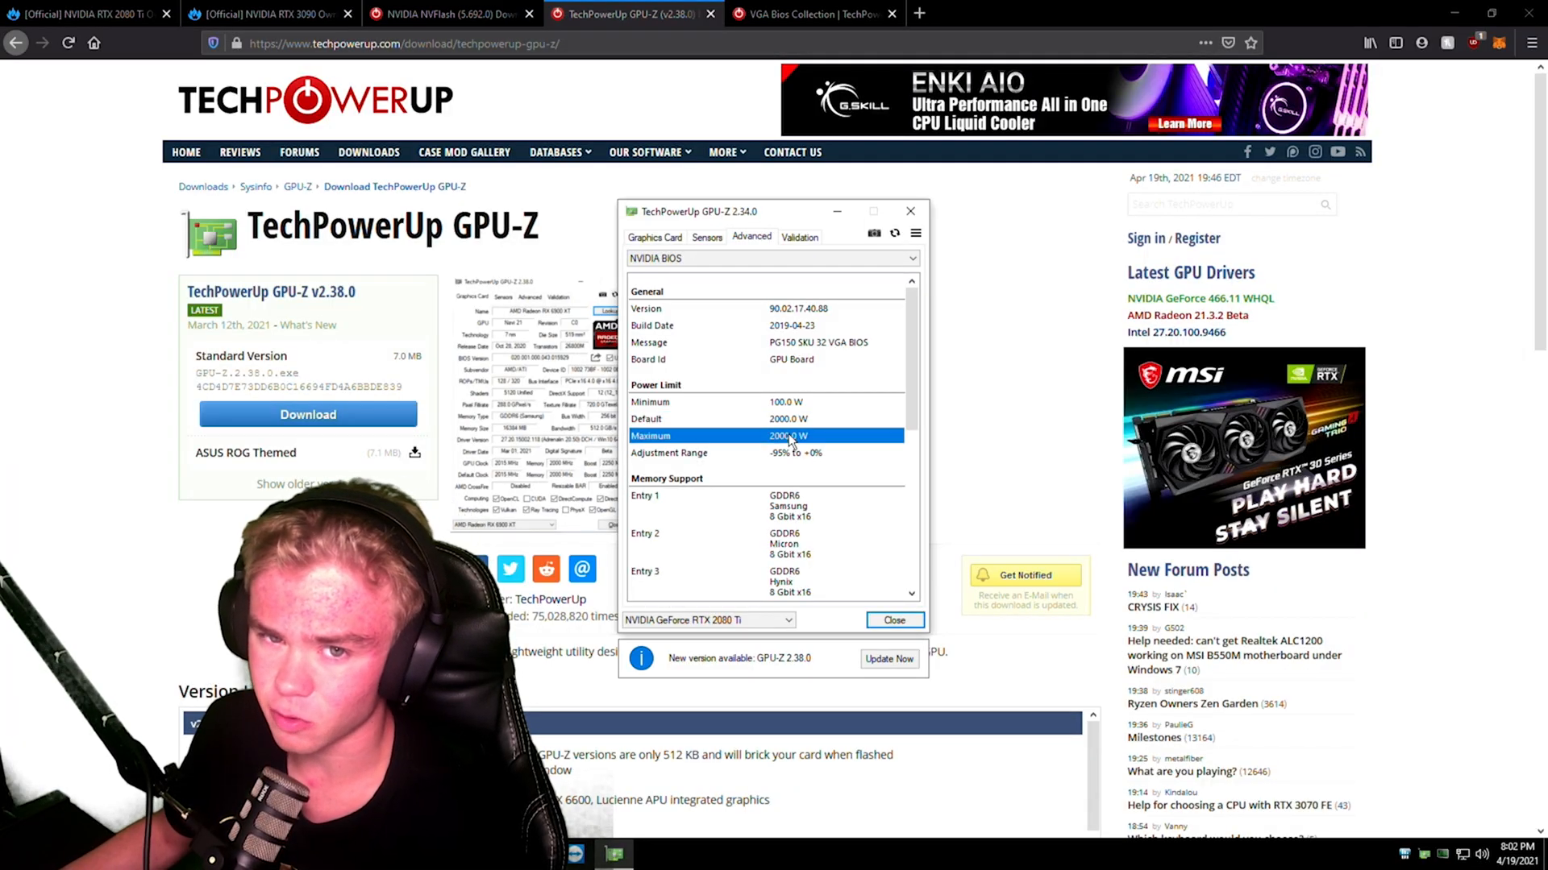
{"action": "left_click", "coordinate": [771, 419]}
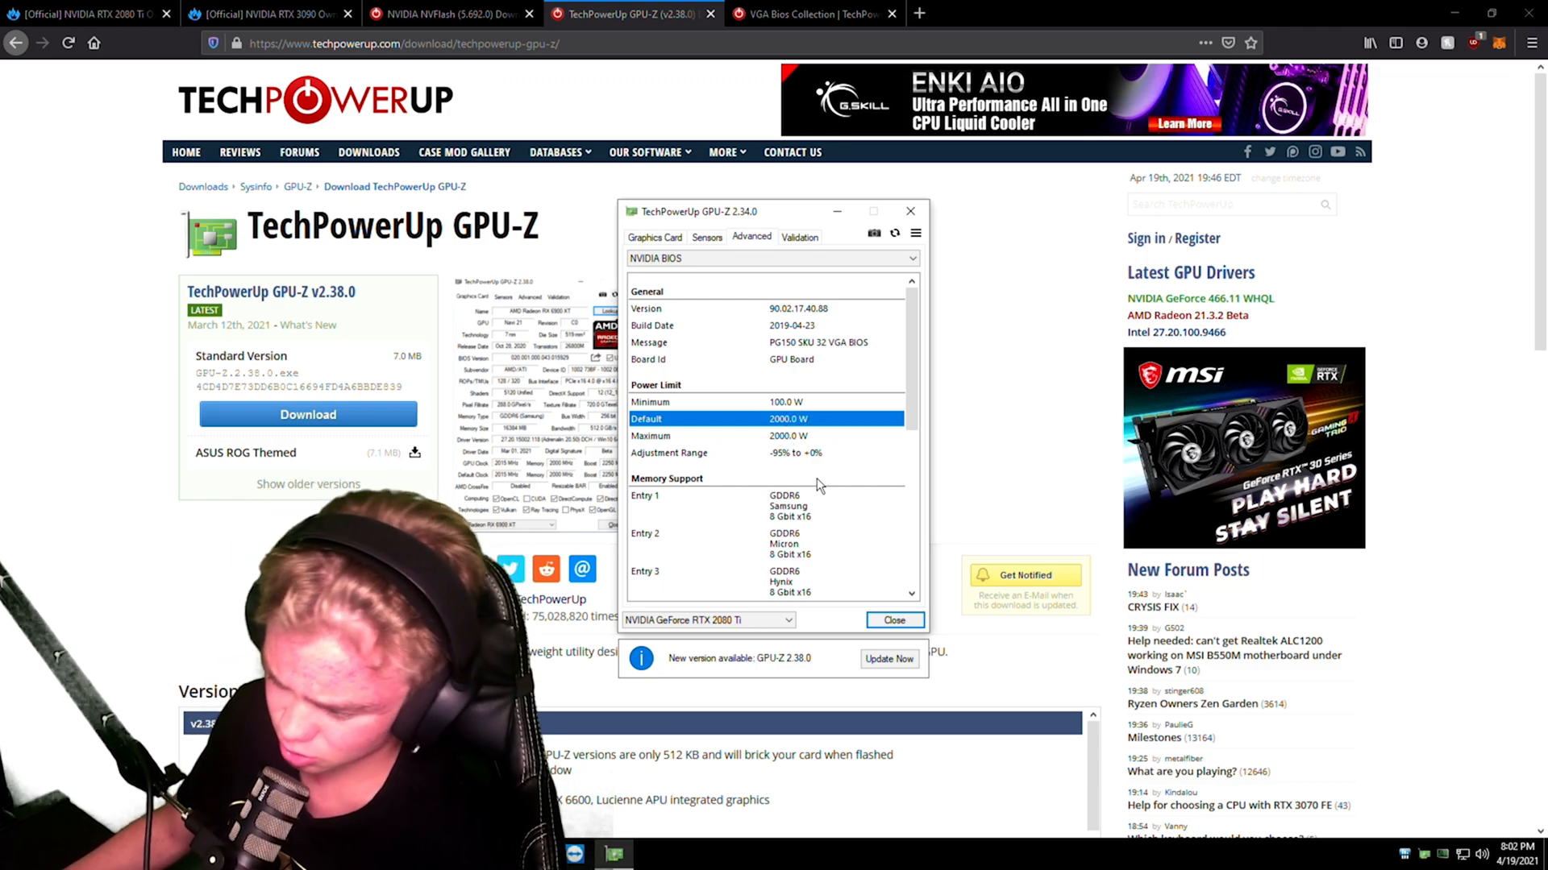
{"action": "mouse_move", "coordinate": [918, 540]}
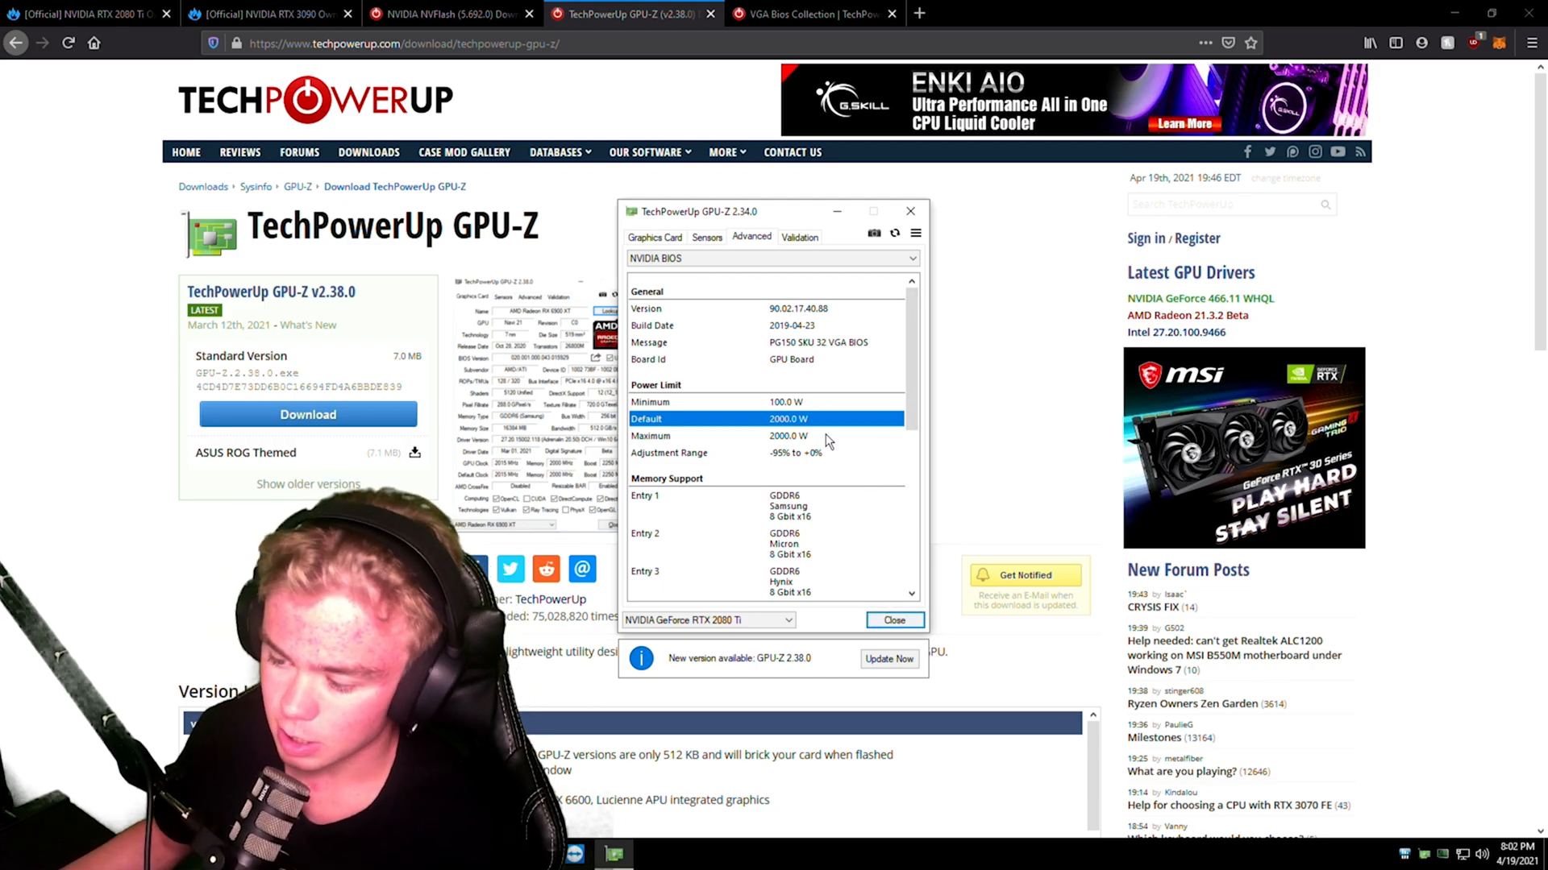
{"action": "mouse_move", "coordinate": [827, 442]}
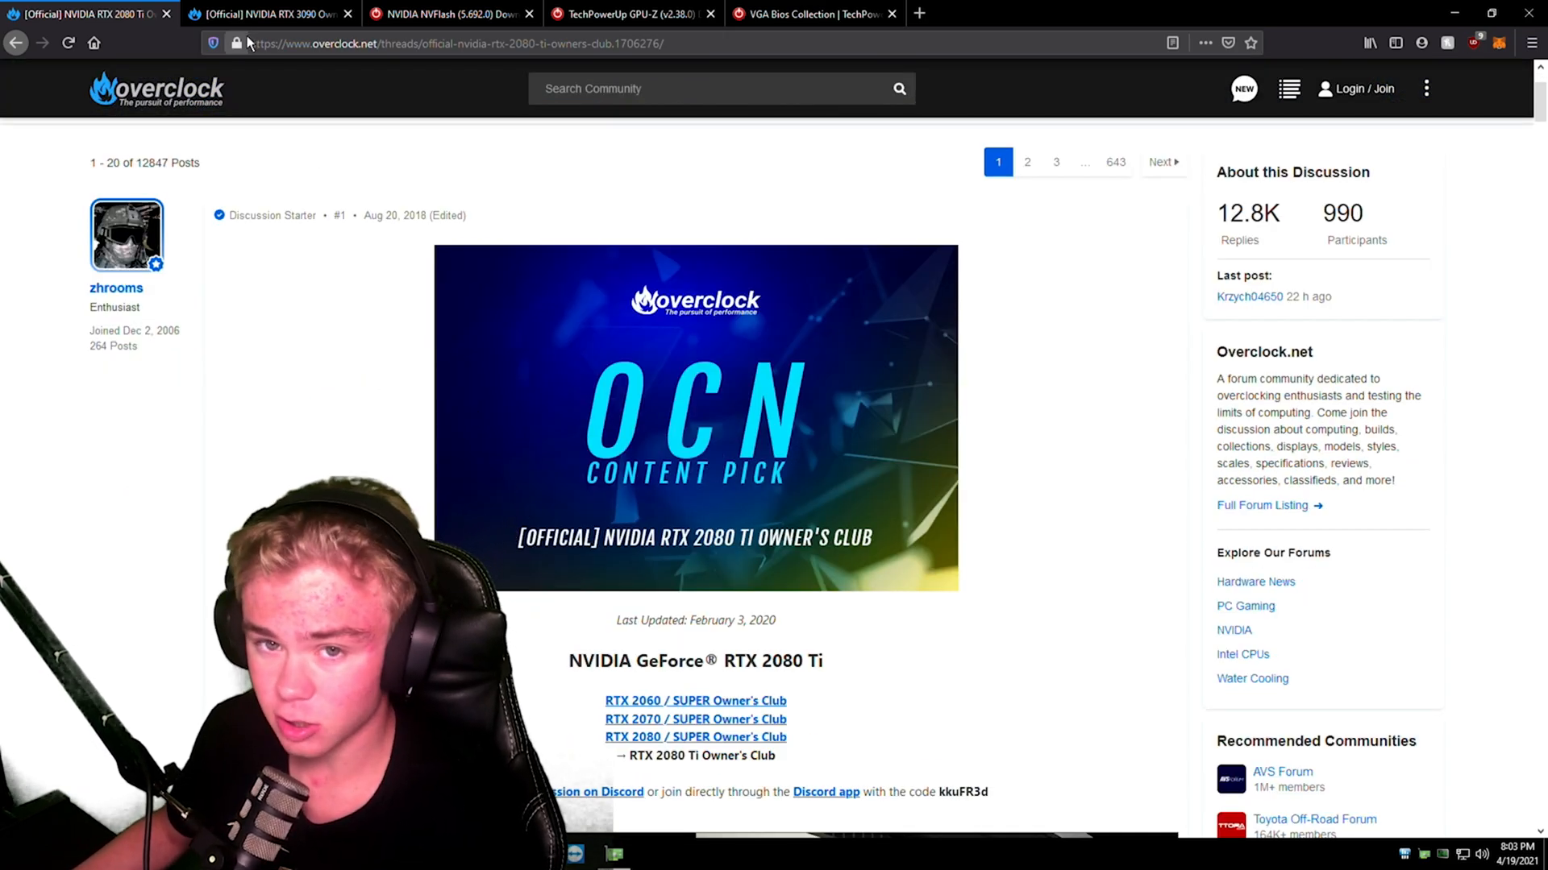
{"action": "mouse_move", "coordinate": [680, 577]}
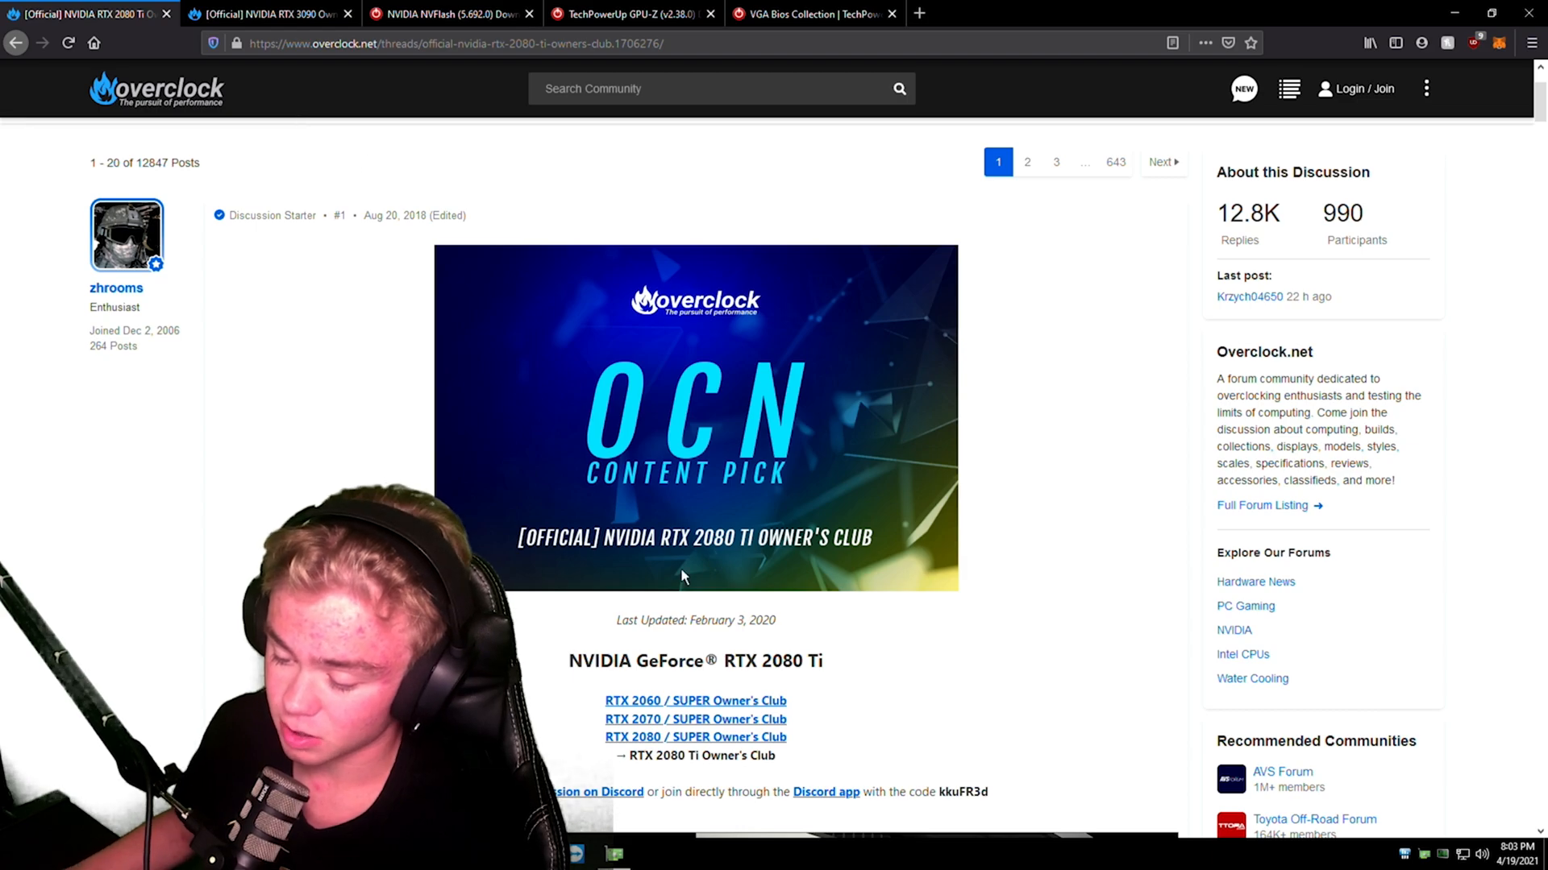
Scroll the 2080 Ti Owner's Club thread down to the XOC 1000 W and 2000 W BIOS downloads
{"action": "scroll", "scroll_direction": "down", "scroll_amount": 3}
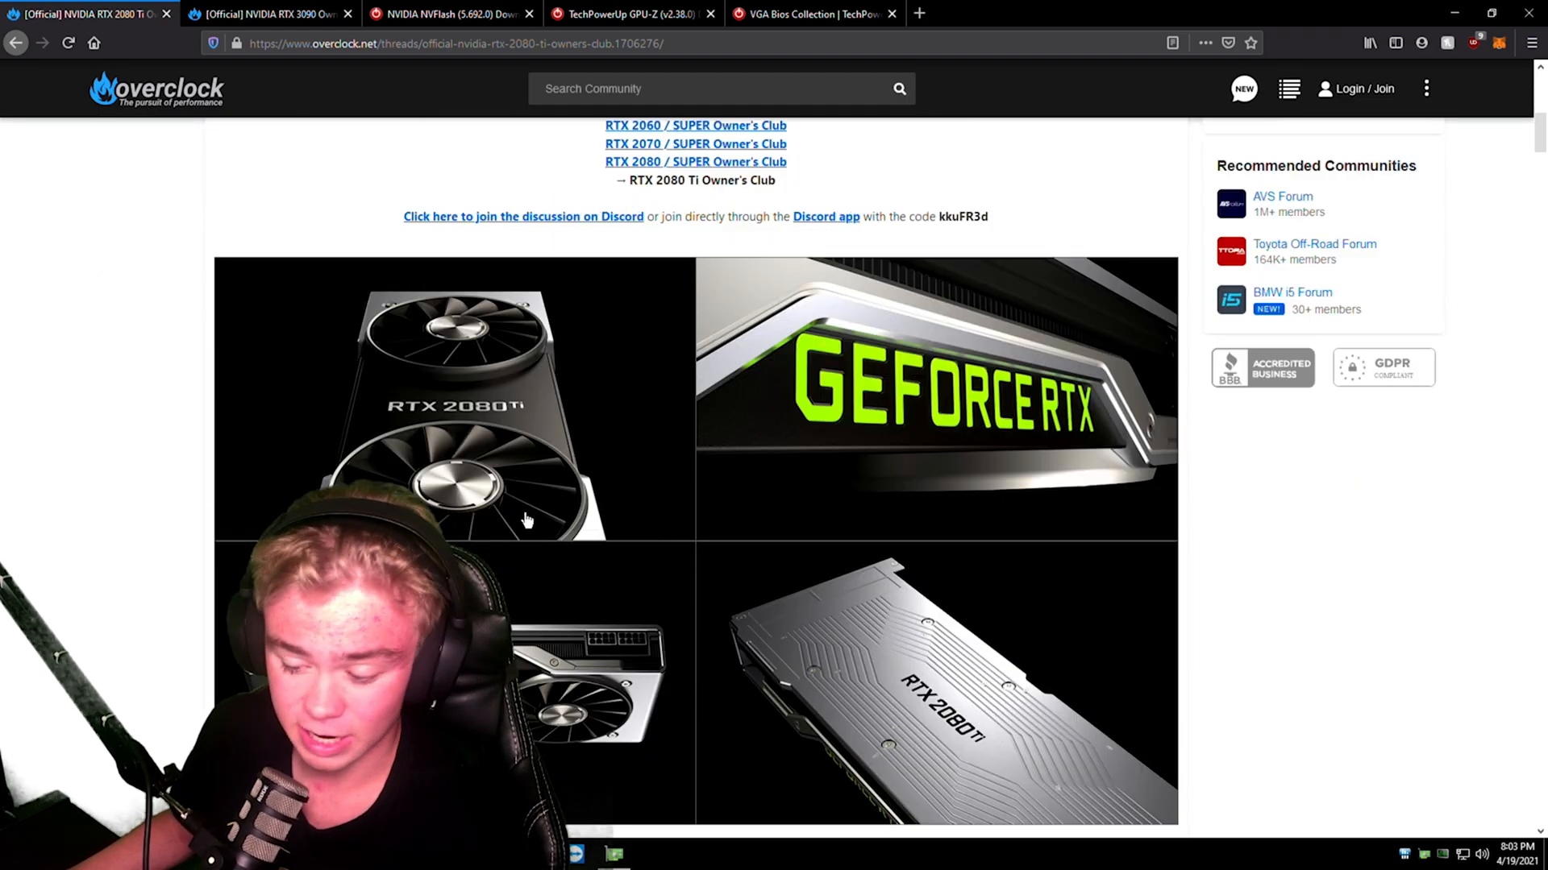
{"action": "scroll", "scroll_direction": "down", "scroll_amount": 3}
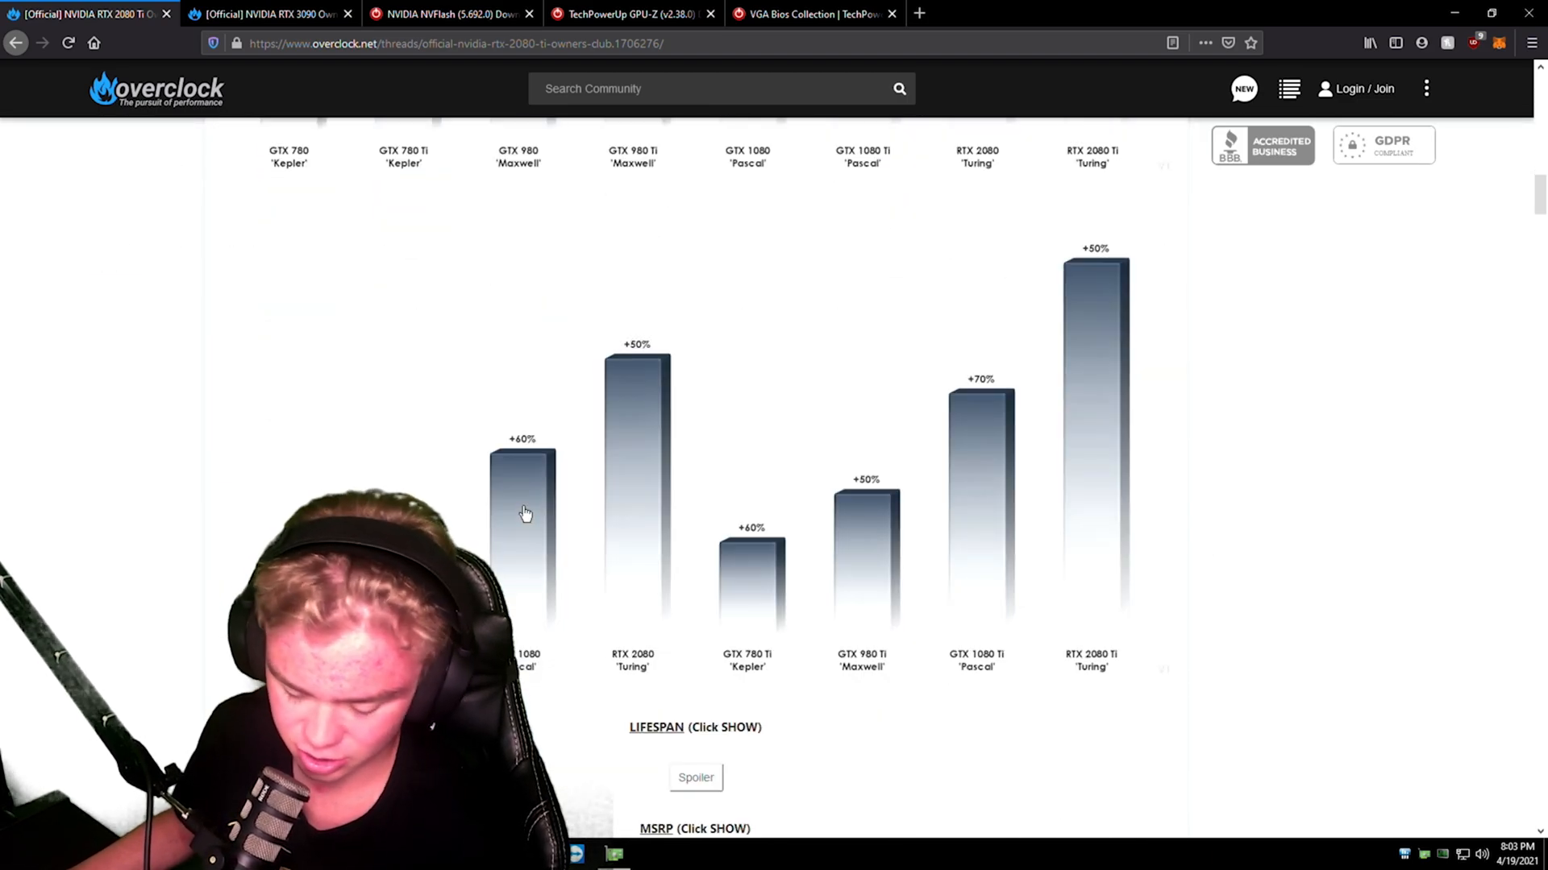
{"action": "scroll", "scroll_direction": "down", "scroll_amount": 3}
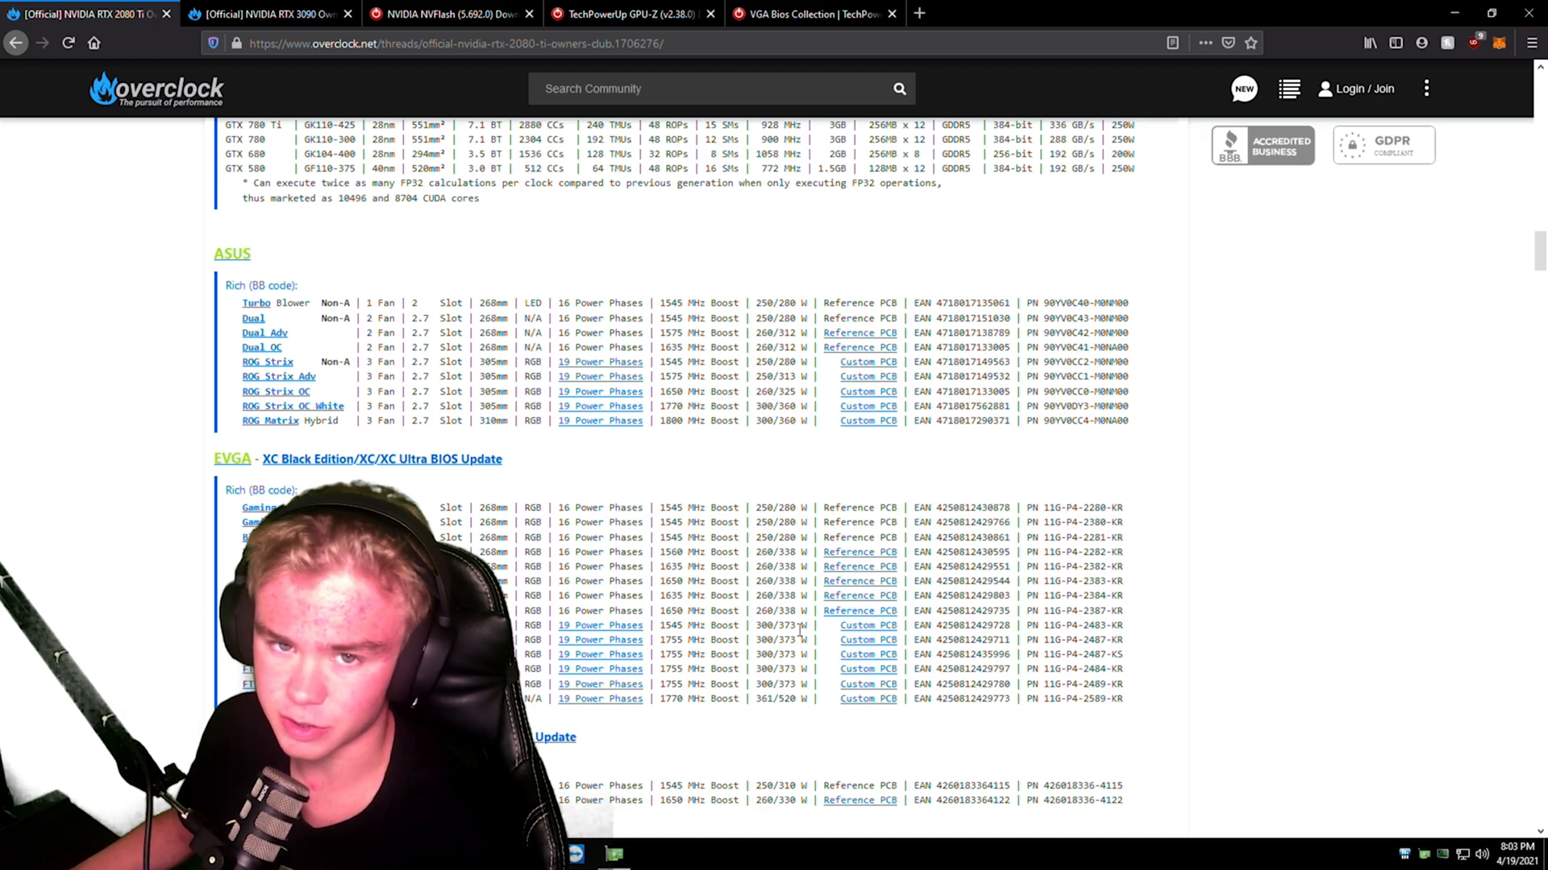
{"action": "scroll", "scroll_direction": "down", "scroll_amount": 3}
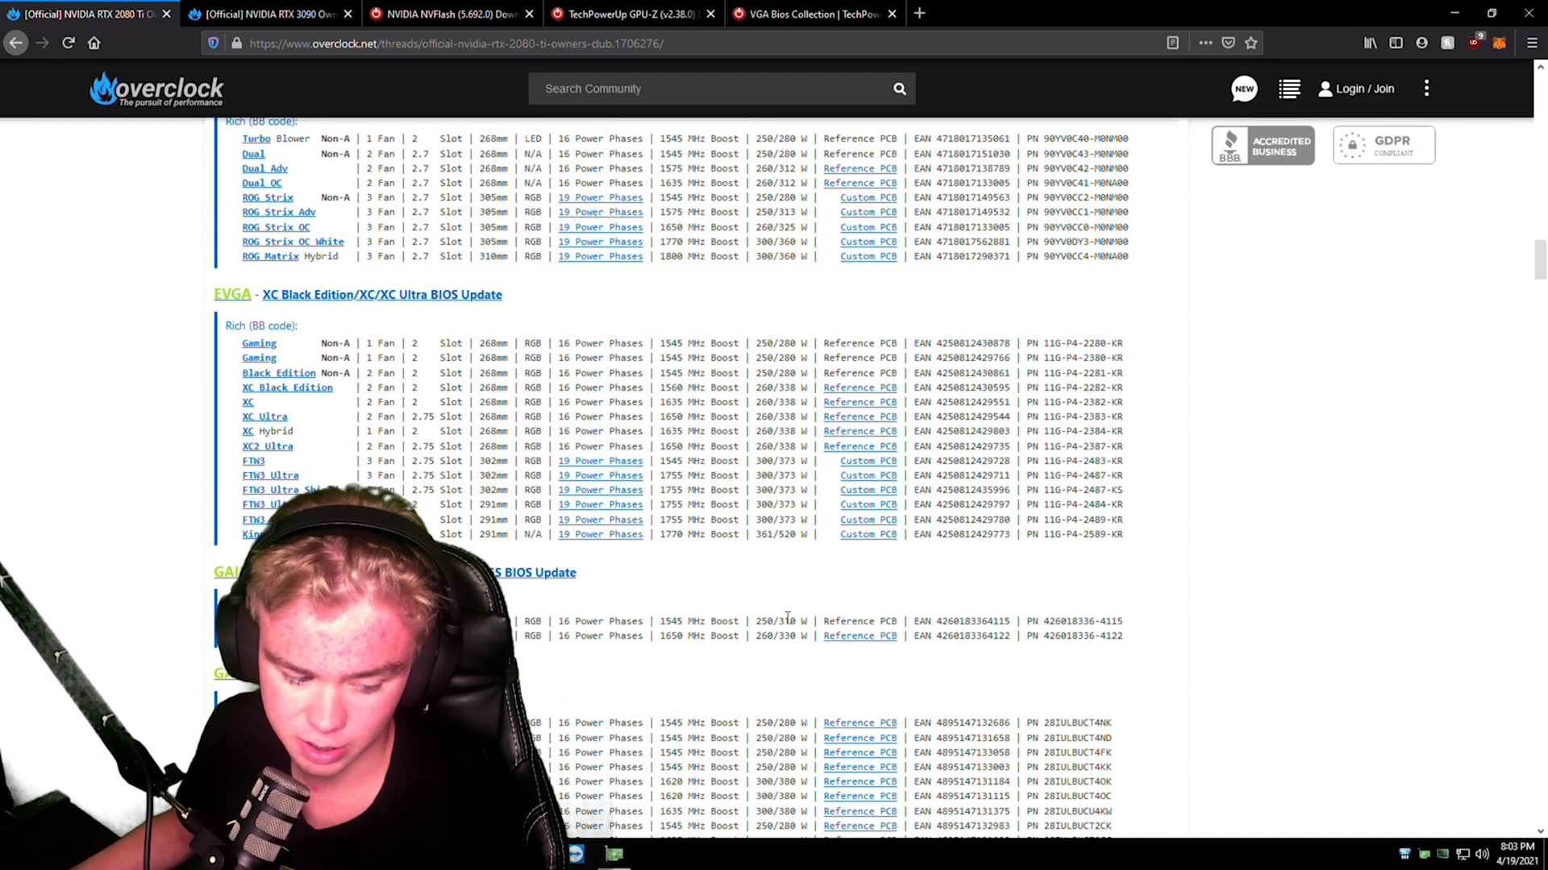
{"action": "scroll", "scroll_direction": "down", "scroll_amount": 3}
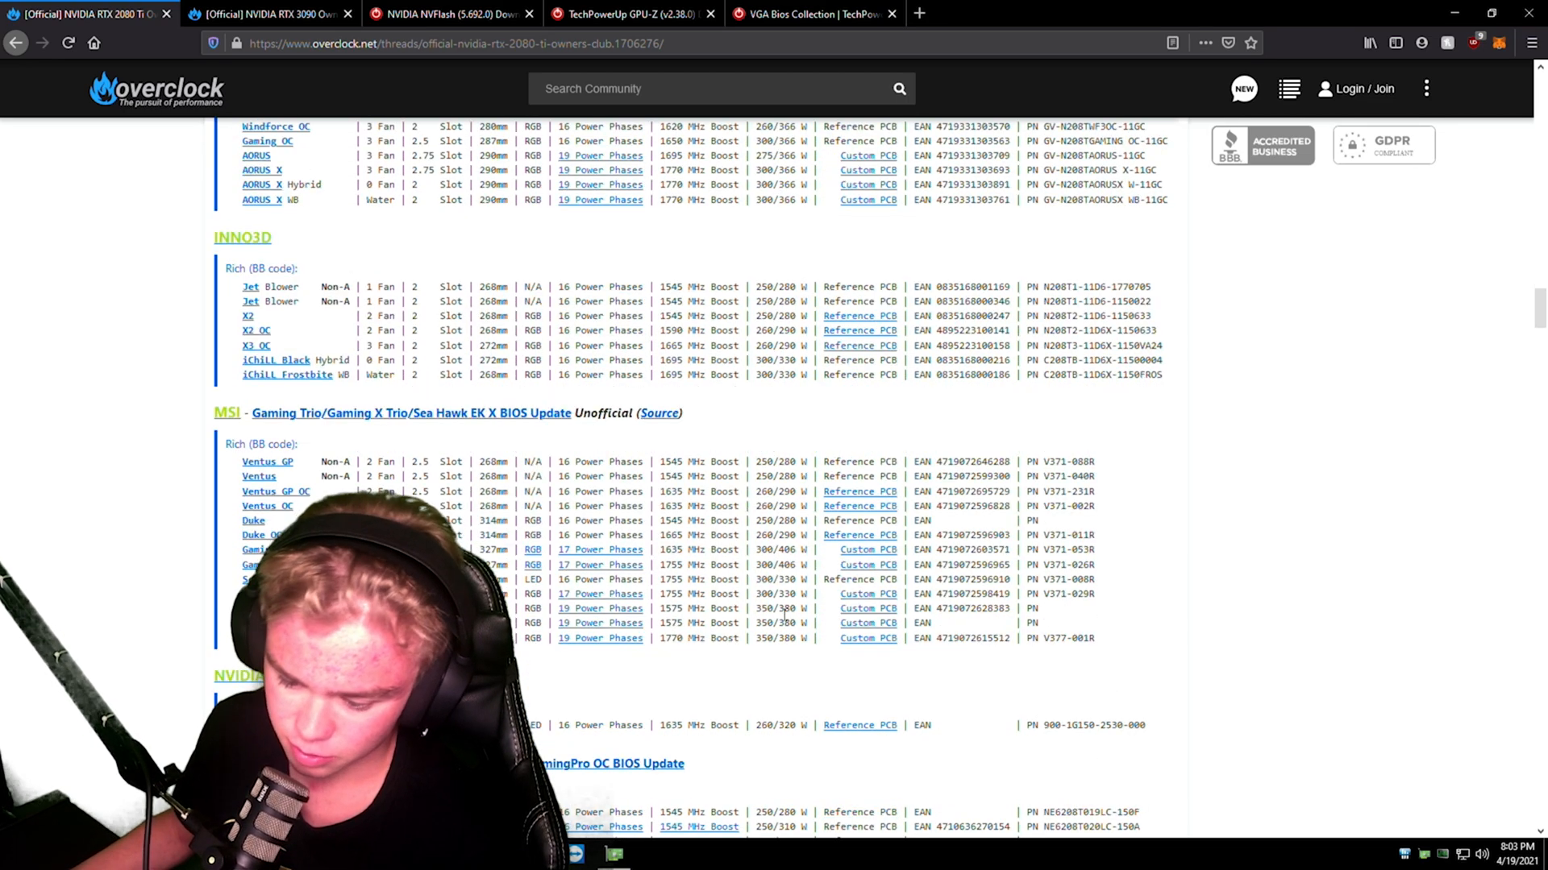
{"action": "scroll", "scroll_direction": "up", "scroll_amount": 3}
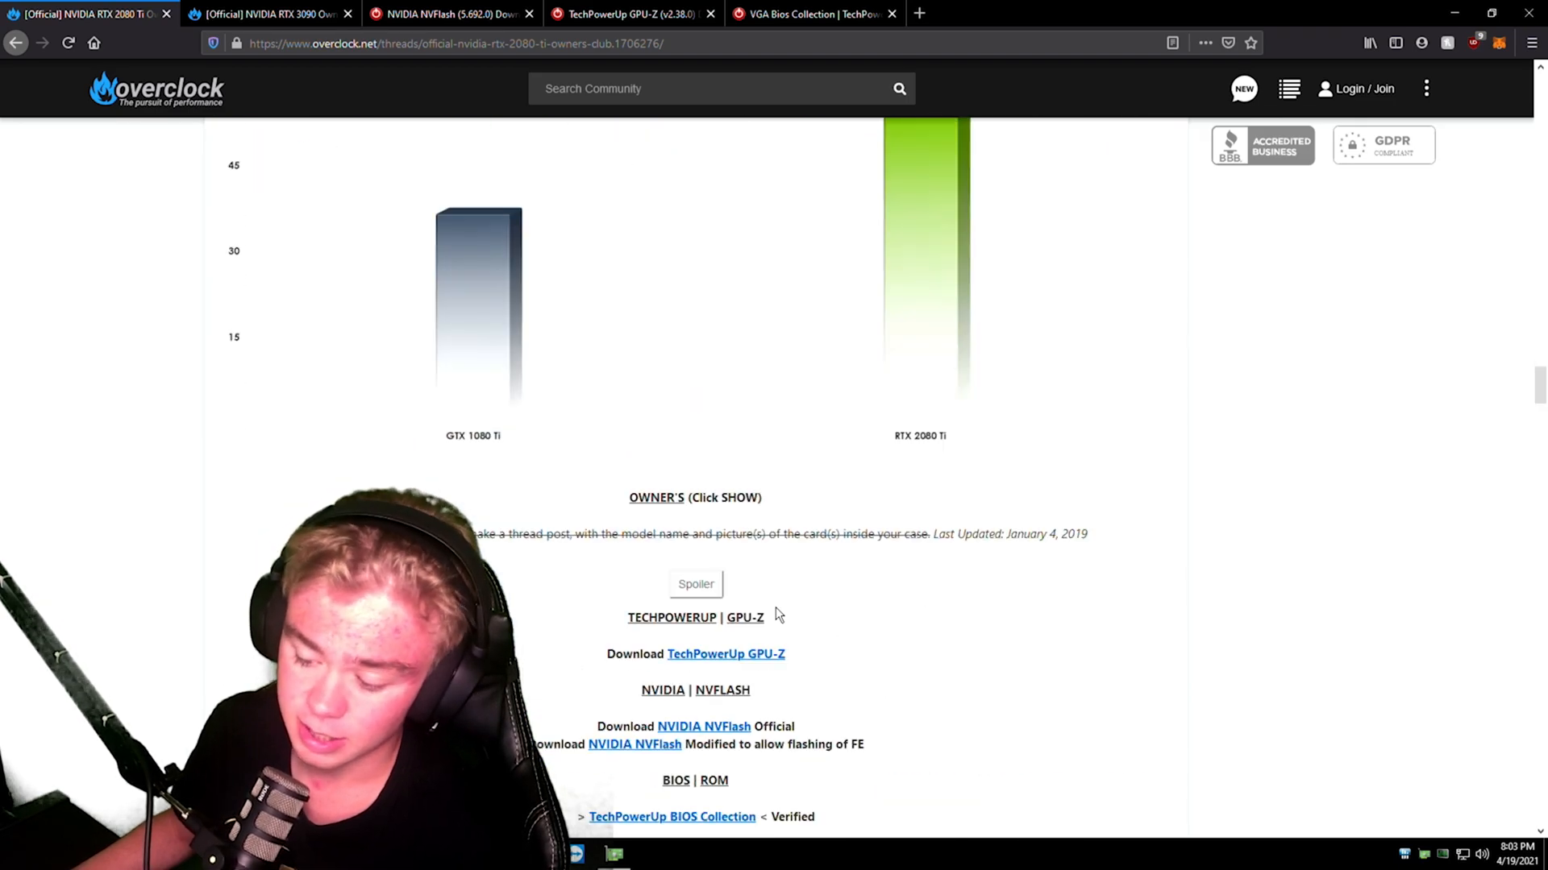
{"action": "scroll", "scroll_direction": "down", "scroll_amount": 3}
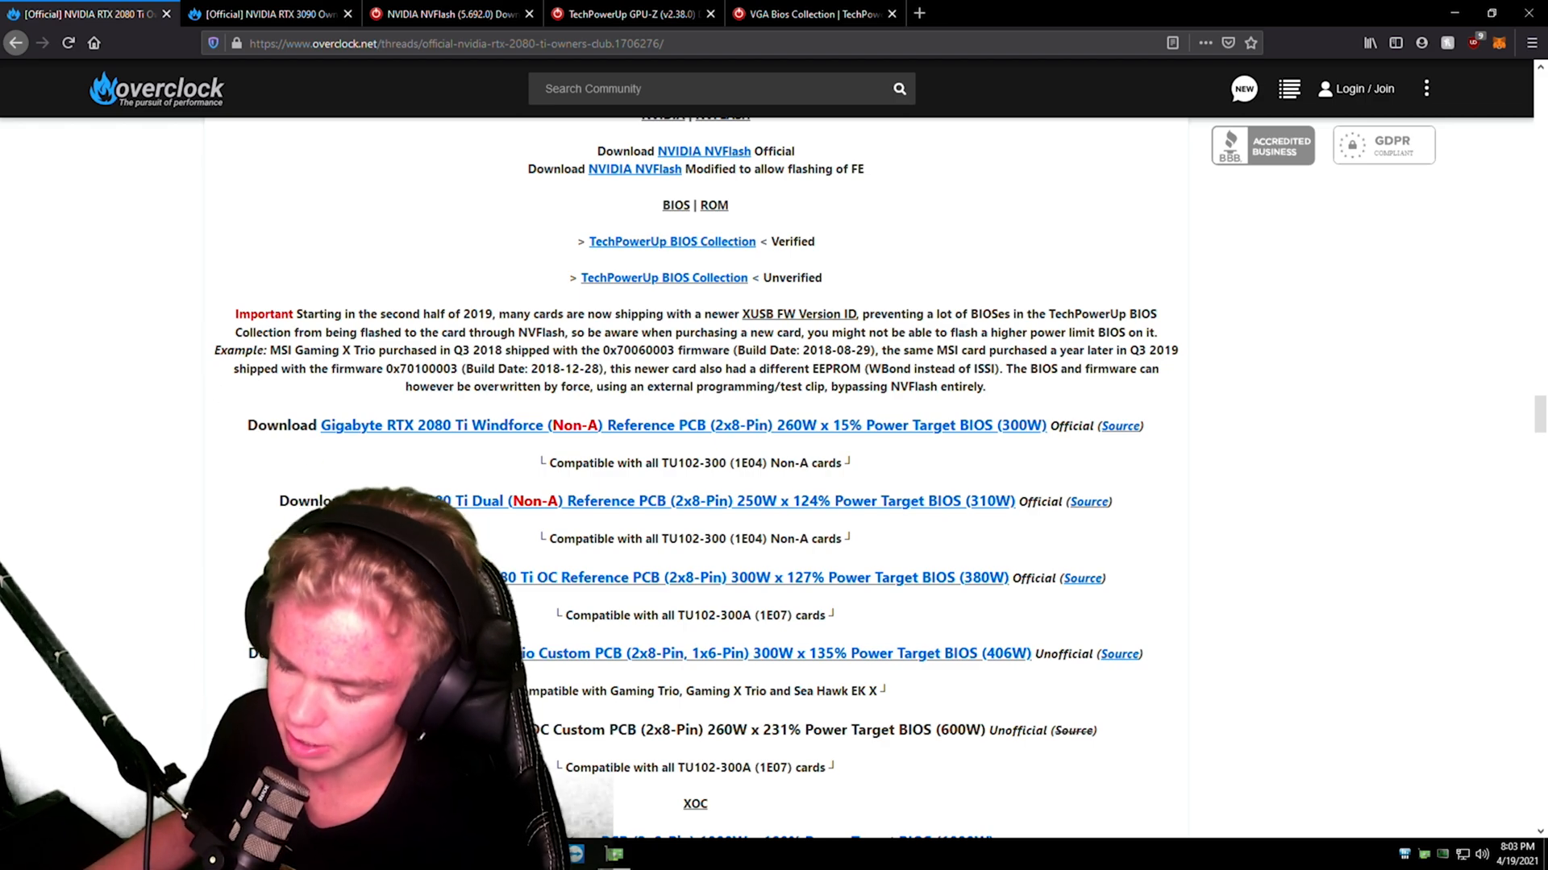
{"action": "mouse_move", "coordinate": [1140, 582]}
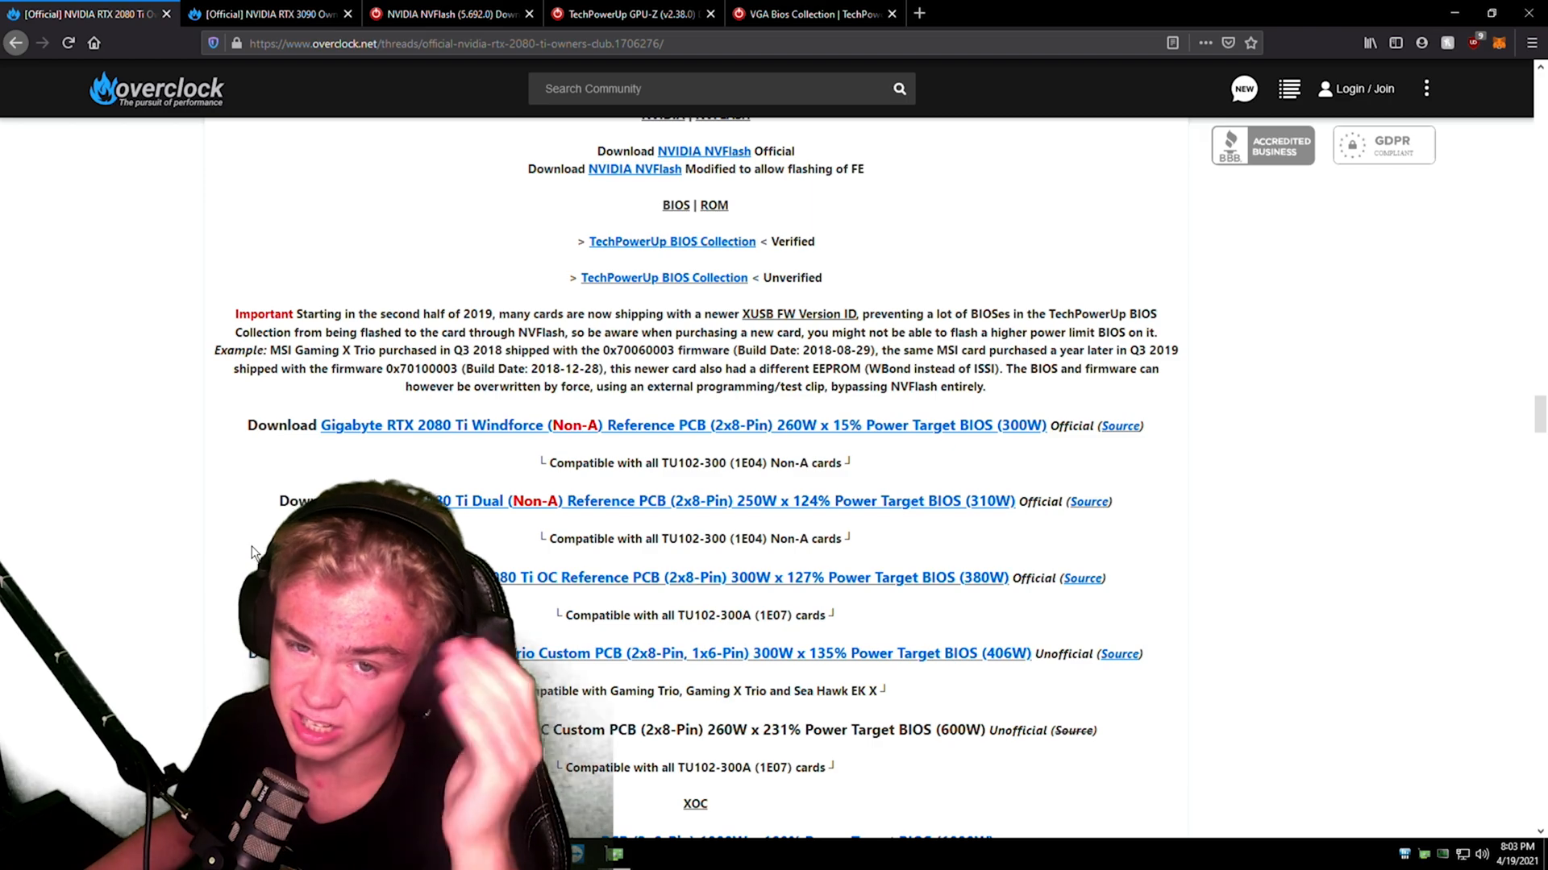
{"action": "scroll", "scroll_direction": "down", "scroll_amount": 3}
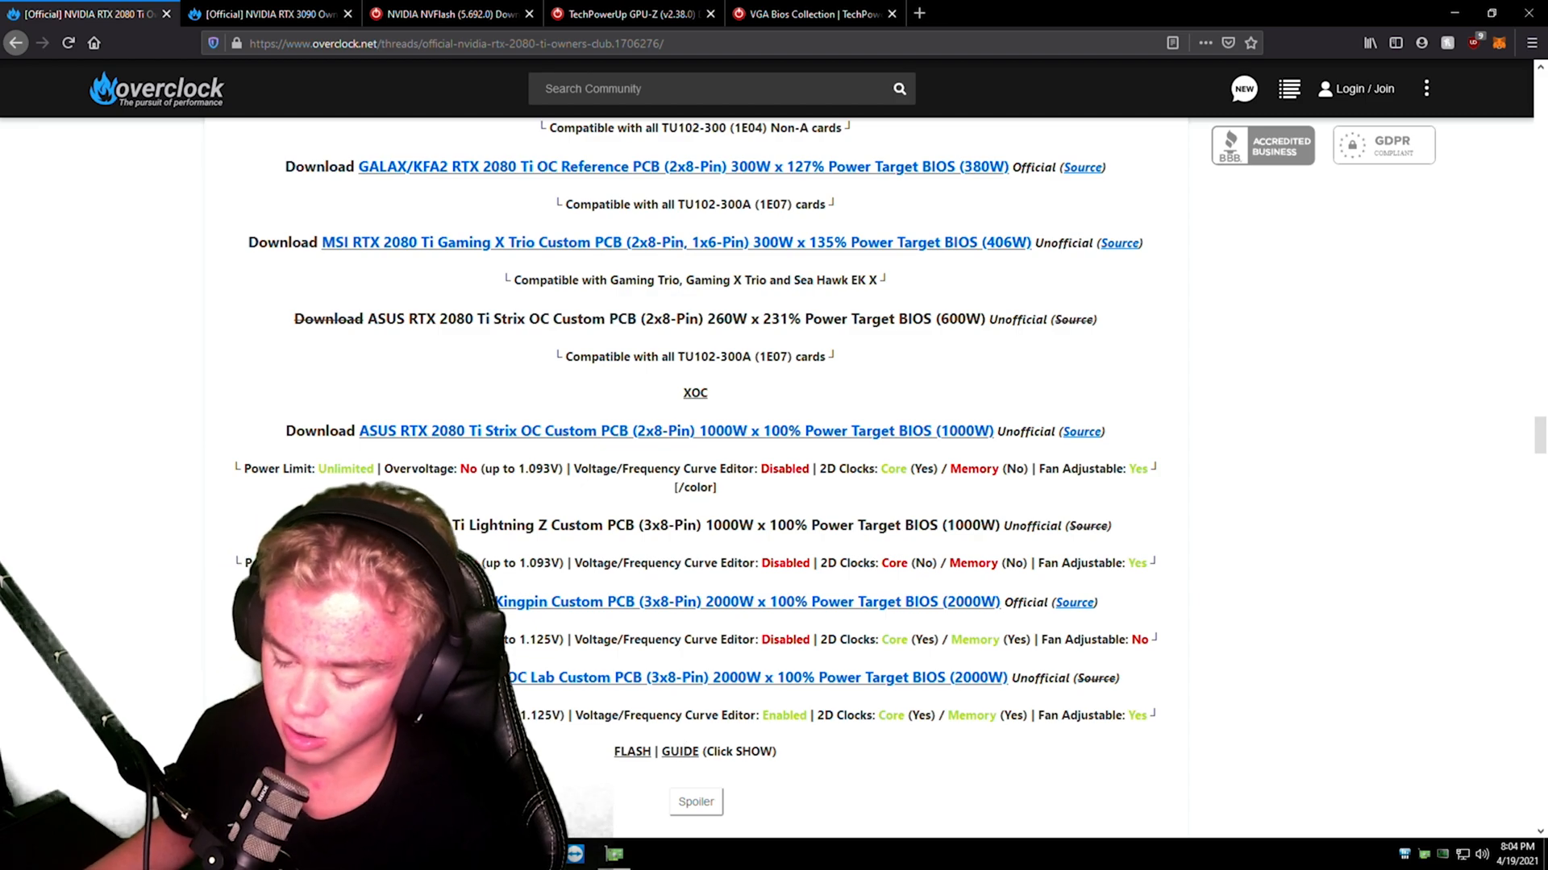
{"action": "mouse_move", "coordinate": [838, 773]}
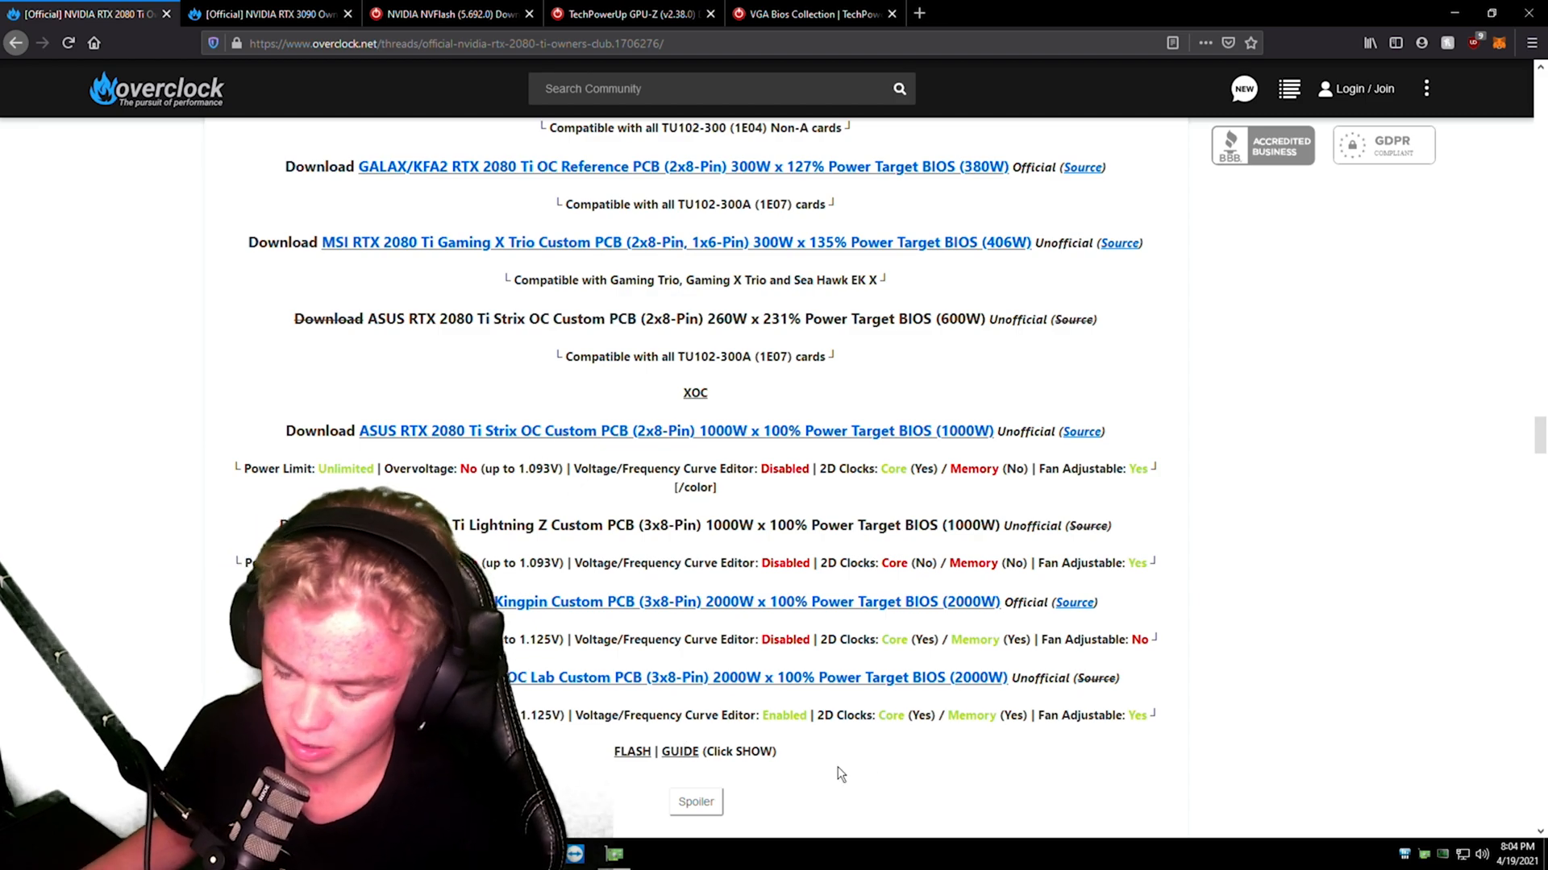
{"action": "scroll", "scroll_direction": "down", "scroll_amount": 3}
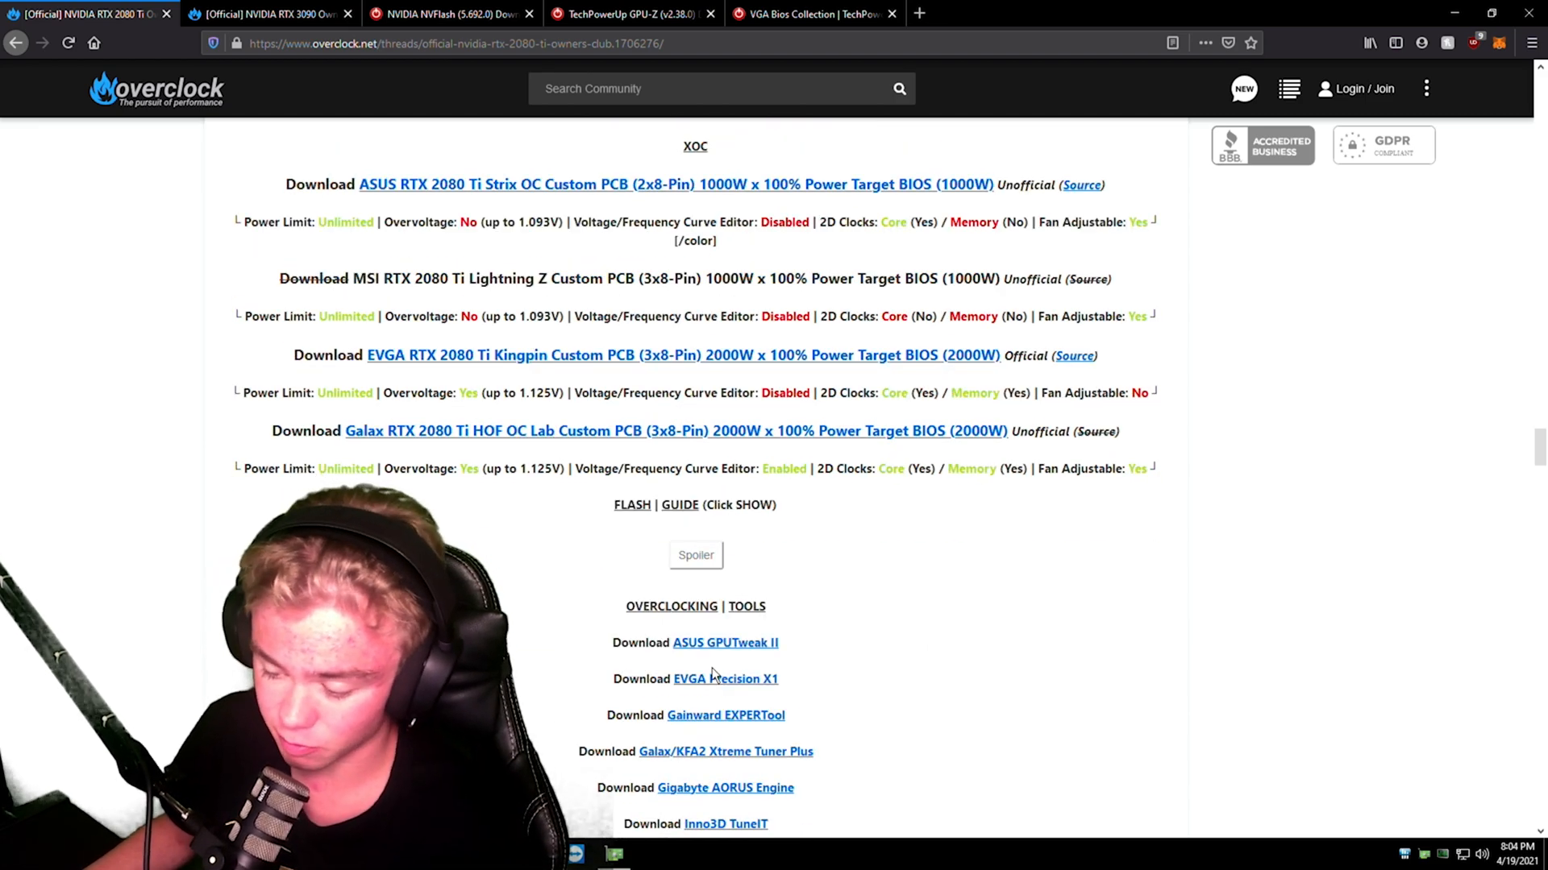
Review the RTX 3090 Owner's Club thread's card tables by scrolling up through them
{"action": "left_click", "coordinate": [266, 13]}
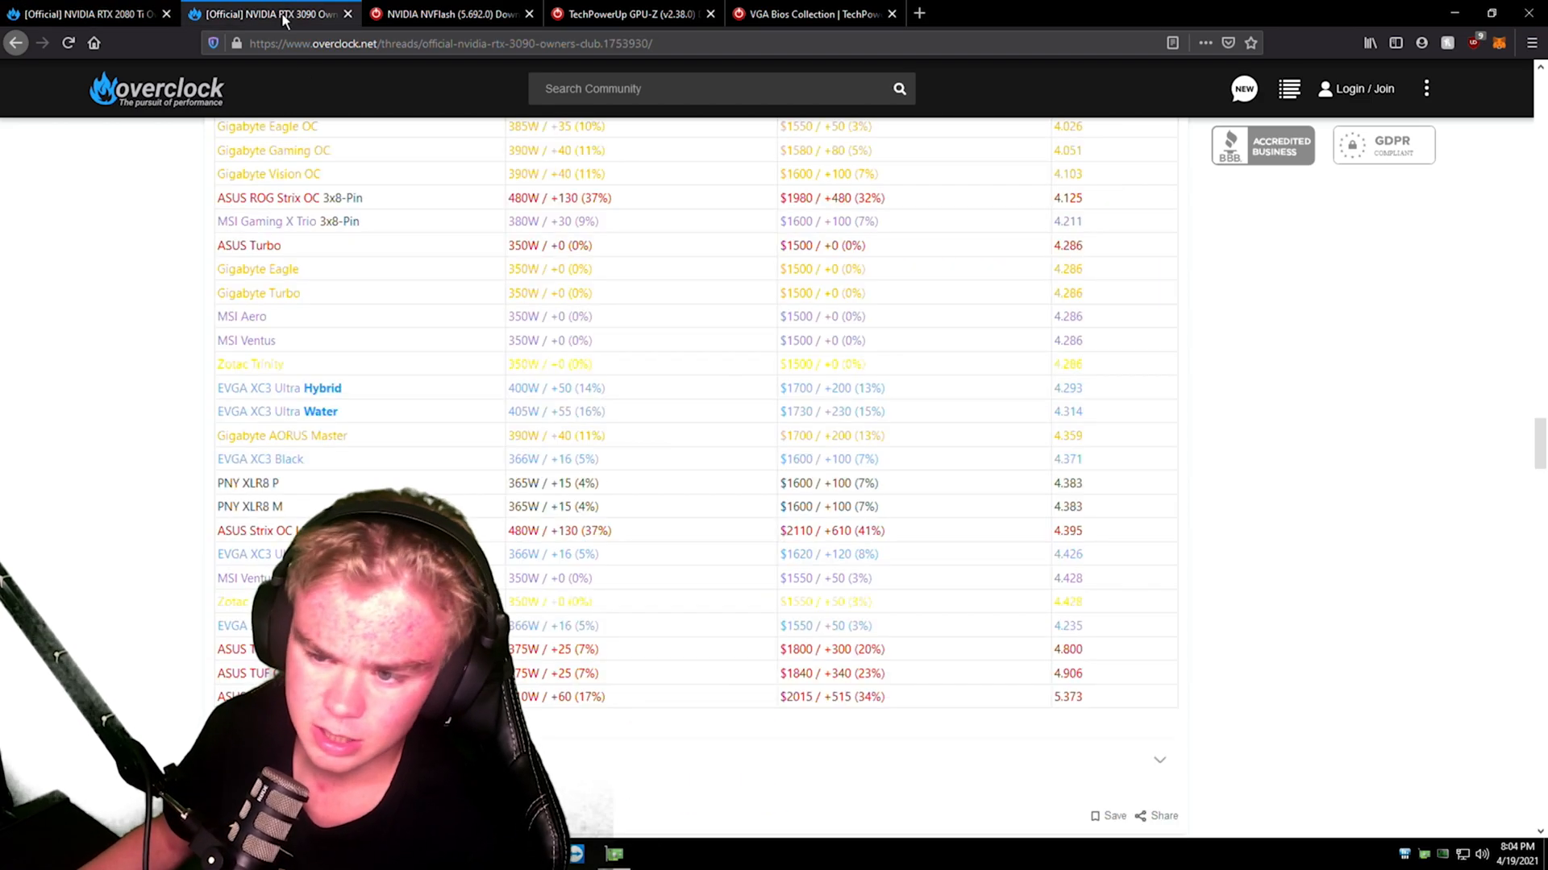
{"action": "scroll", "scroll_direction": "up", "scroll_amount": 3}
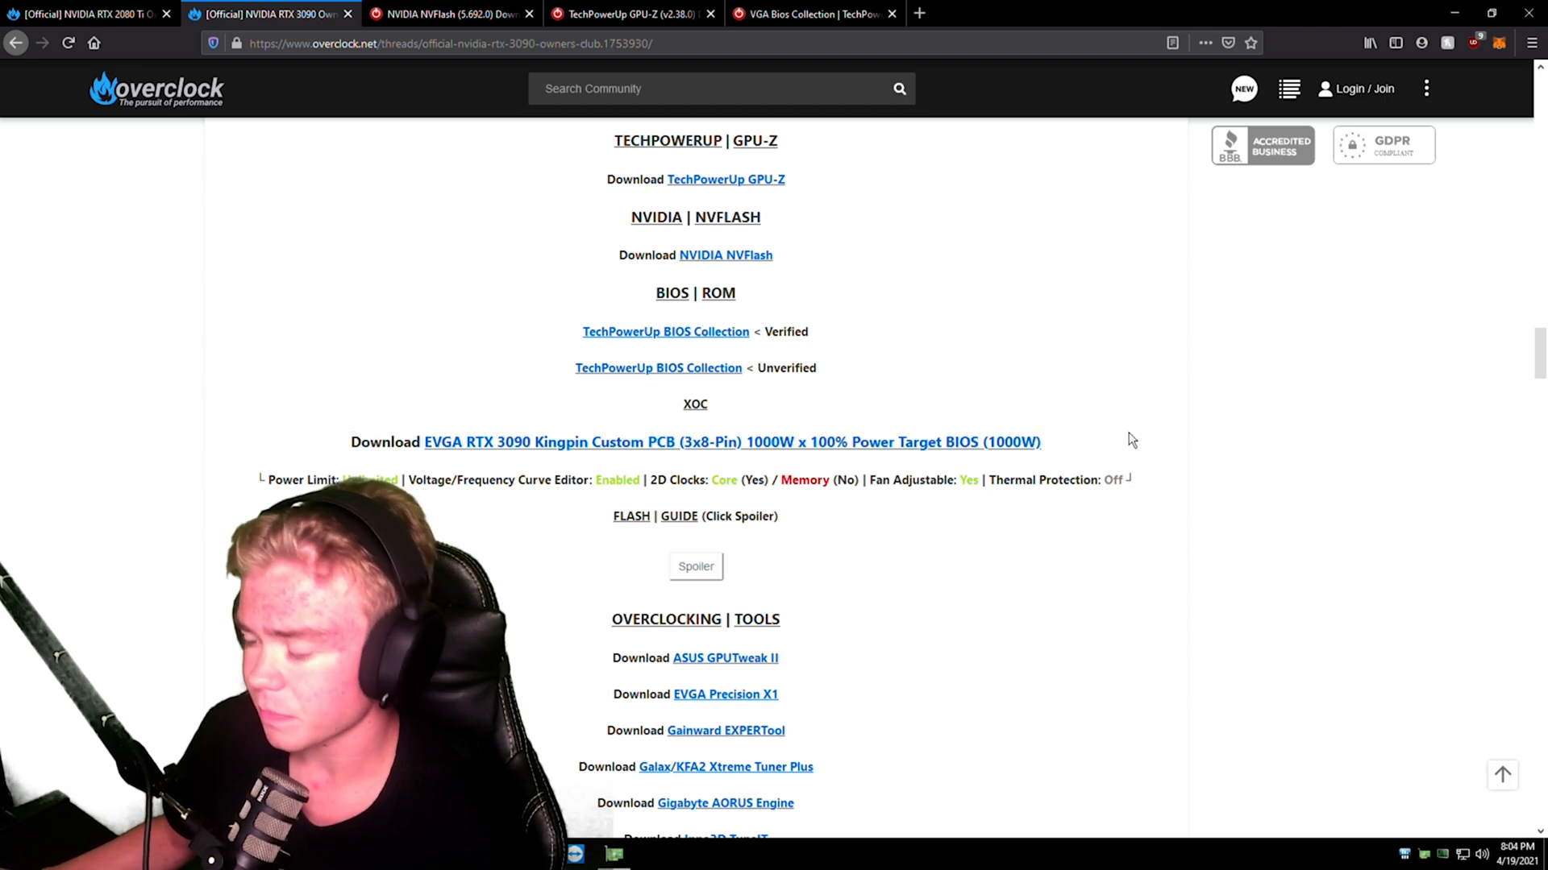
{"action": "mouse_move", "coordinate": [309, 361]}
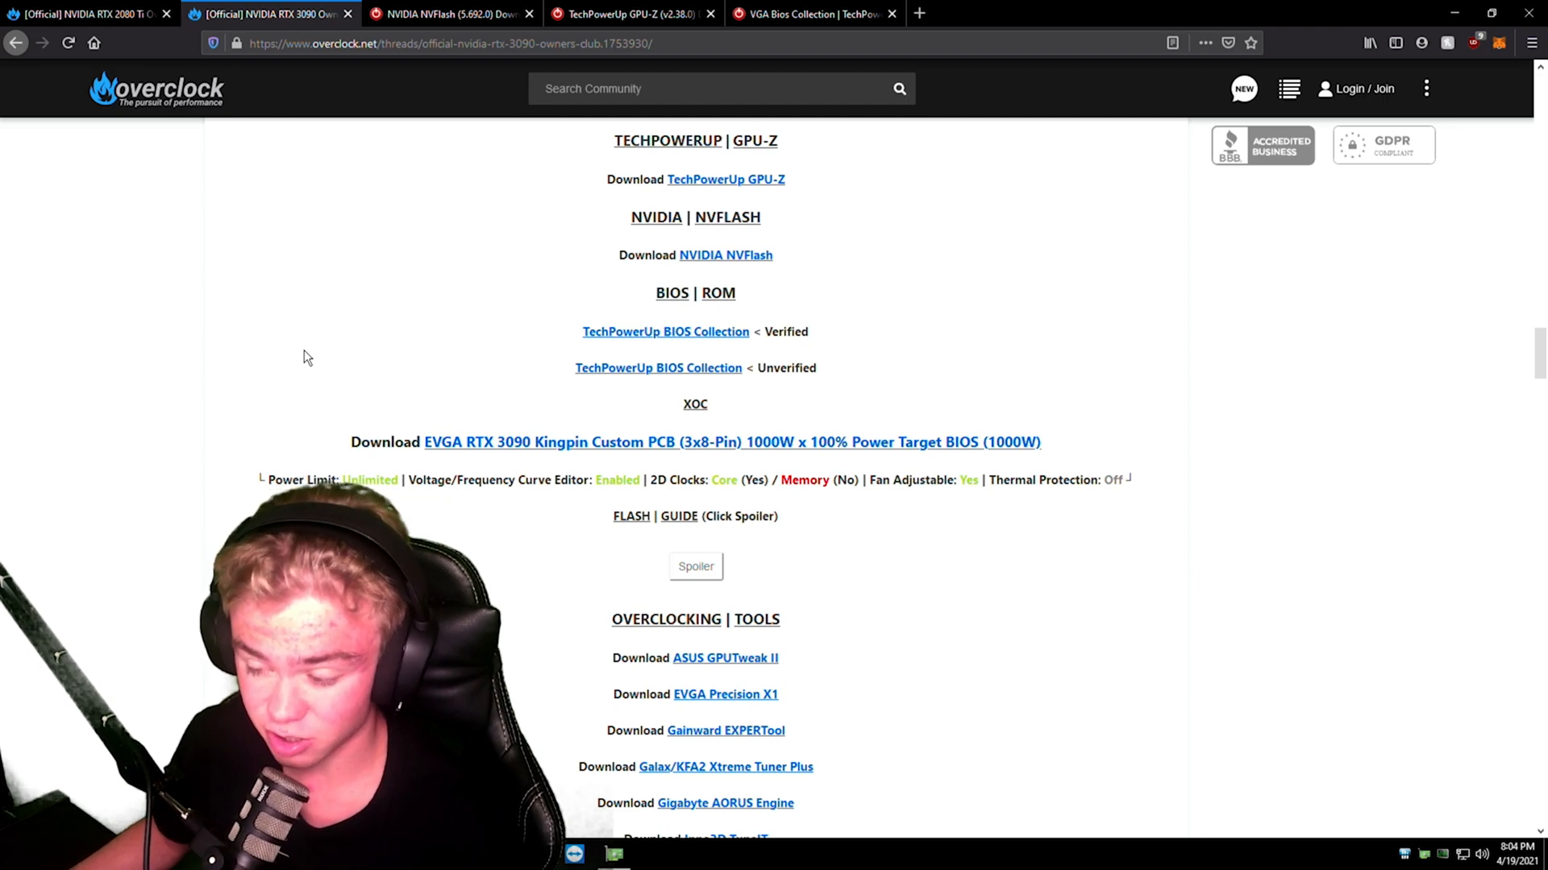
{"action": "mouse_move", "coordinate": [300, 353]}
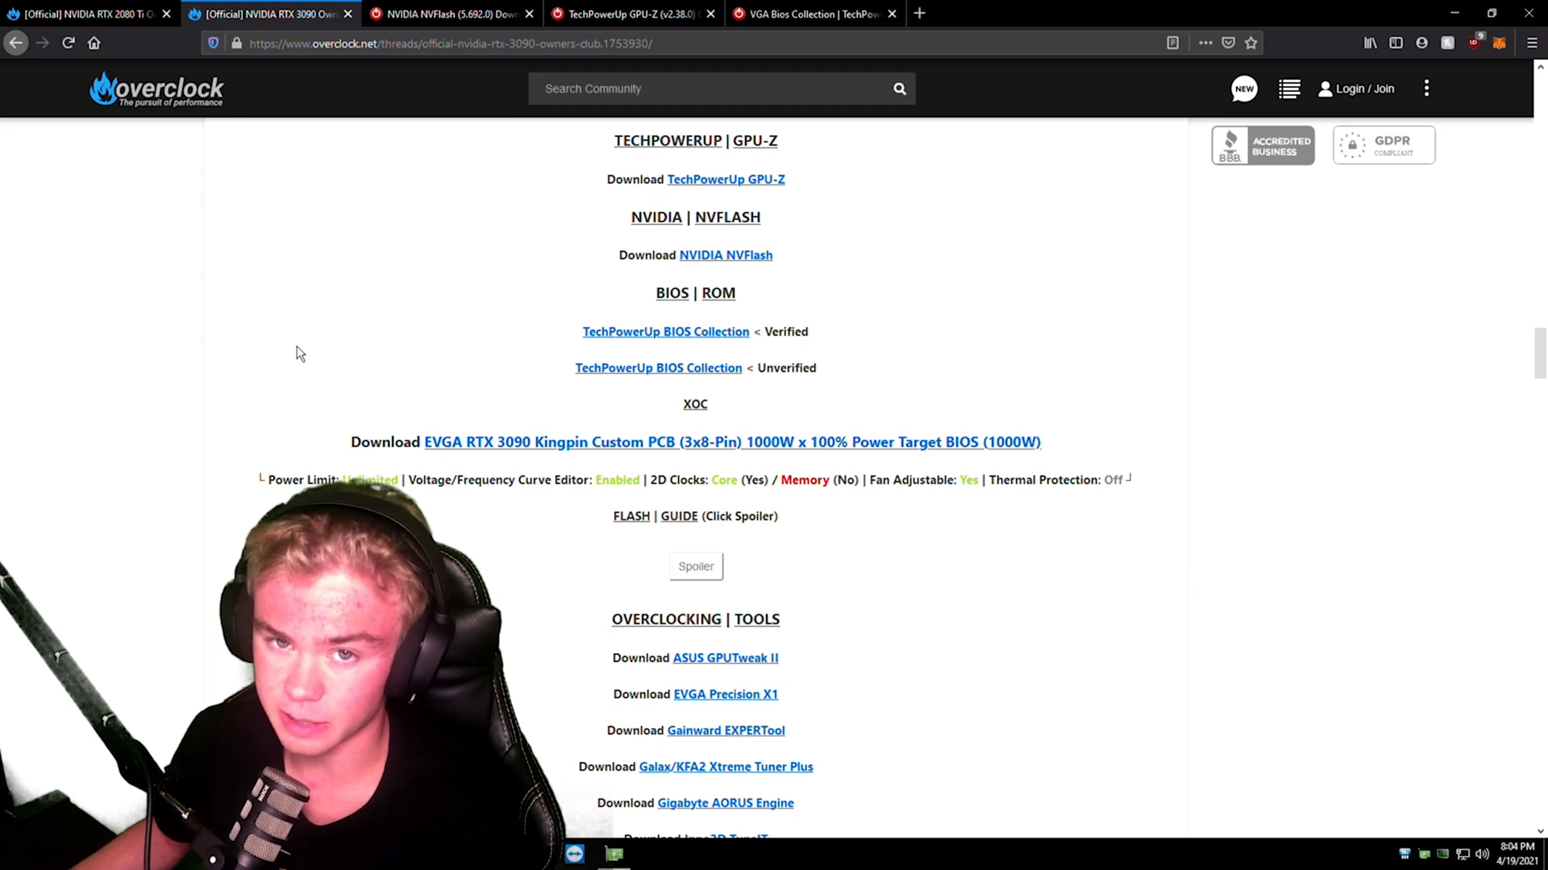
{"action": "scroll", "scroll_direction": "up", "scroll_amount": 3}
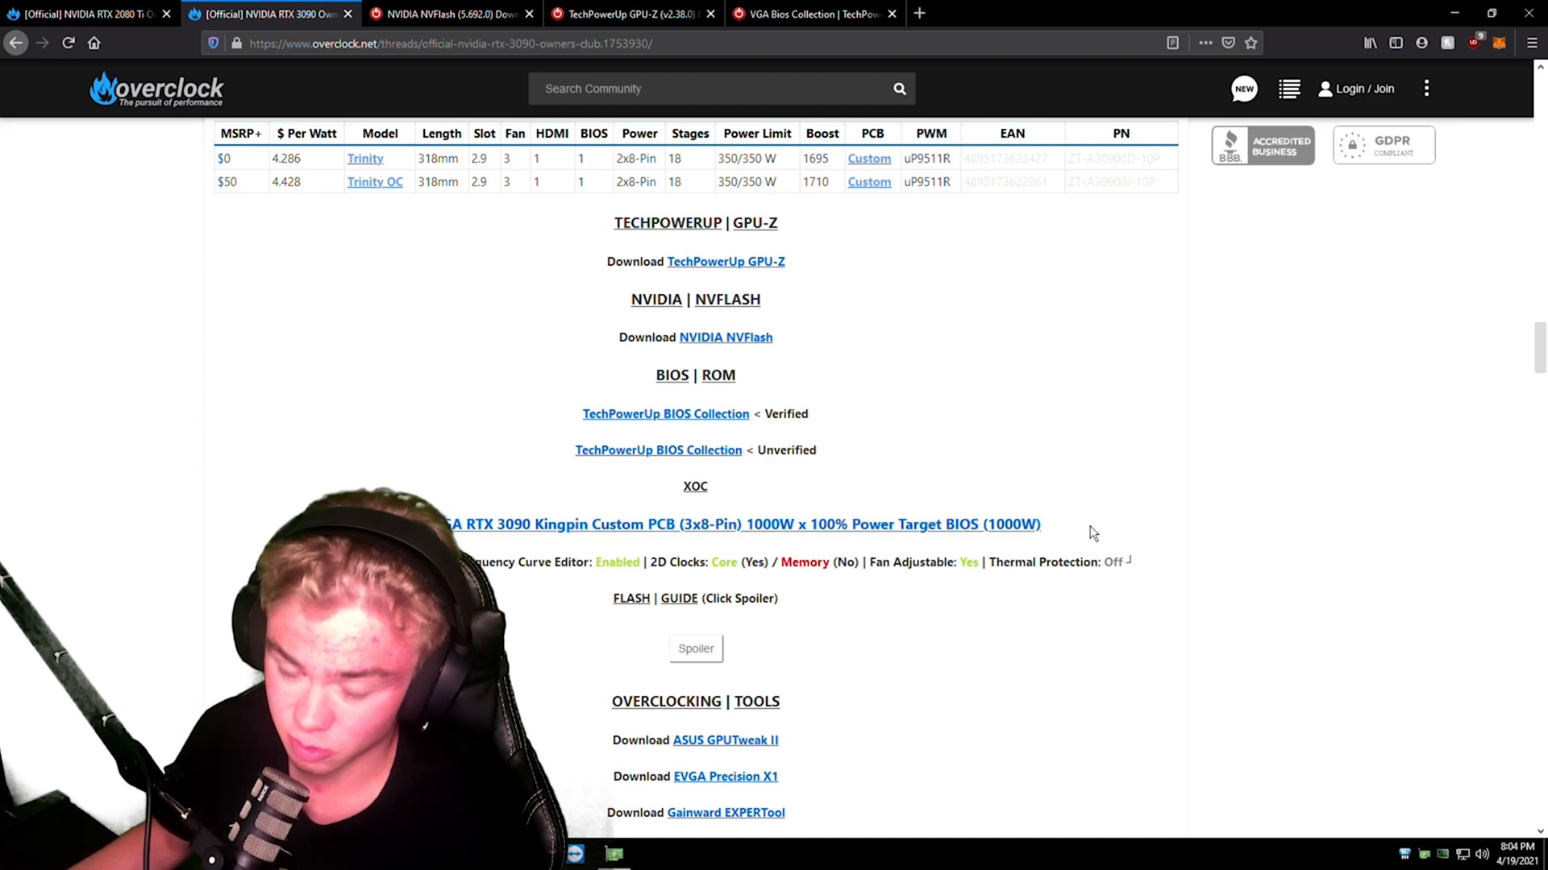
{"action": "double_click", "coordinate": [740, 524]}
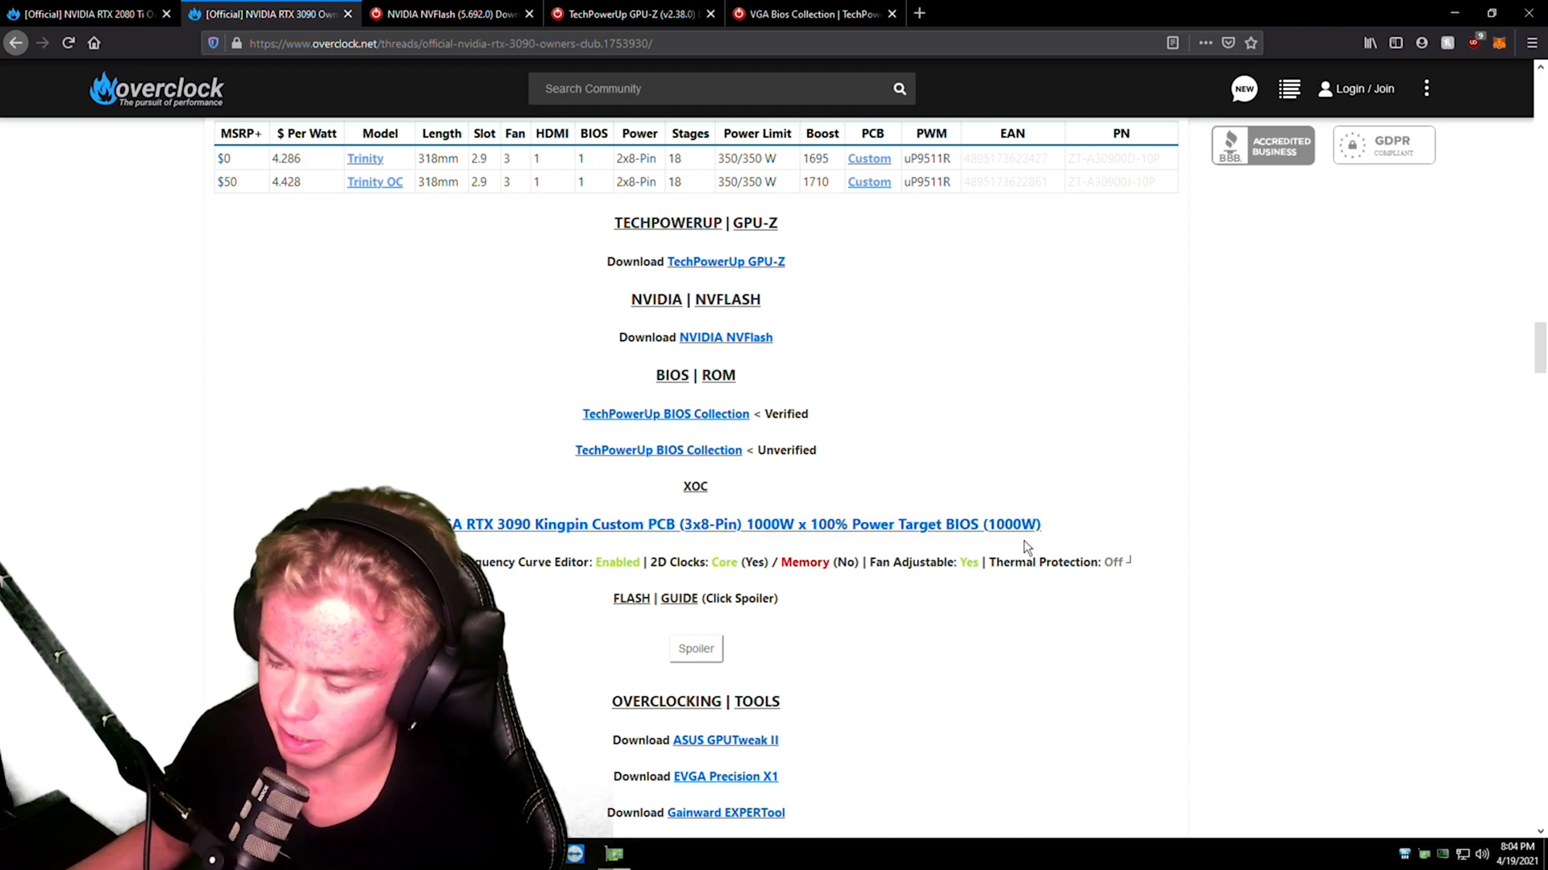
{"action": "scroll", "scroll_direction": "up", "scroll_amount": 3}
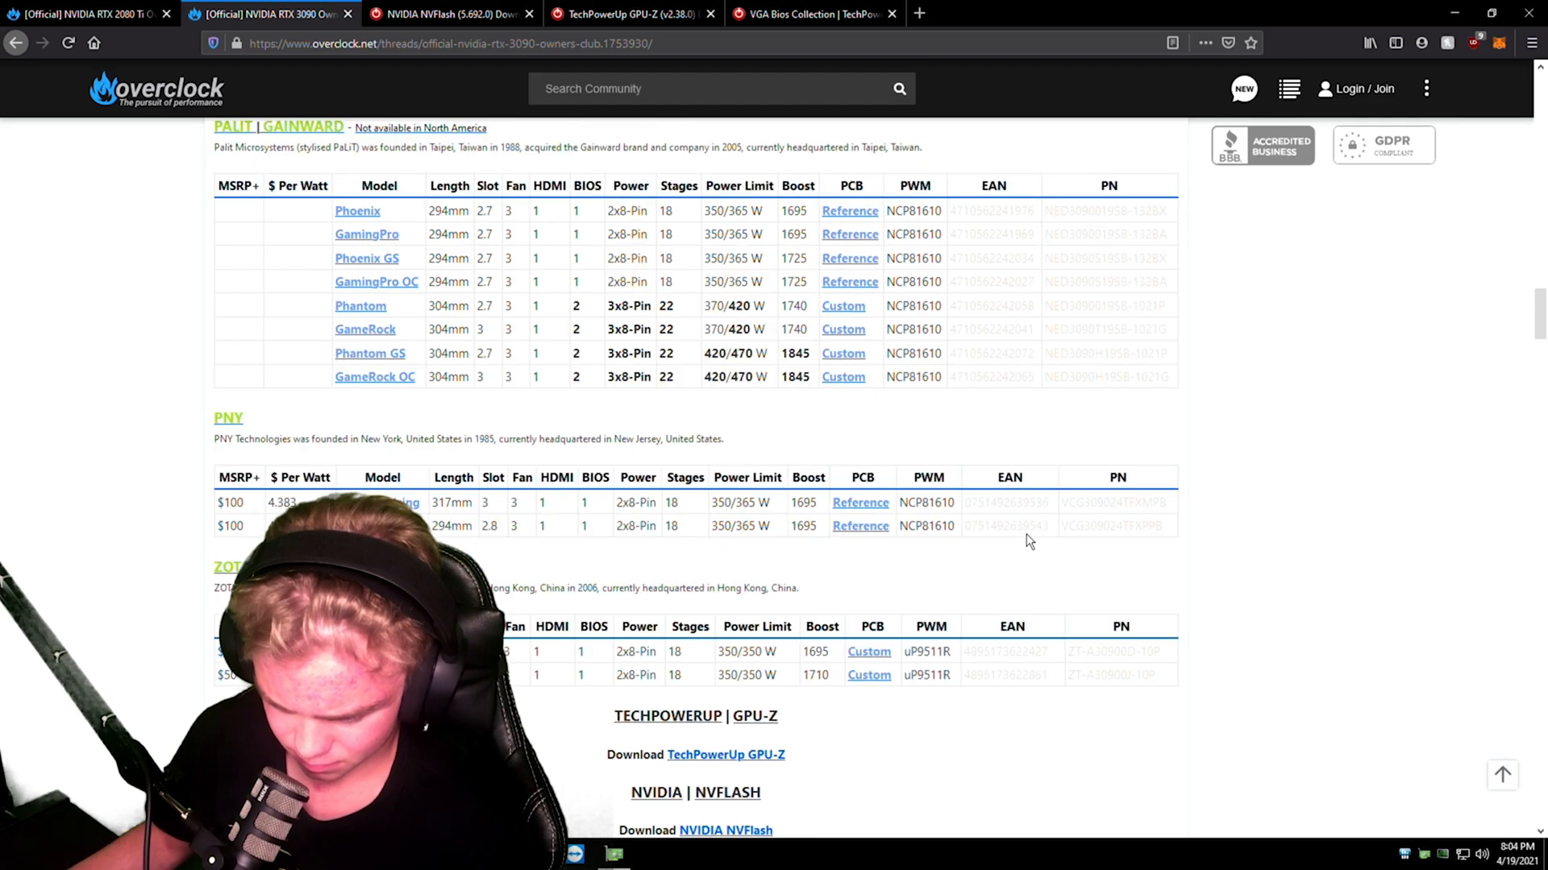
{"action": "scroll", "scroll_direction": "up", "scroll_amount": 3}
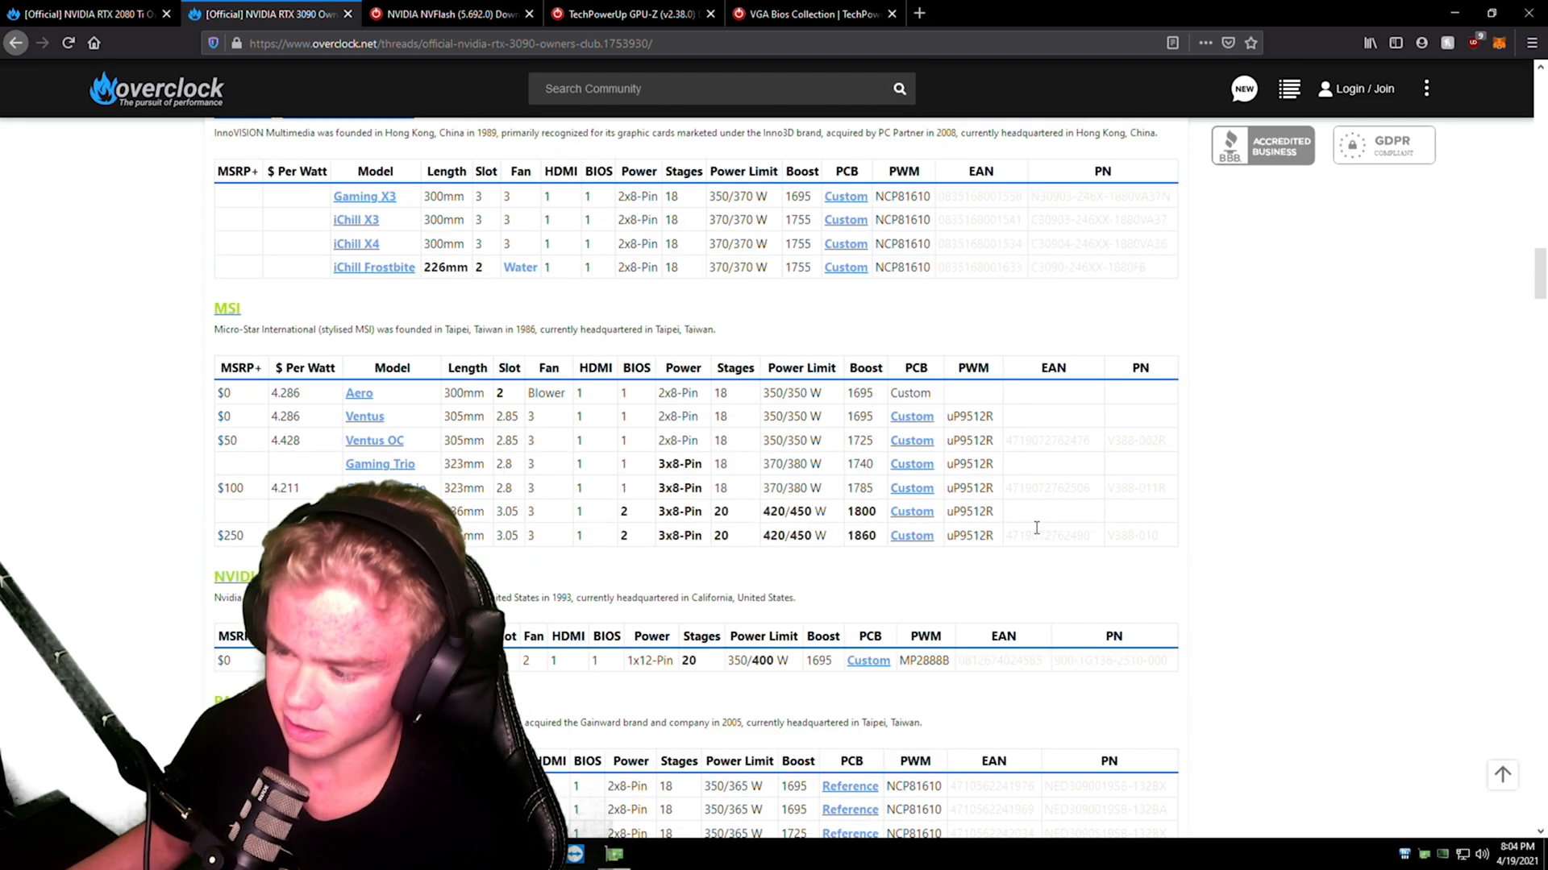
{"action": "mouse_move", "coordinate": [1013, 531]}
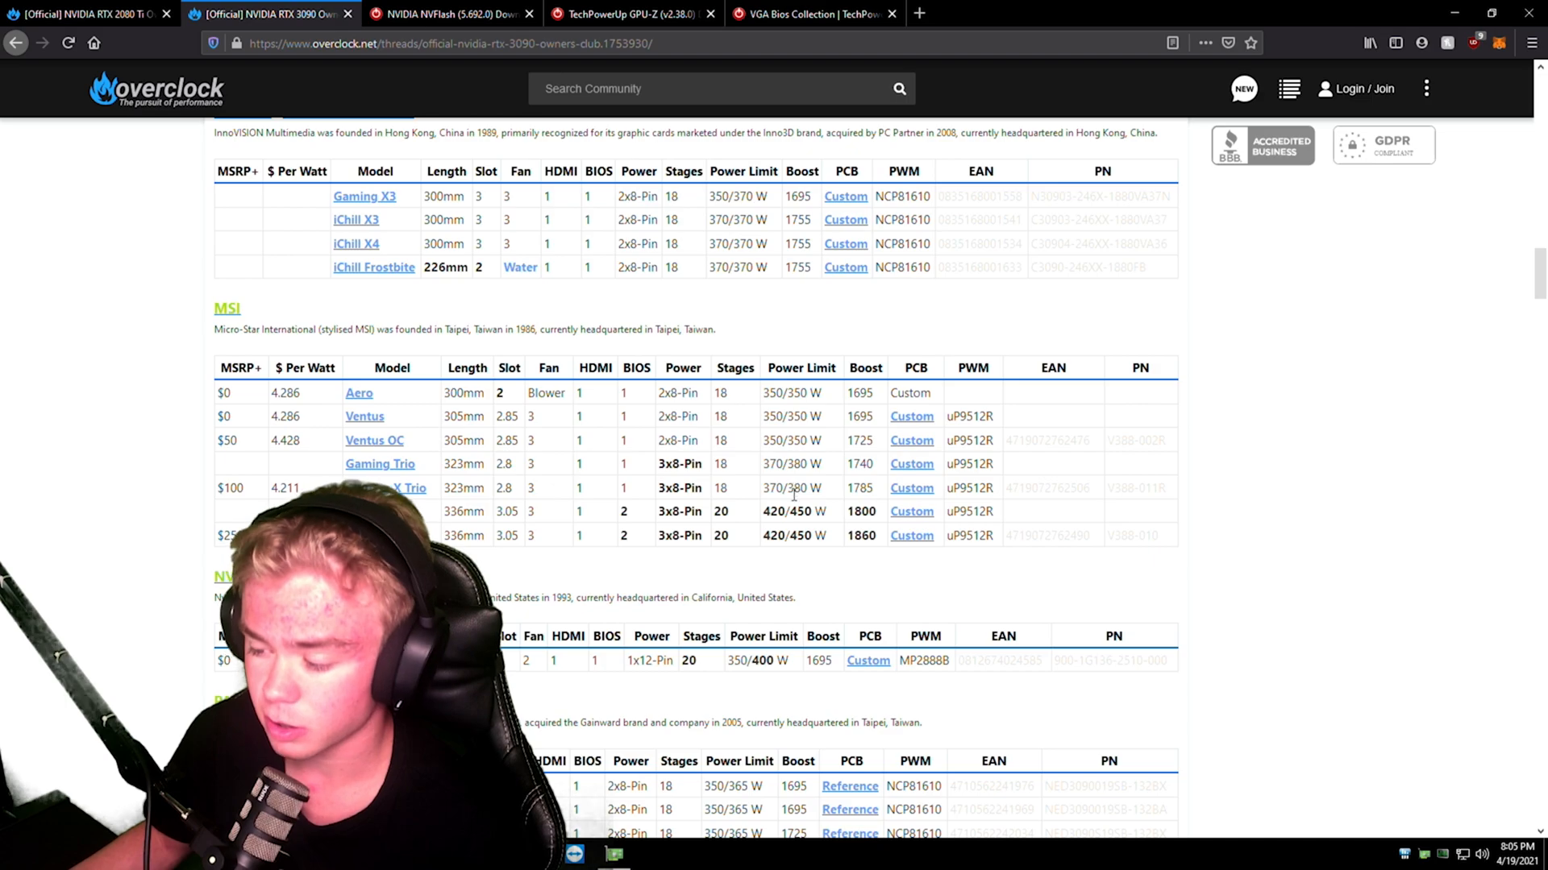
{"action": "scroll", "scroll_direction": "up", "scroll_amount": 3}
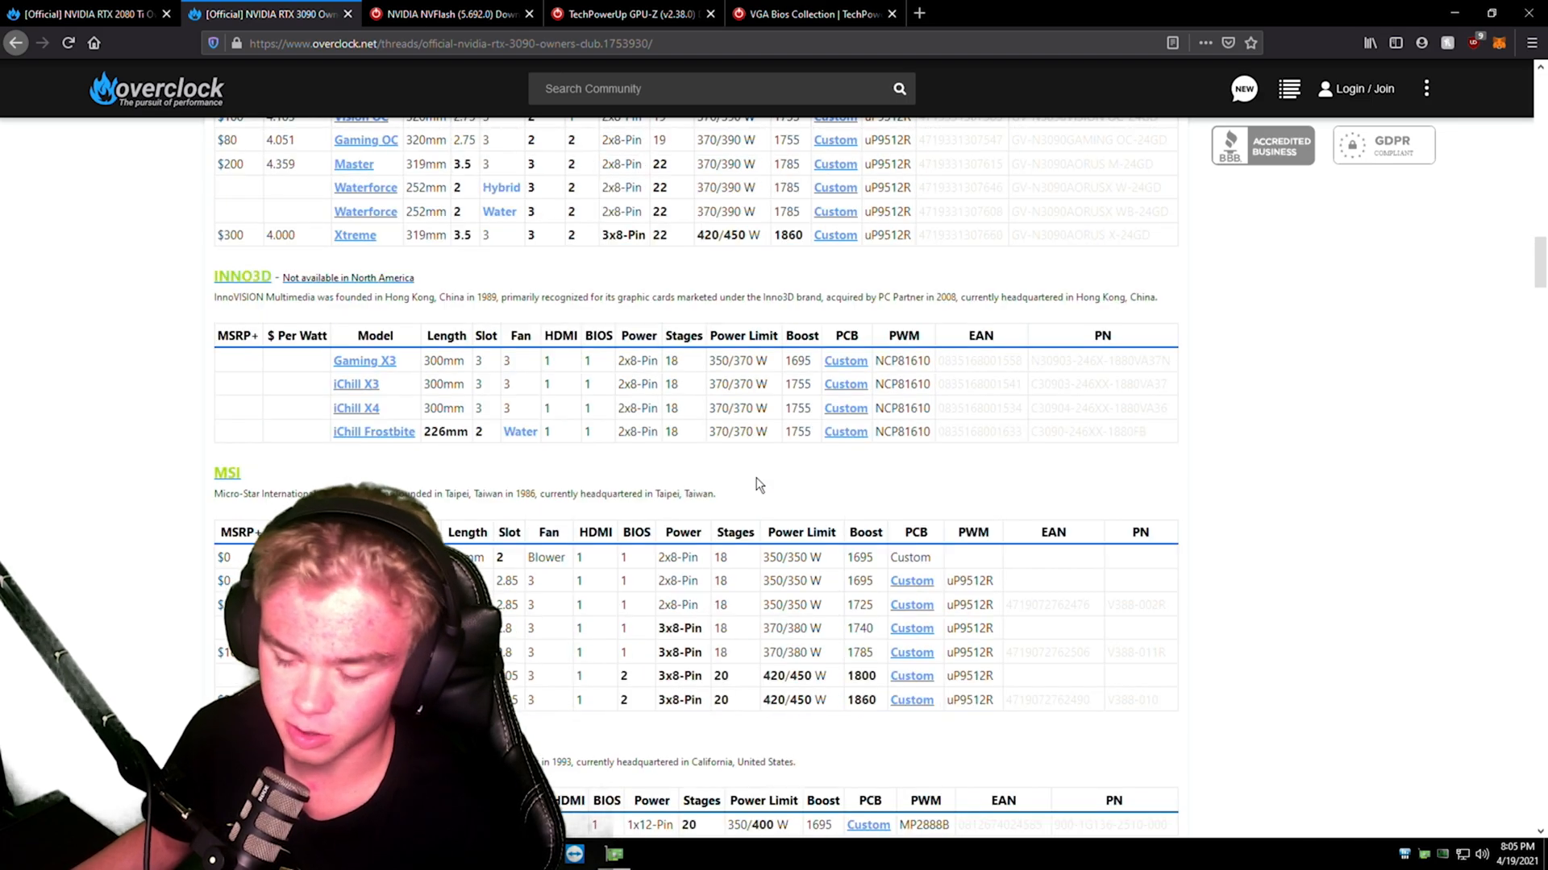
Scroll back through the RTX 3090 thread's tool links and tables
{"action": "scroll", "scroll_direction": "up", "scroll_amount": 3}
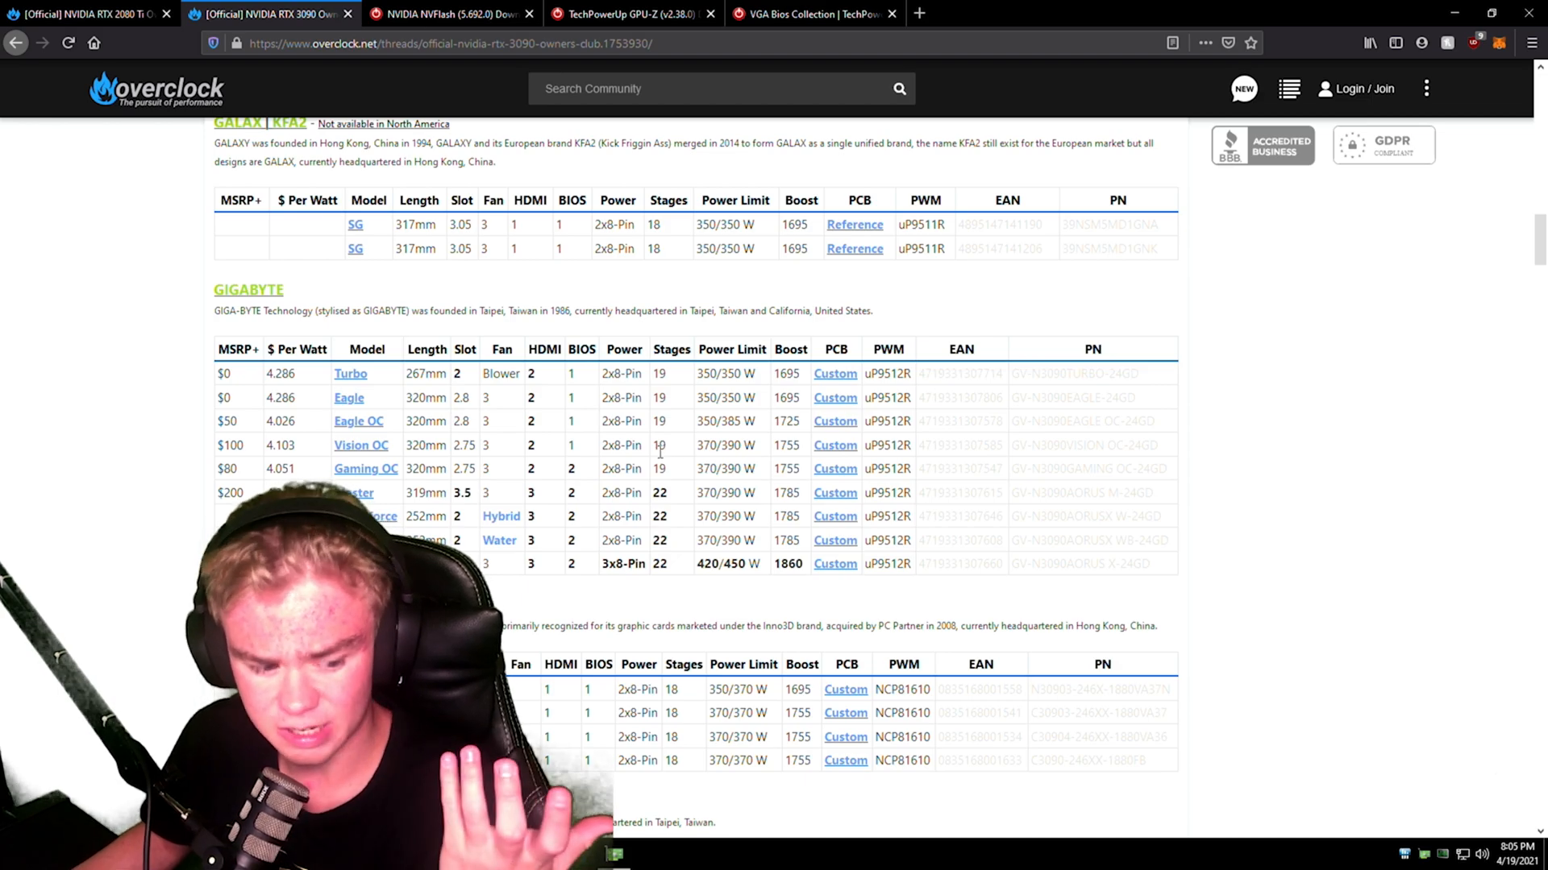
{"action": "scroll", "scroll_direction": "up", "scroll_amount": 3}
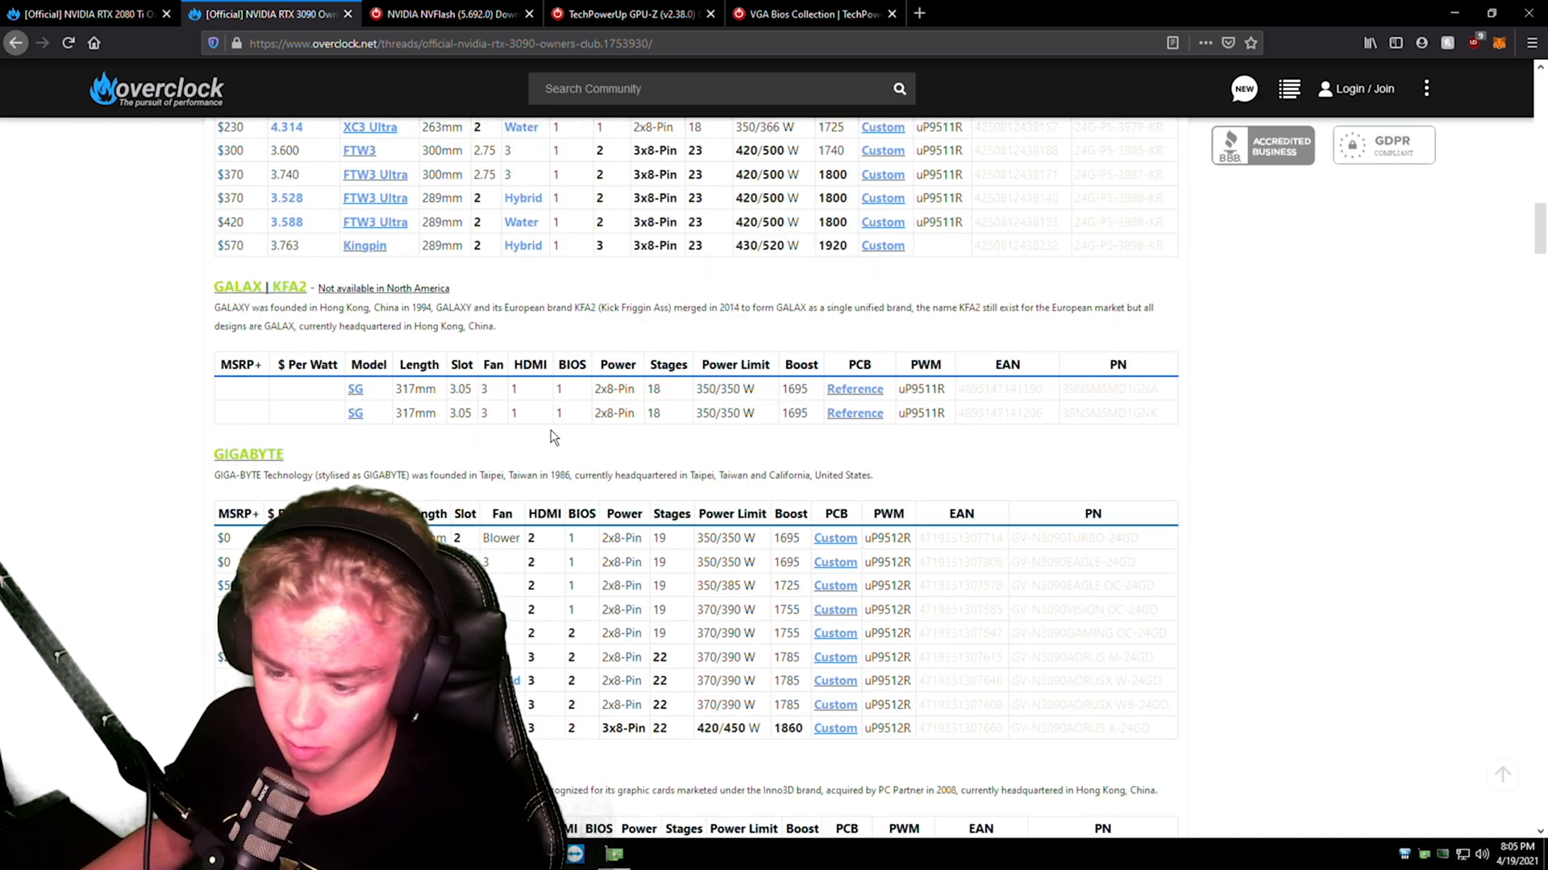
{"action": "scroll", "scroll_direction": "up", "scroll_amount": 3}
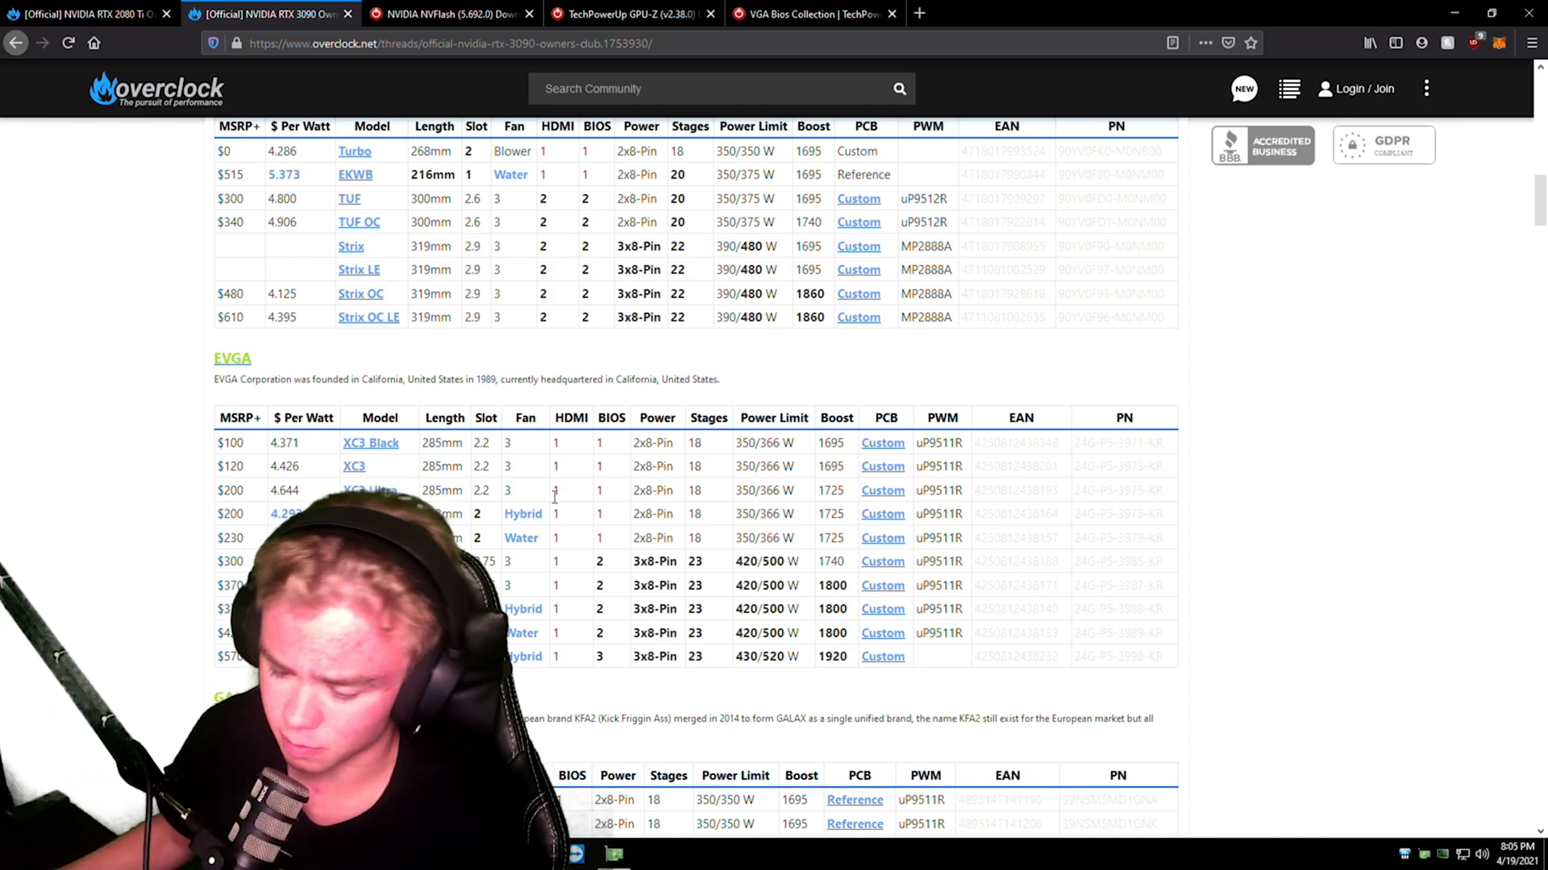
{"action": "scroll", "scroll_direction": "down", "scroll_amount": 3}
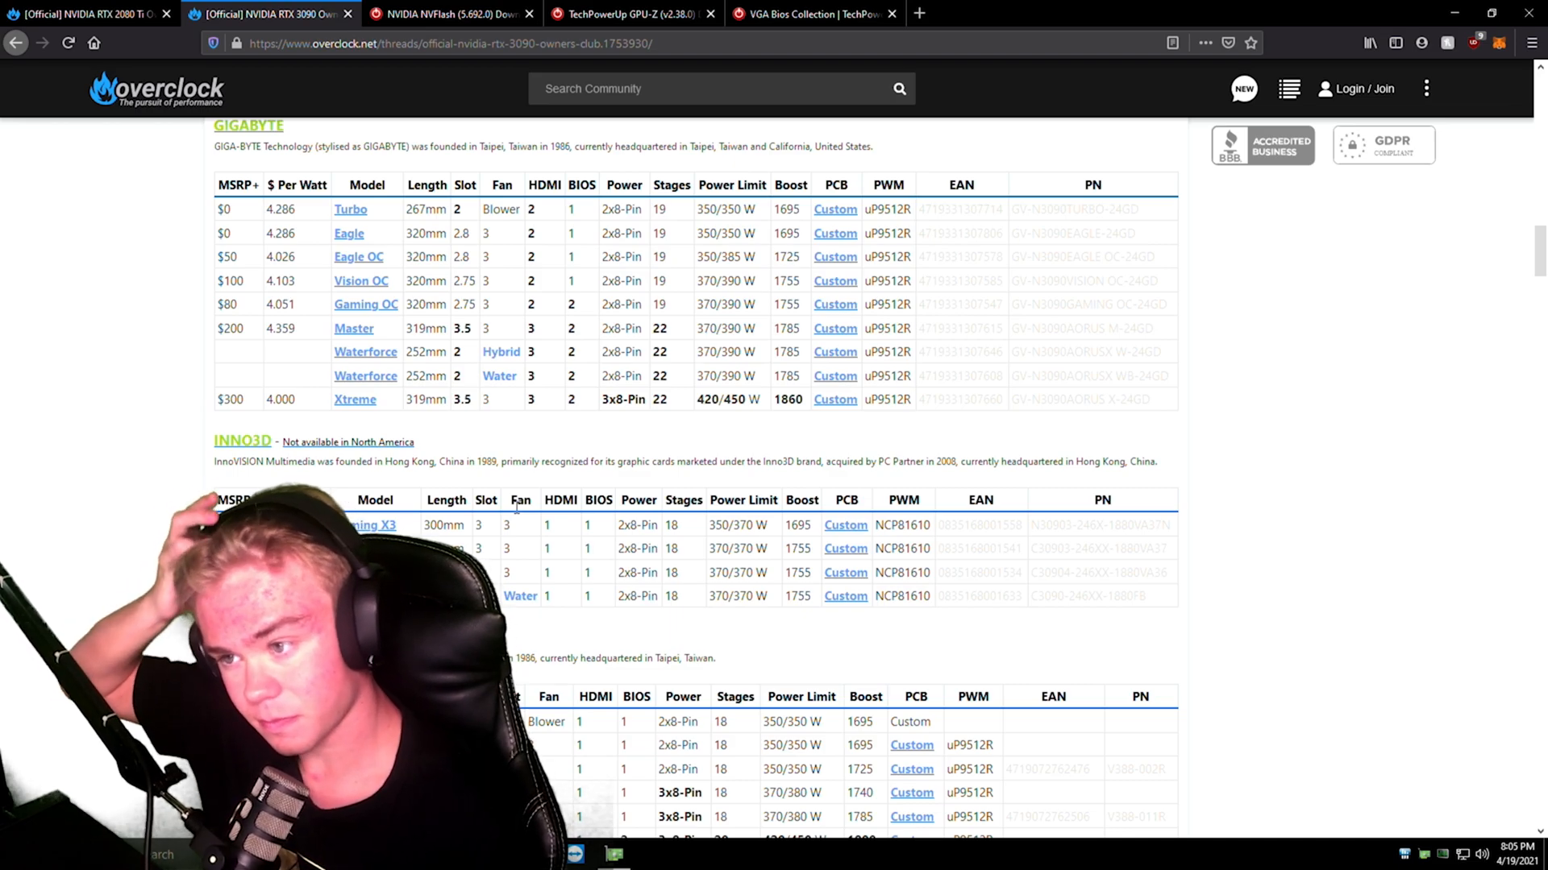
{"action": "scroll", "scroll_direction": "down", "scroll_amount": 3}
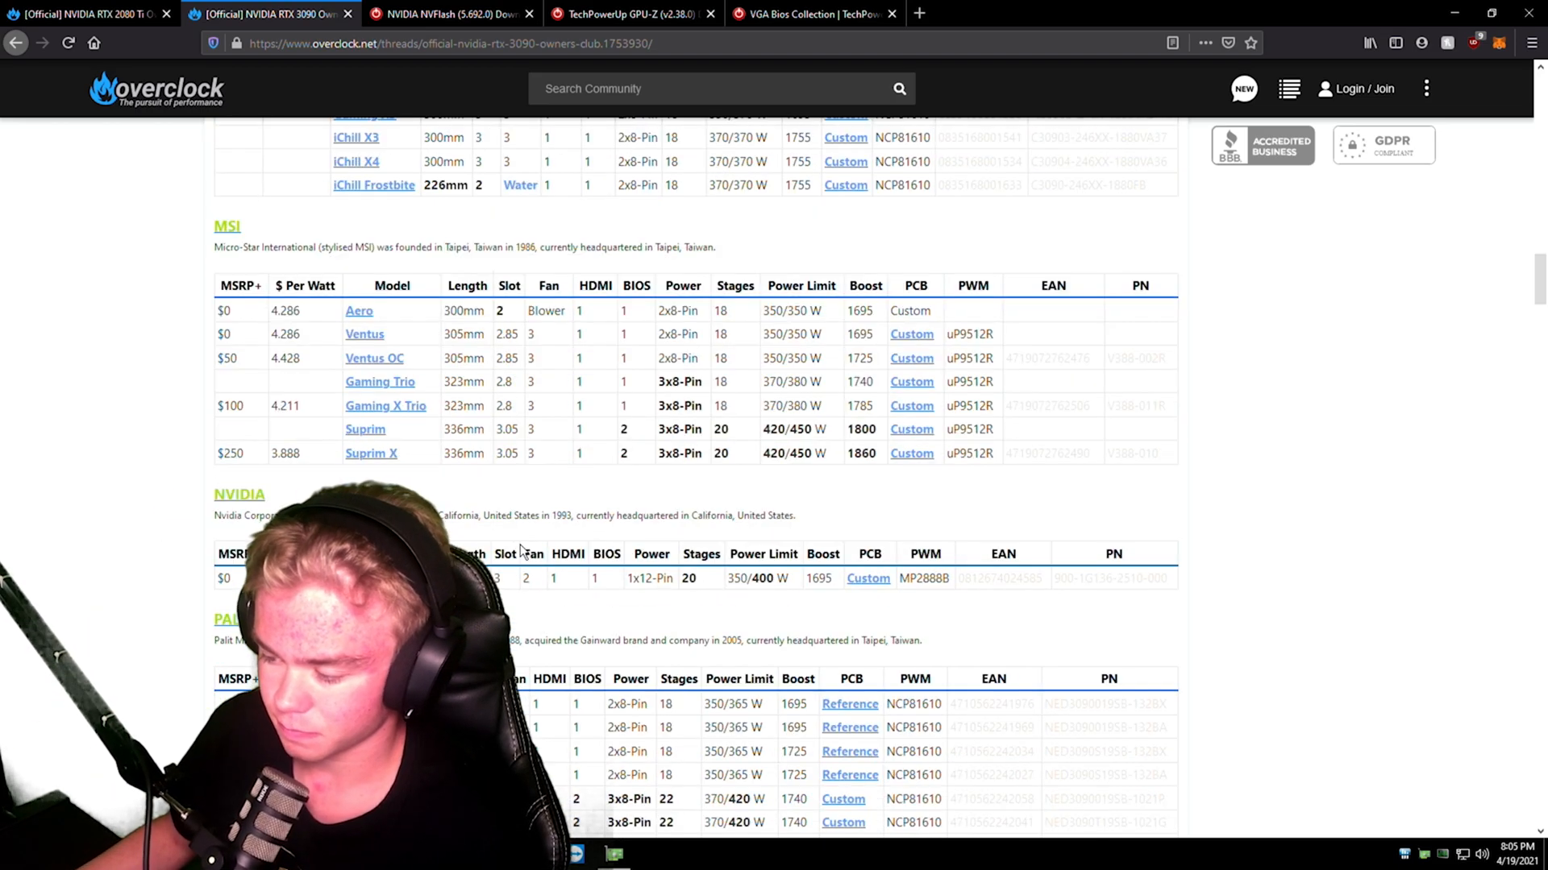
{"action": "scroll", "scroll_direction": "down", "scroll_amount": 3}
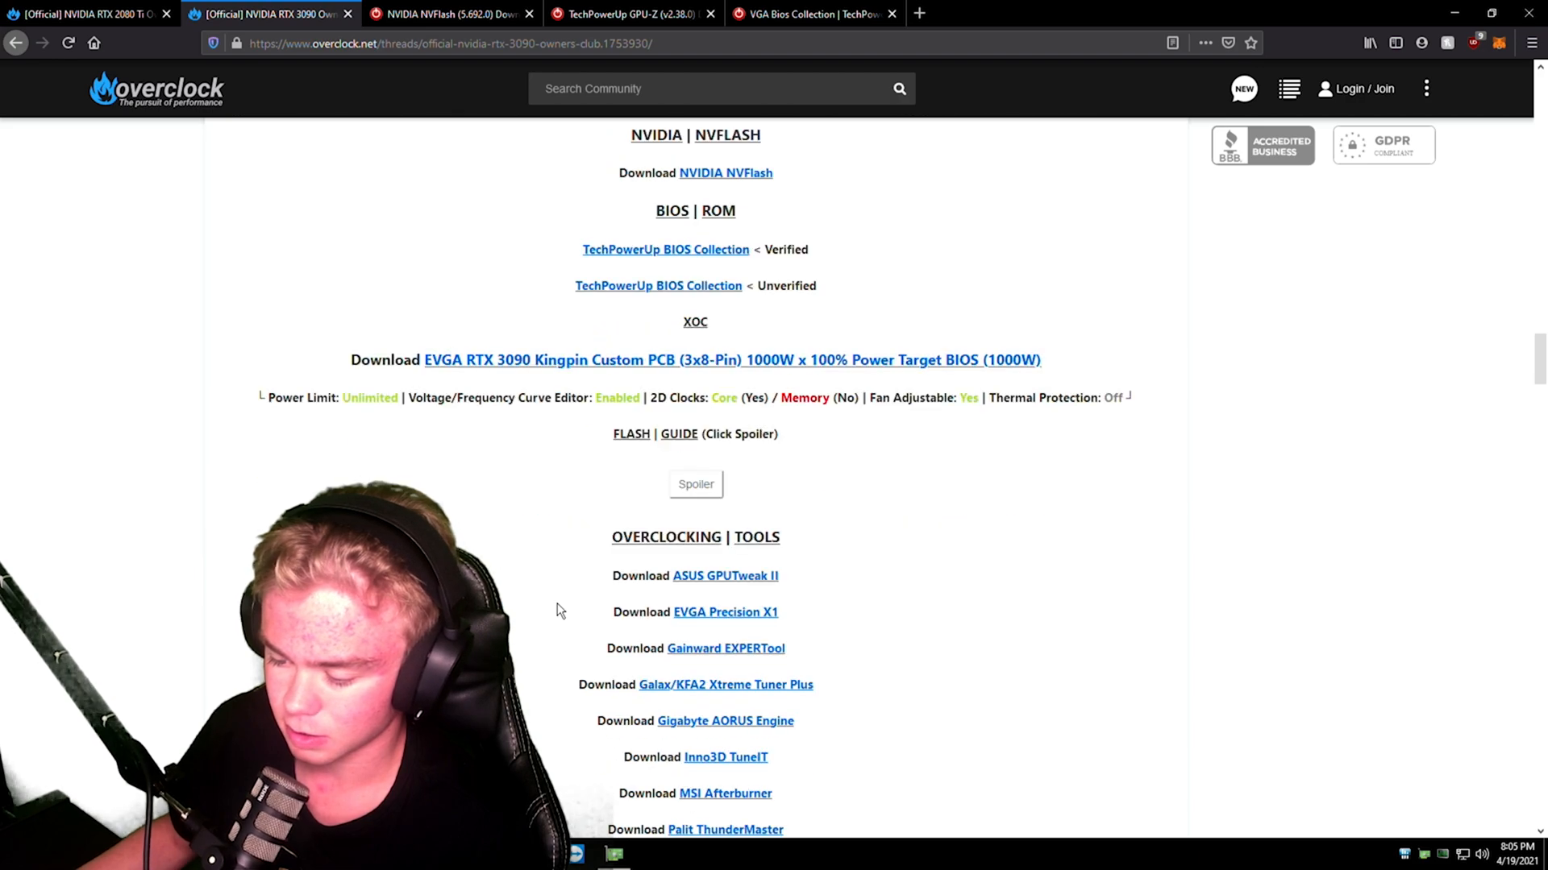
{"action": "scroll", "scroll_direction": "down", "scroll_amount": 3}
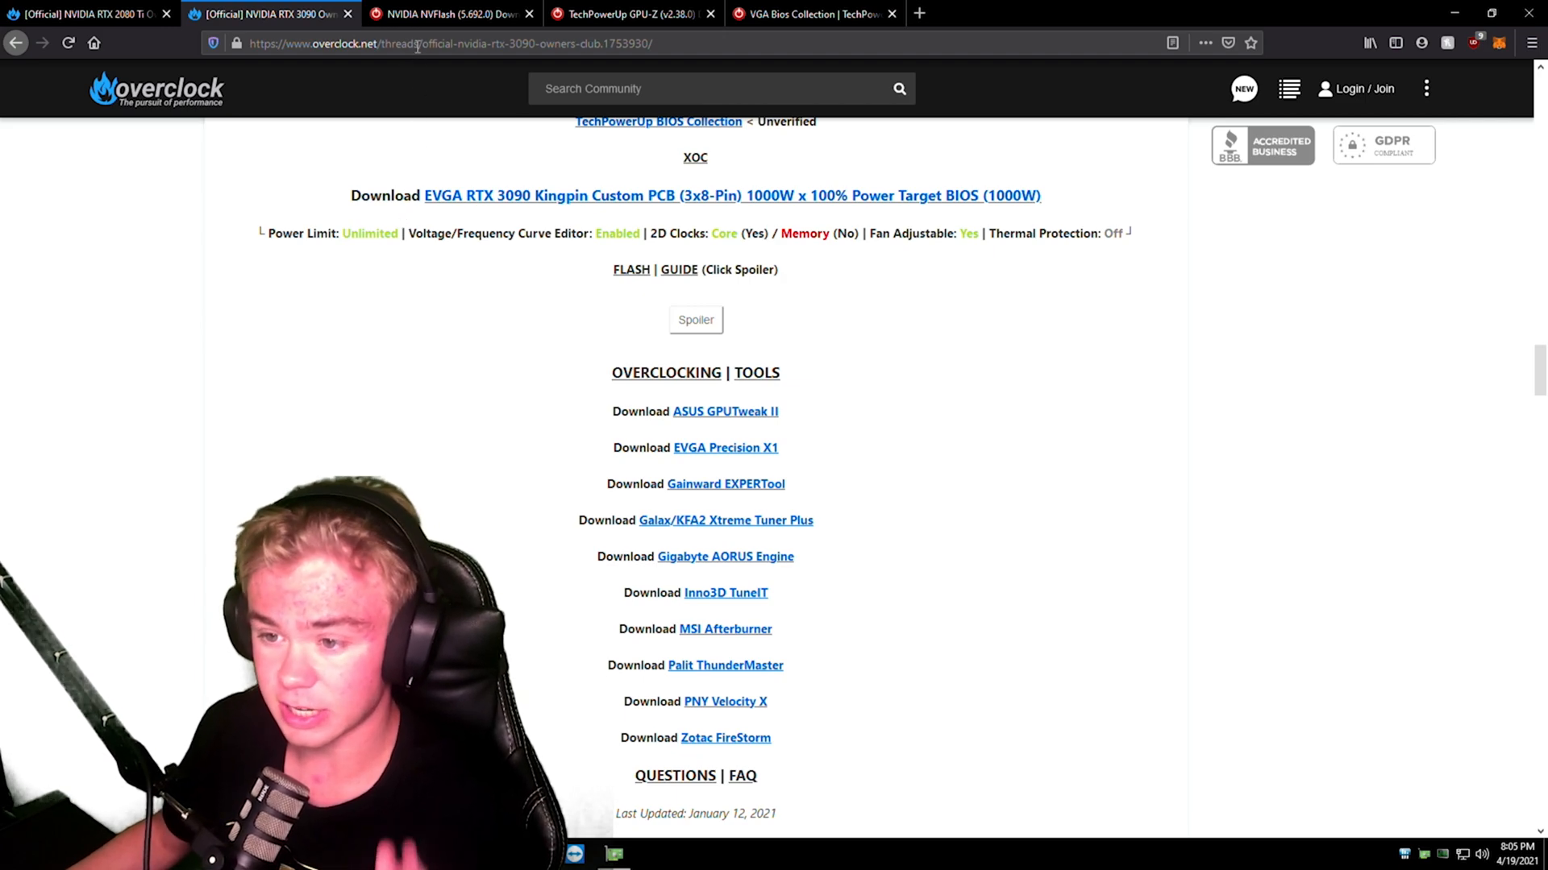
Visit the NVFlash download page, then bring up TechPowerUp's Video BIOS Collection page
{"action": "left_click", "coordinate": [449, 14]}
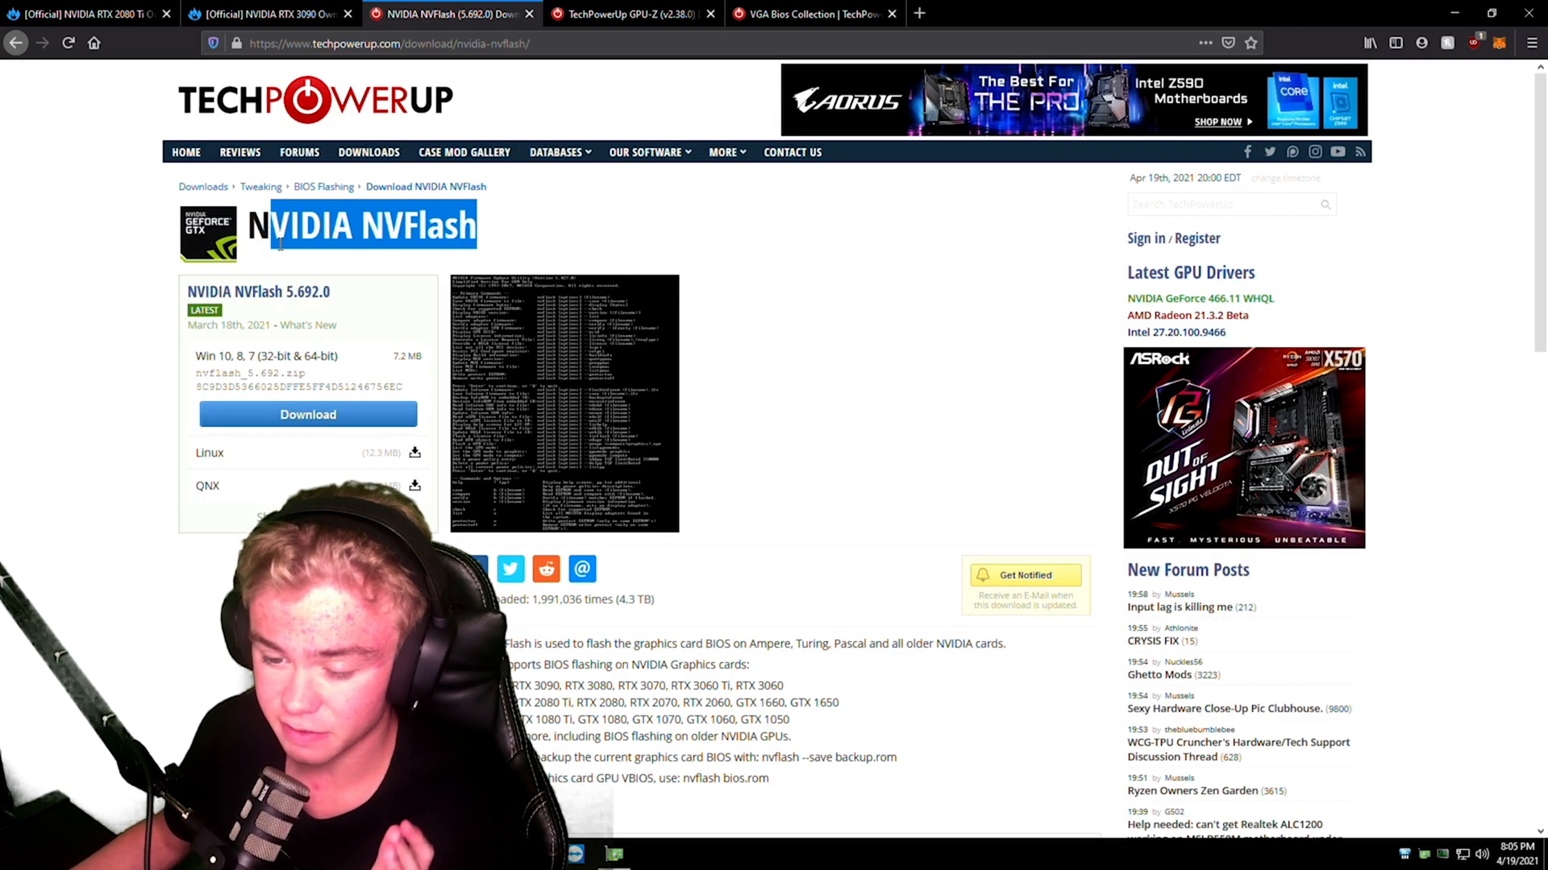
{"action": "left_click", "coordinate": [506, 232]}
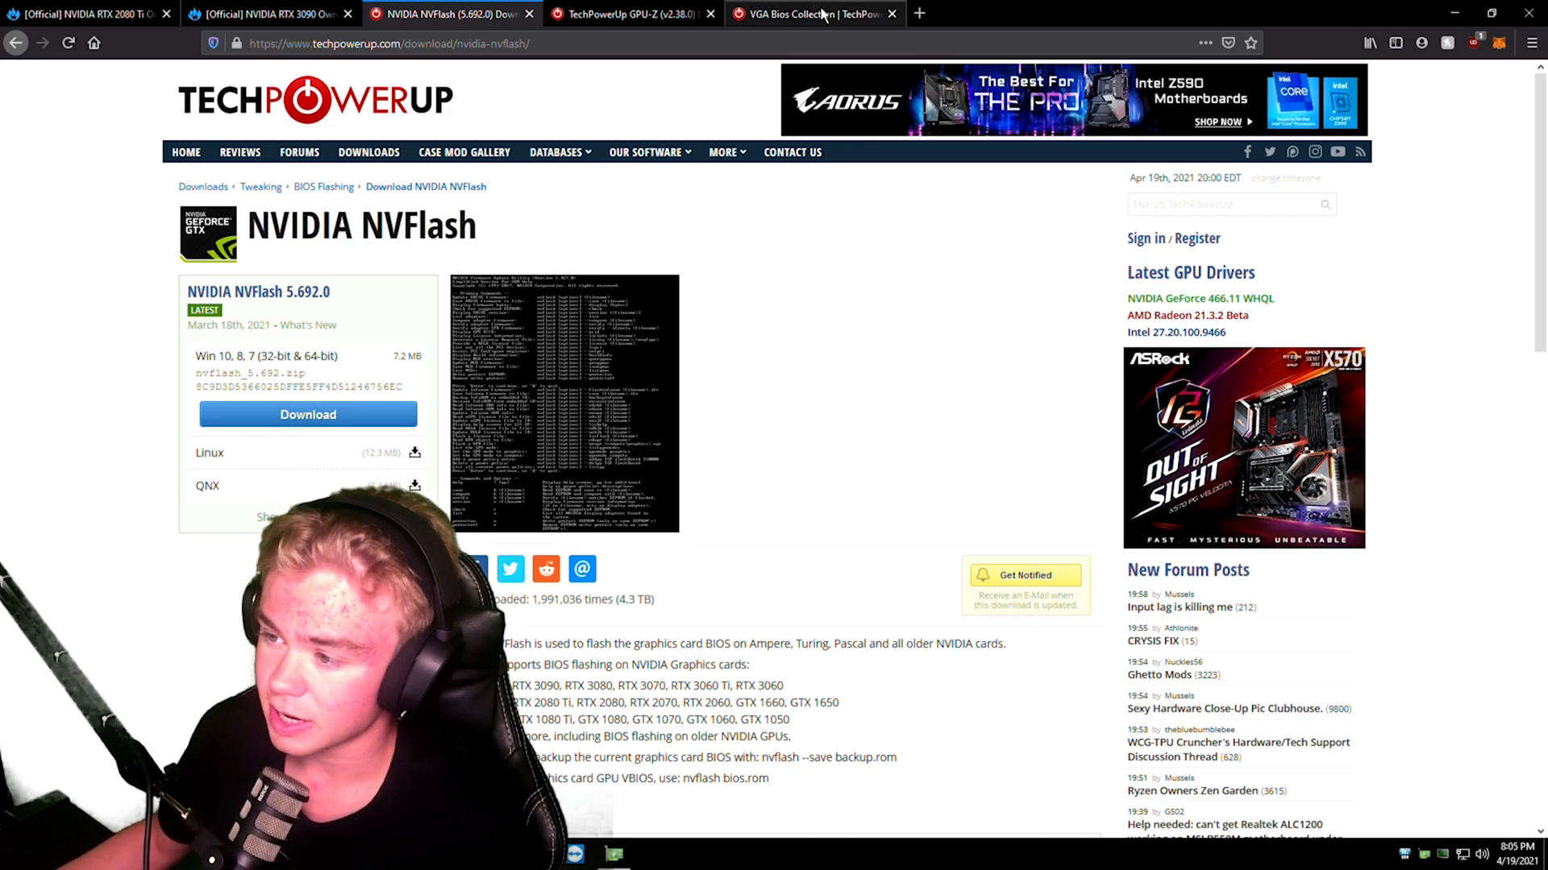
{"action": "left_click", "coordinate": [809, 14]}
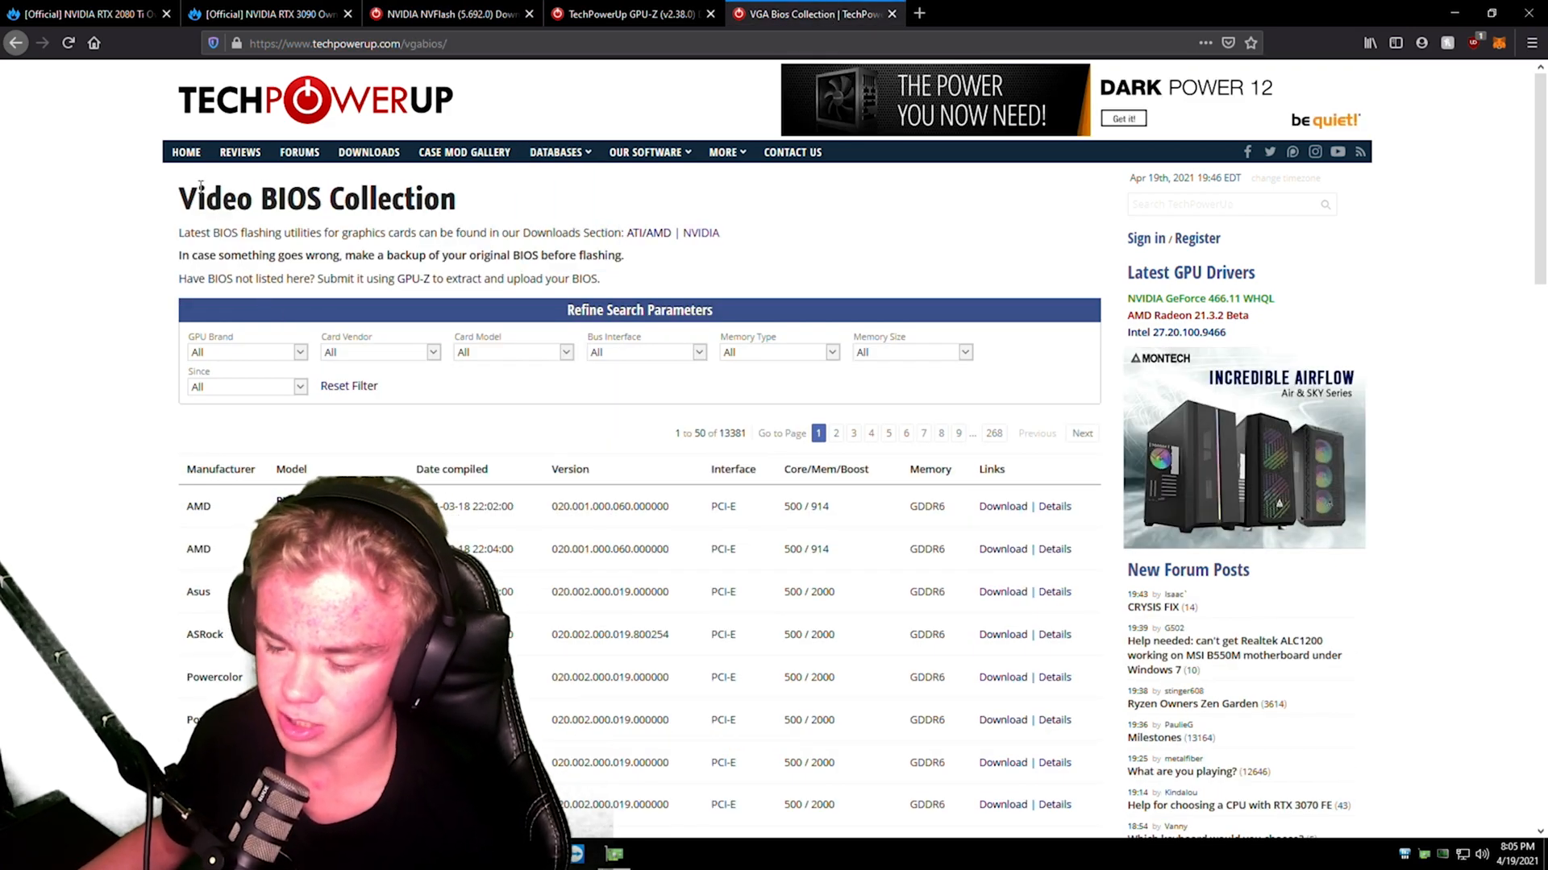
Filter the BIOS collection to GPU Brand NVIDIA and Card Model RTX 2080 Ti
{"action": "left_click", "coordinate": [247, 353]}
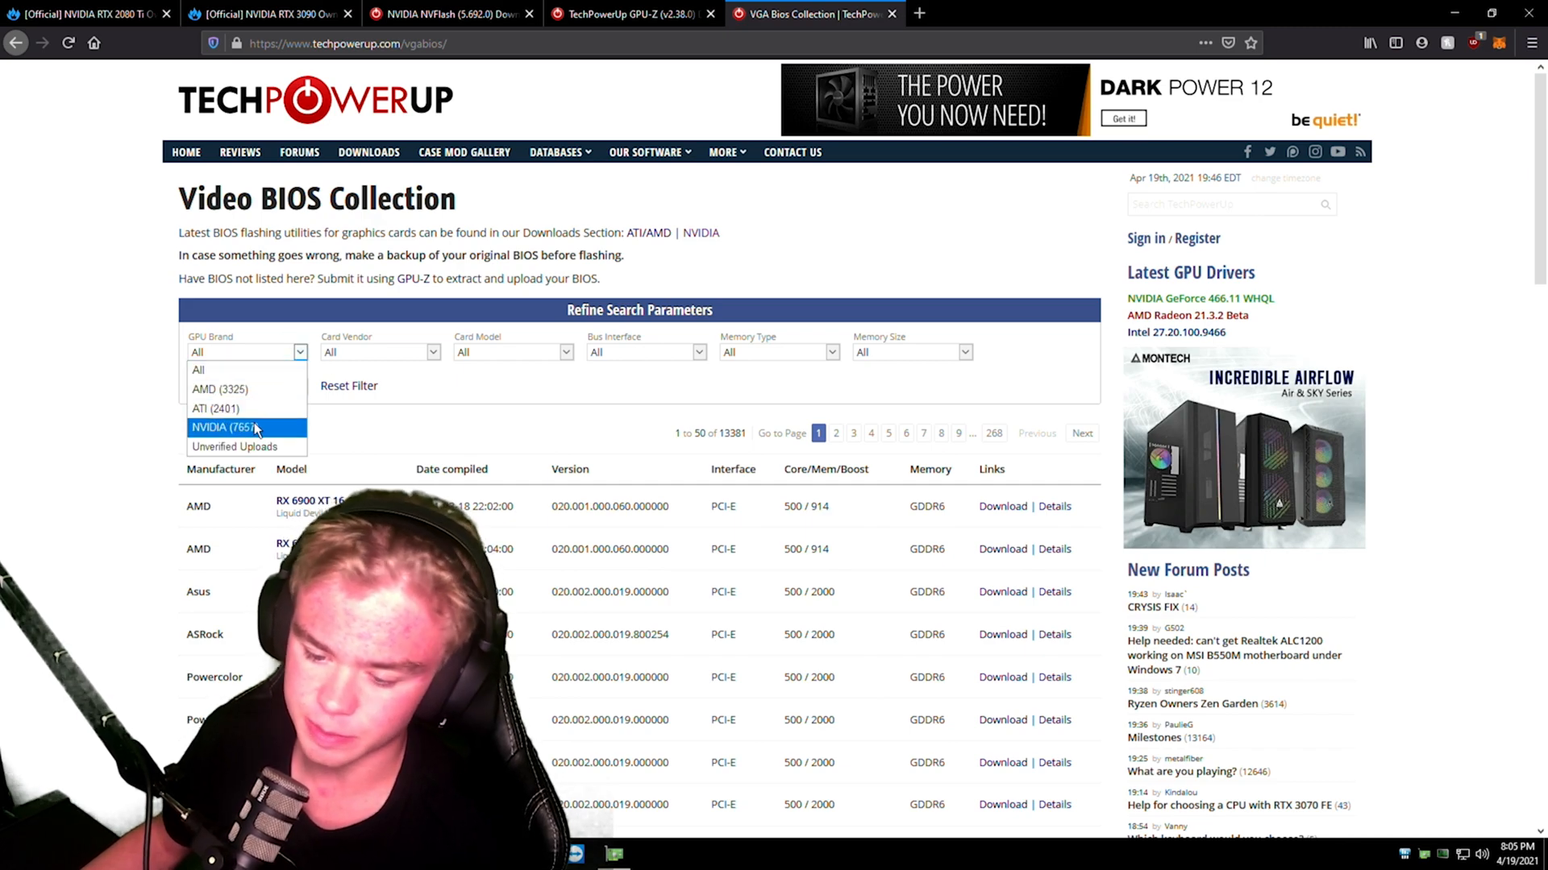
{"action": "left_click", "coordinate": [224, 428]}
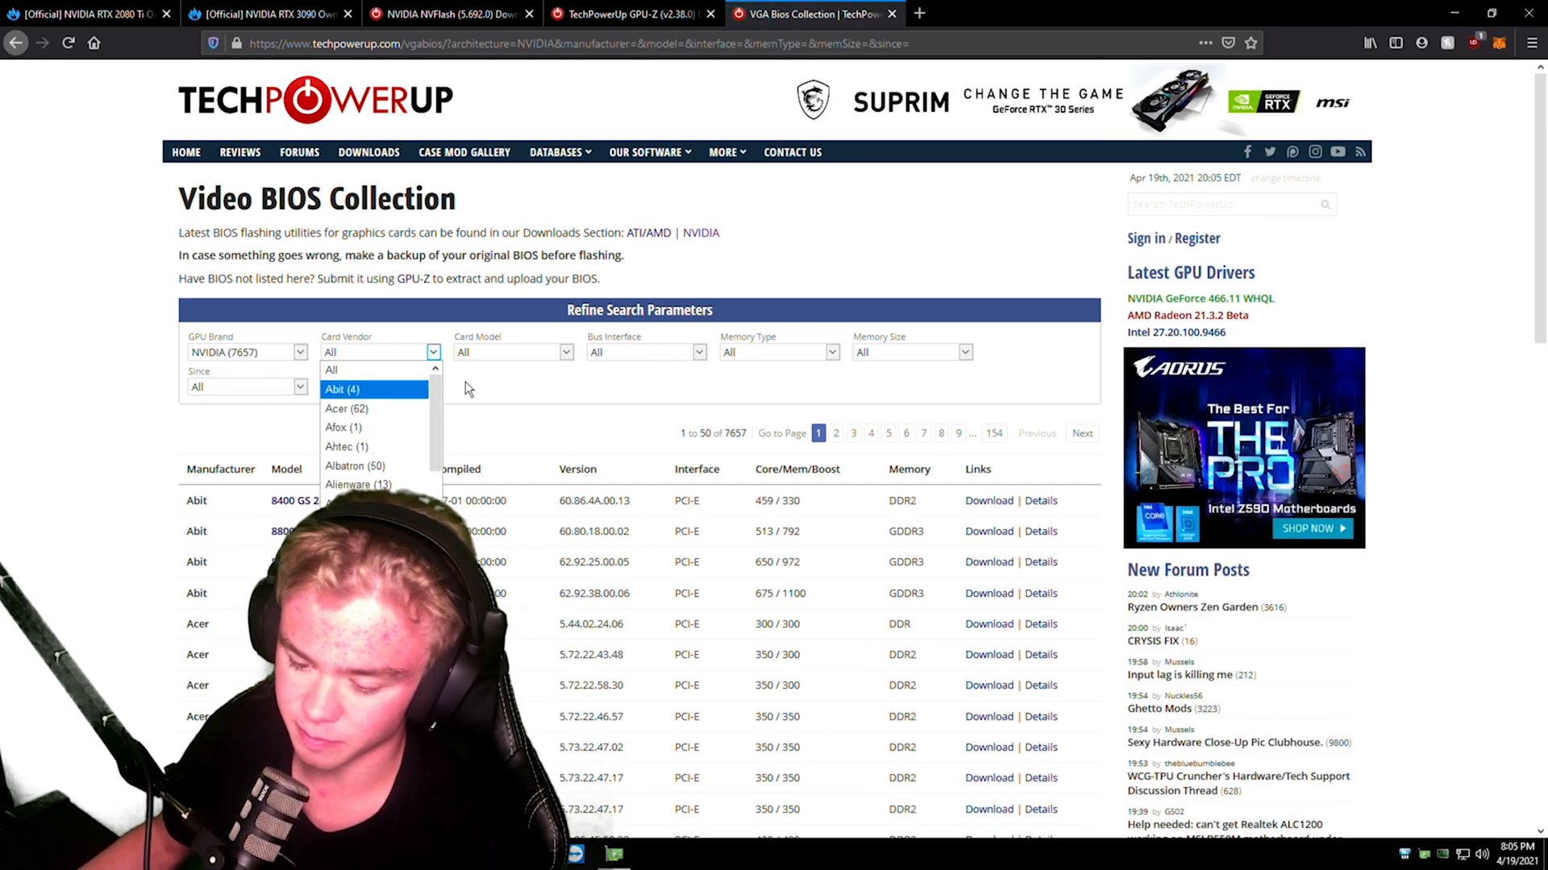
{"action": "left_click", "coordinate": [564, 353]}
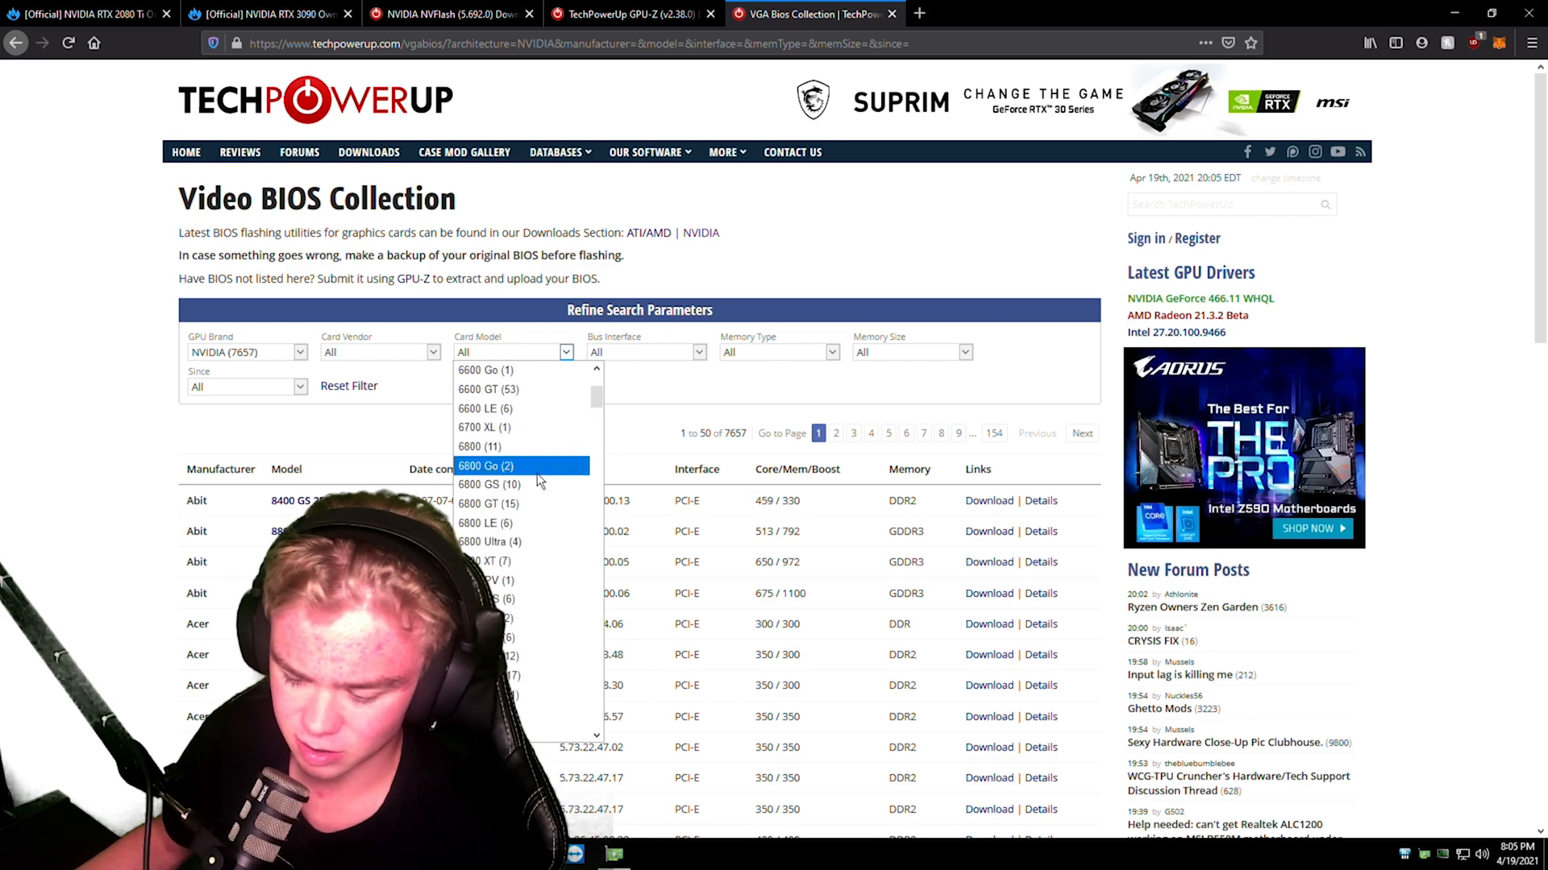
{"action": "scroll", "scroll_direction": "down", "scroll_amount": 3}
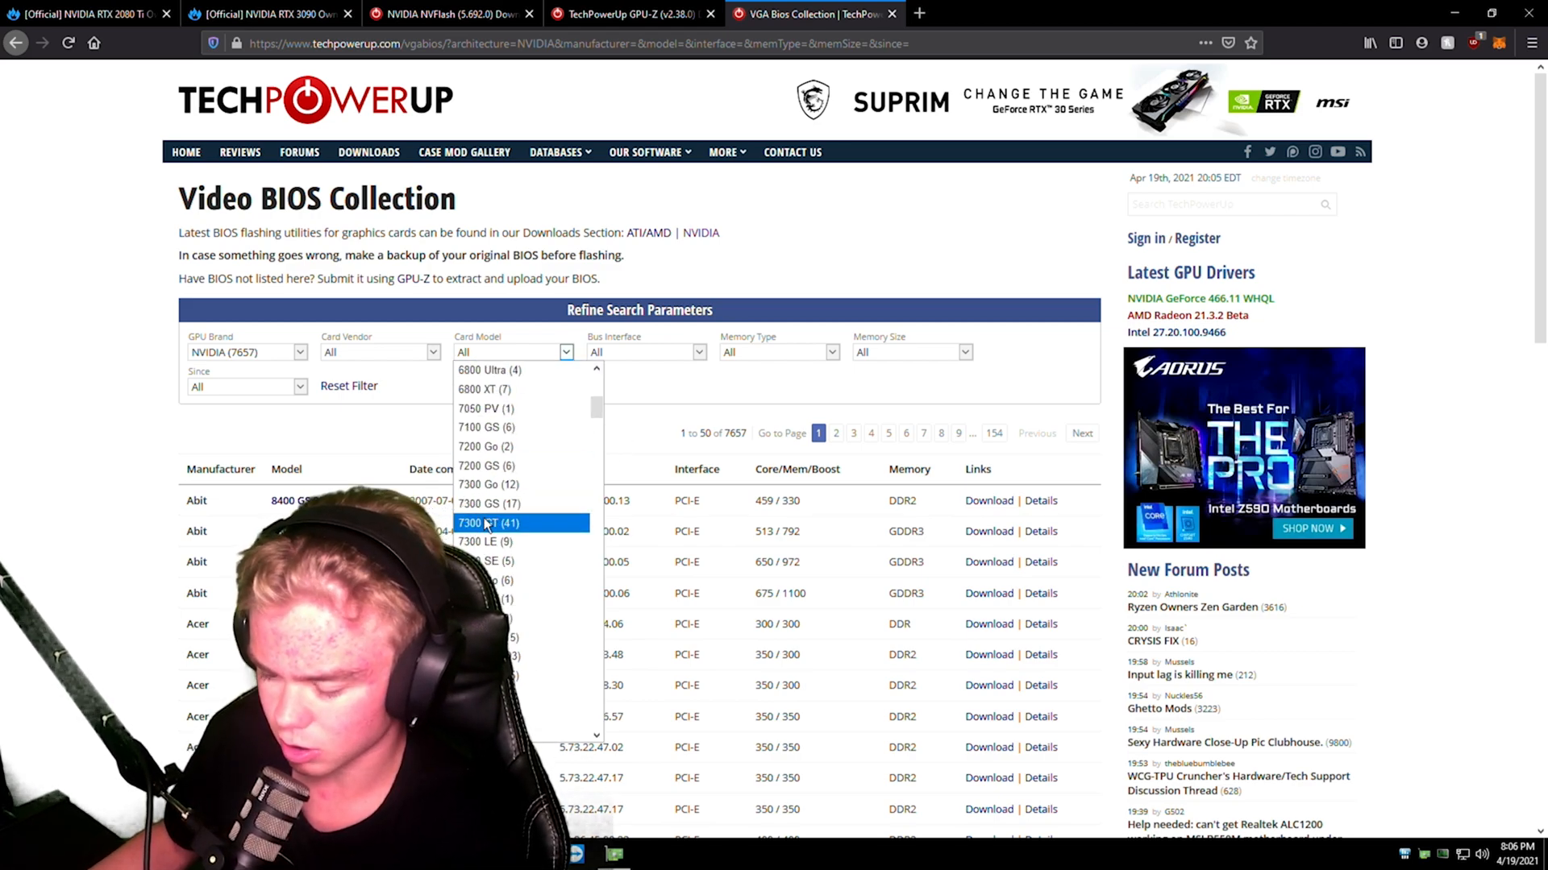
{"action": "scroll", "scroll_direction": "down", "scroll_amount": 3}
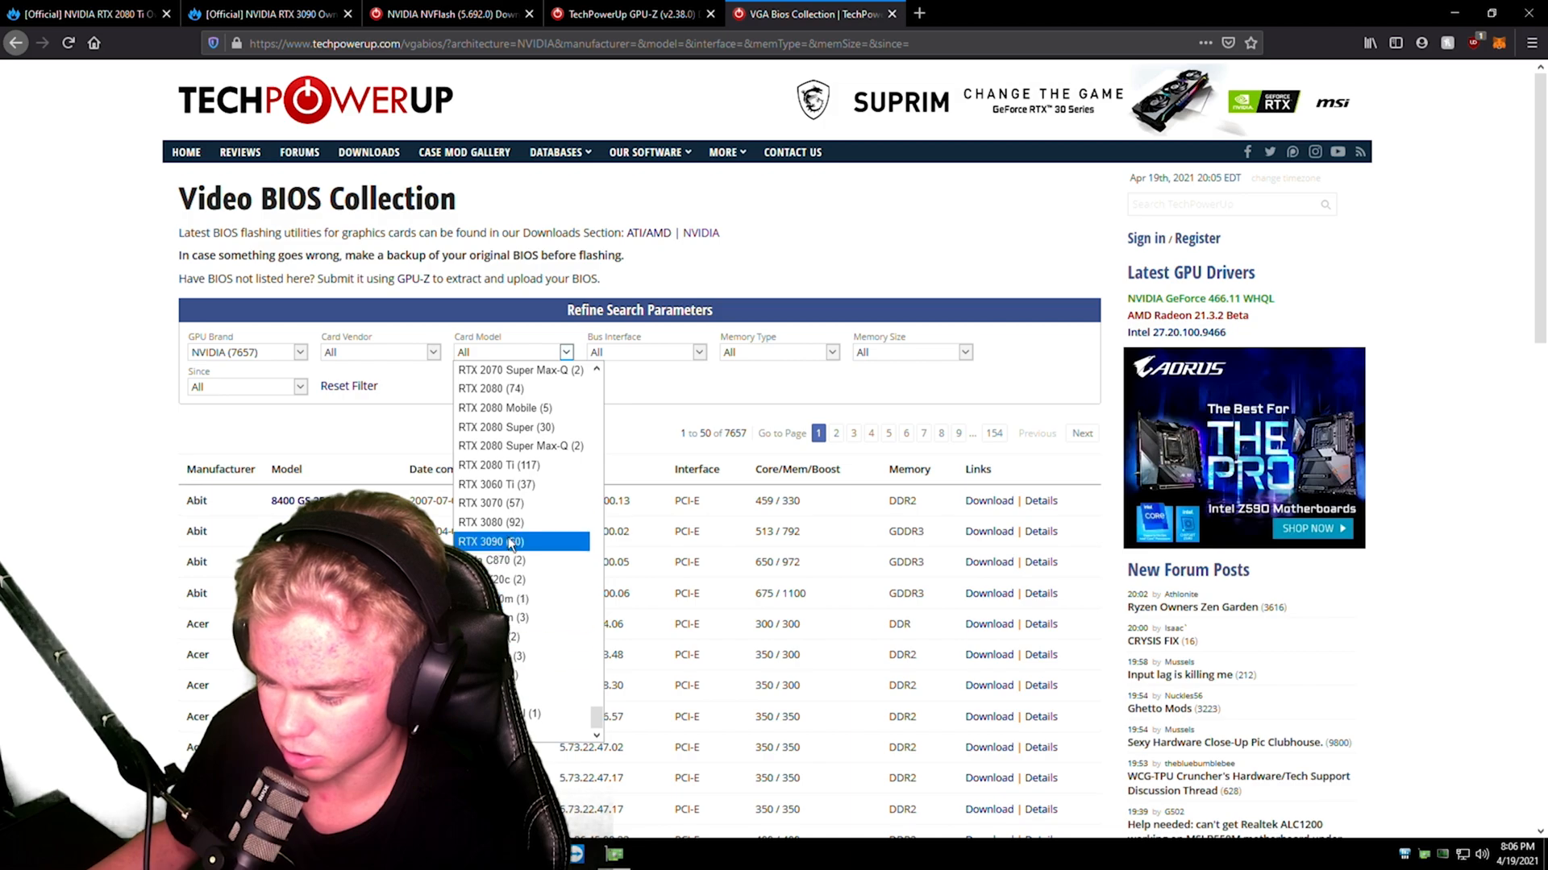
{"action": "left_click", "coordinate": [511, 464]}
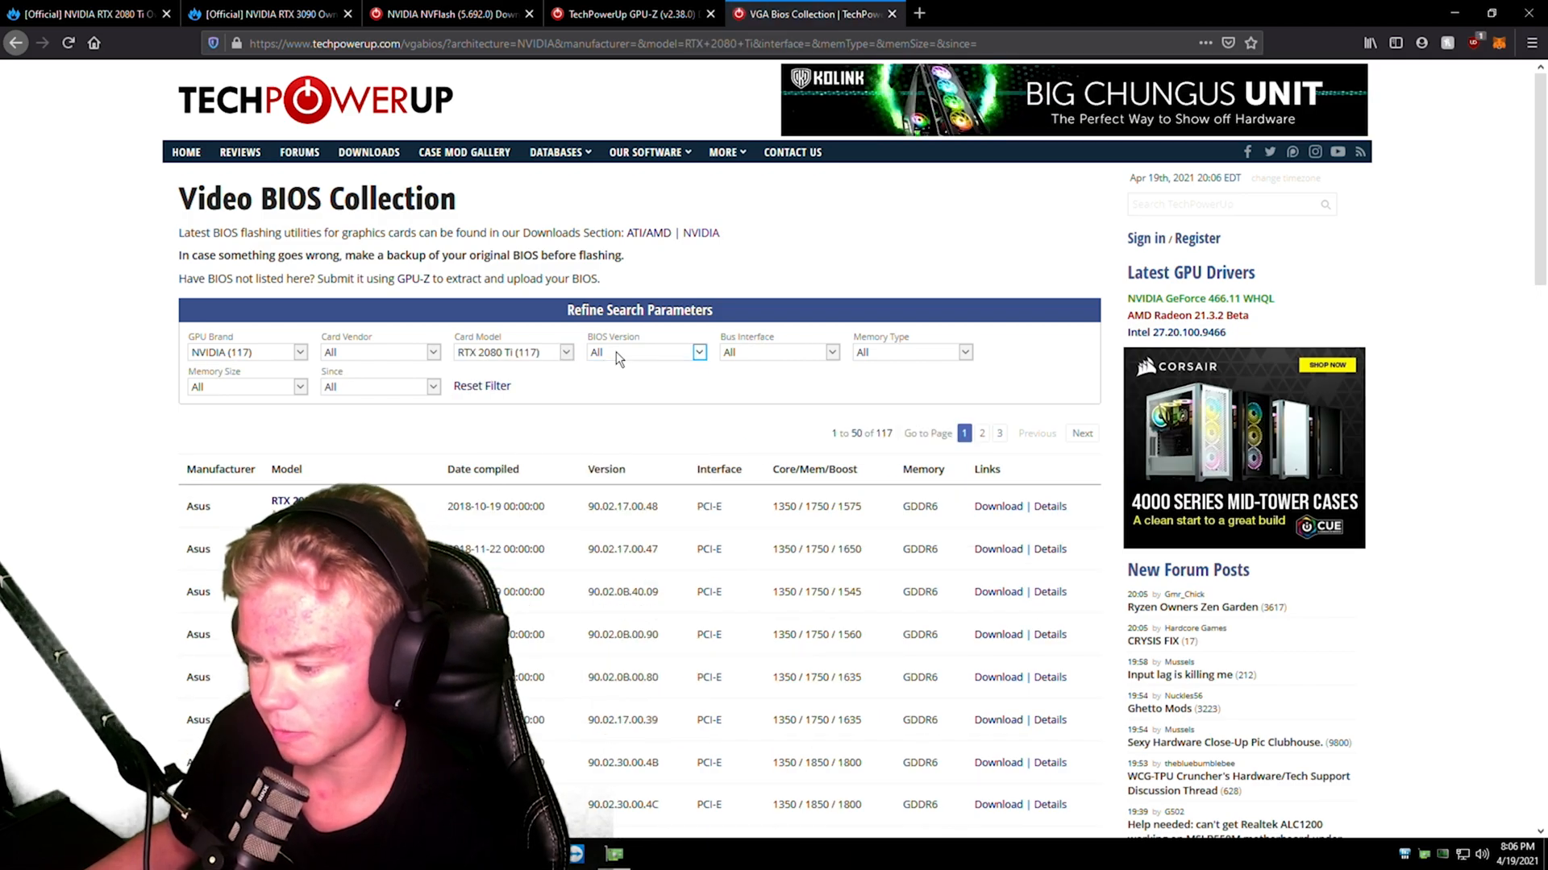
Leave the date range unrestricted, filter Card Vendor to Galaxy, then bring up drive C: files
{"action": "left_click", "coordinate": [381, 385]}
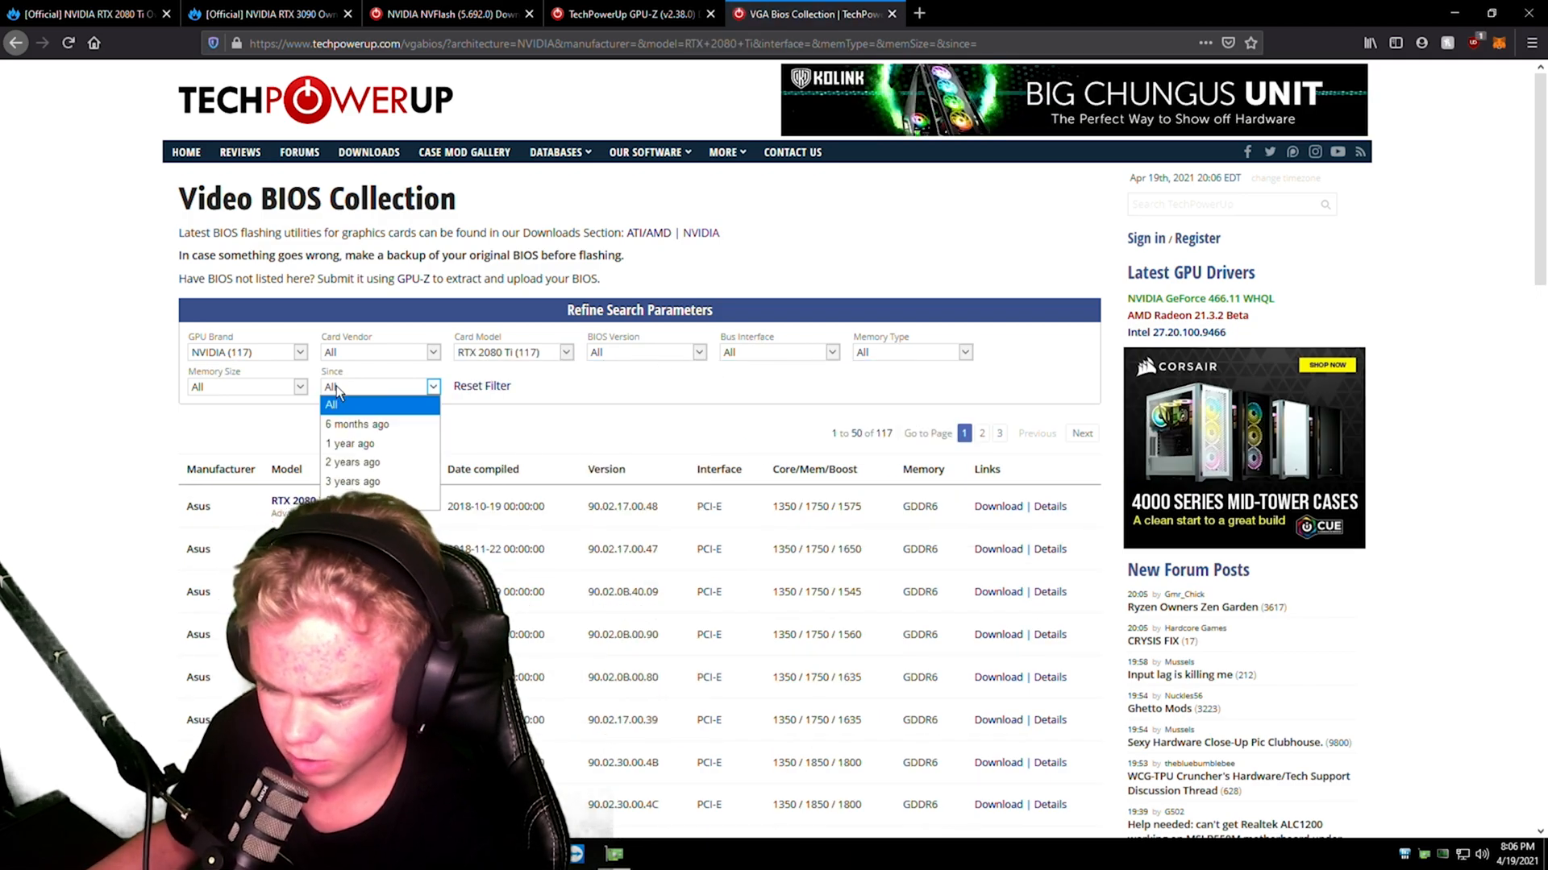
{"action": "left_click", "coordinate": [377, 386]}
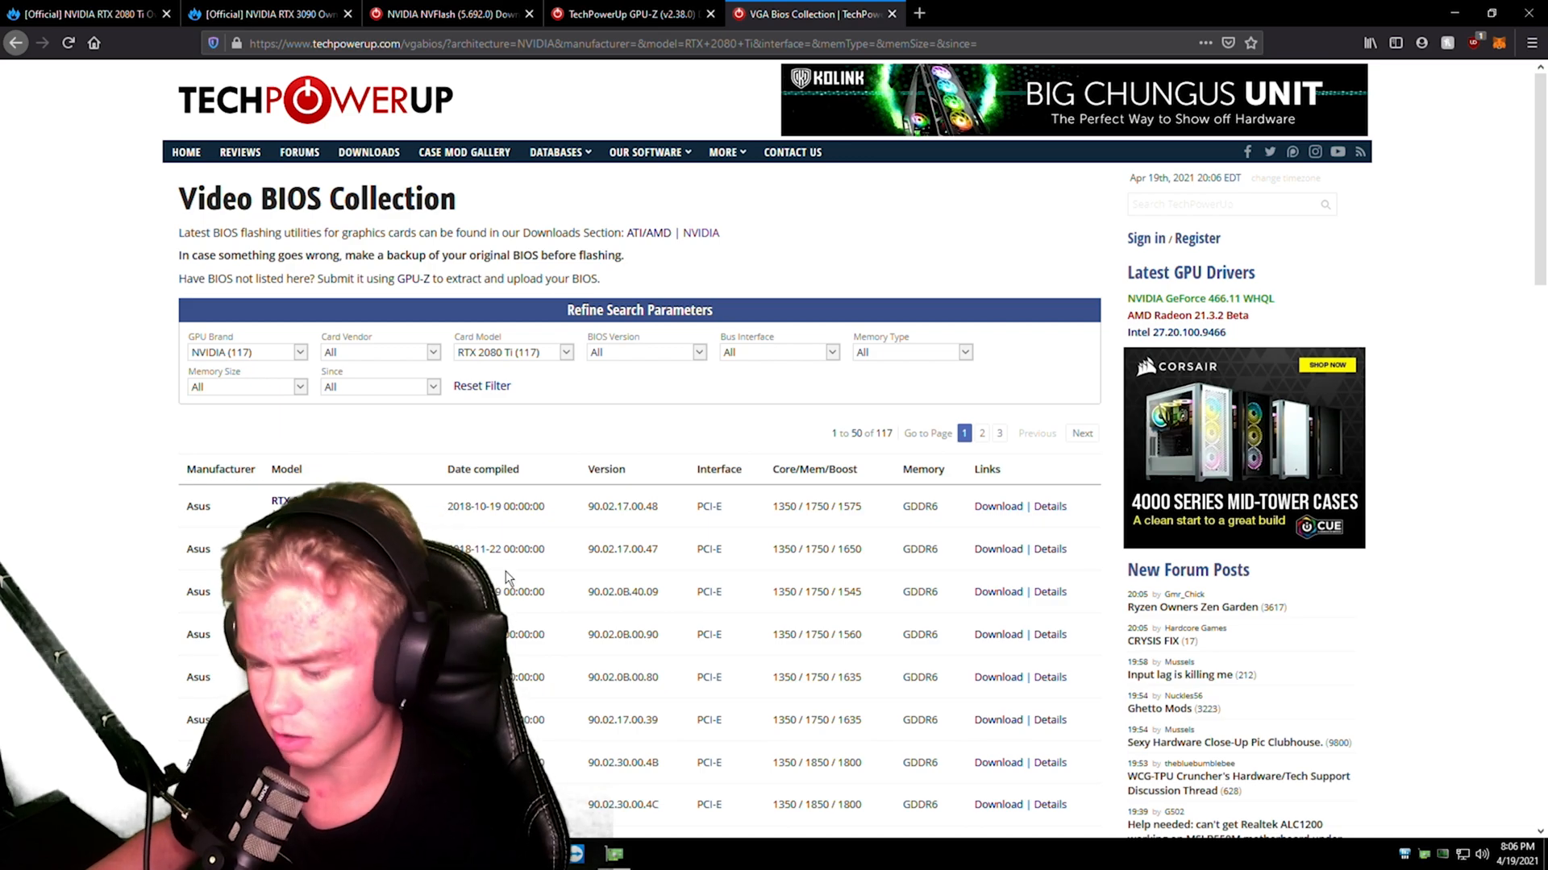
{"action": "scroll", "scroll_direction": "down", "scroll_amount": 3}
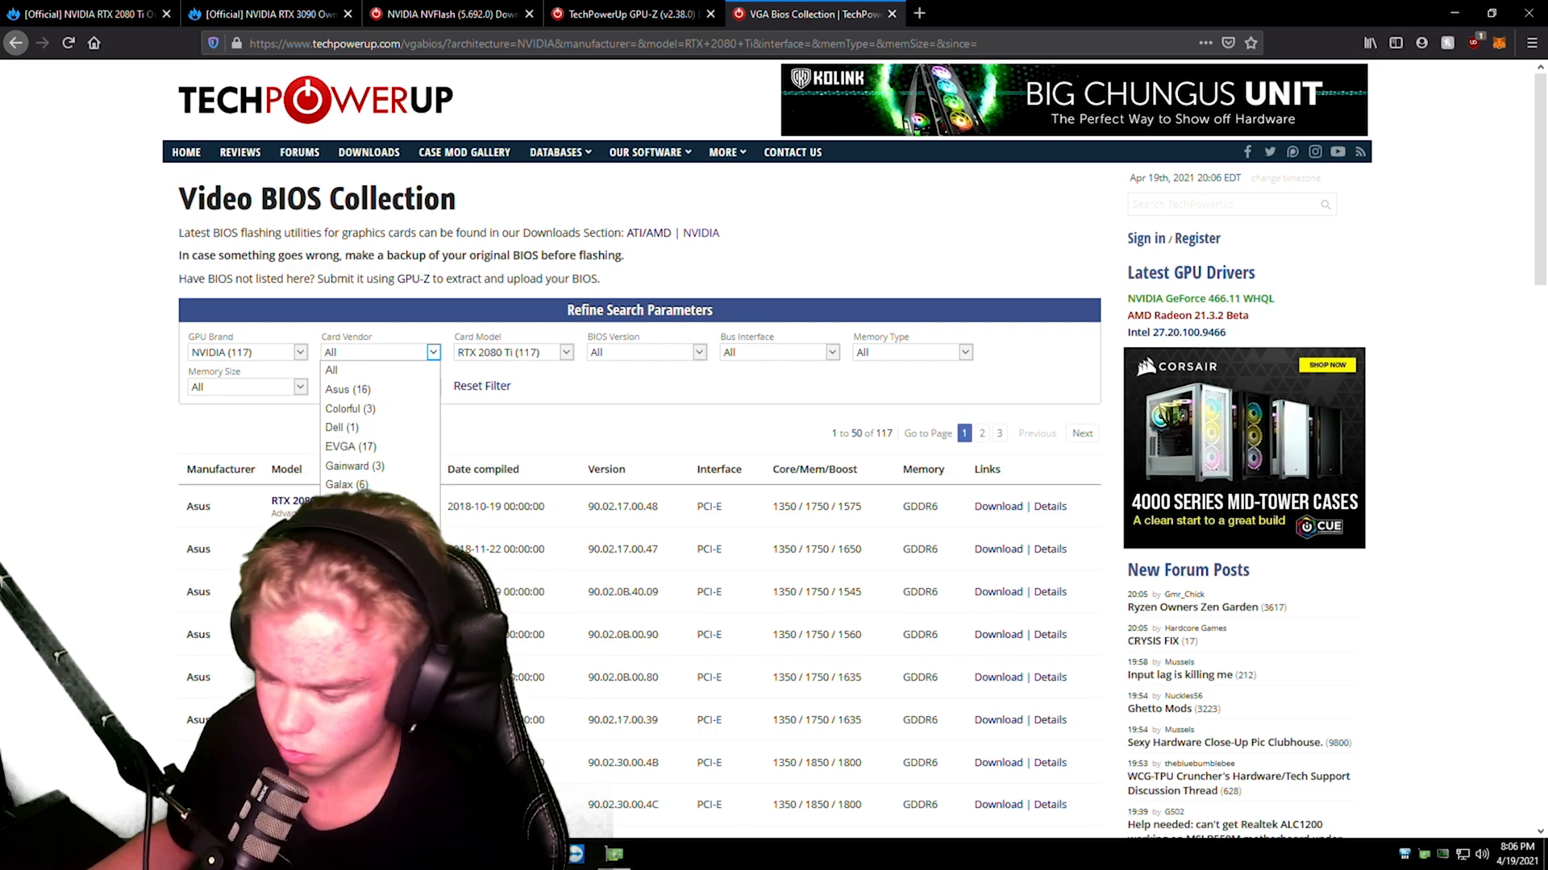
{"action": "left_click", "coordinate": [346, 484]}
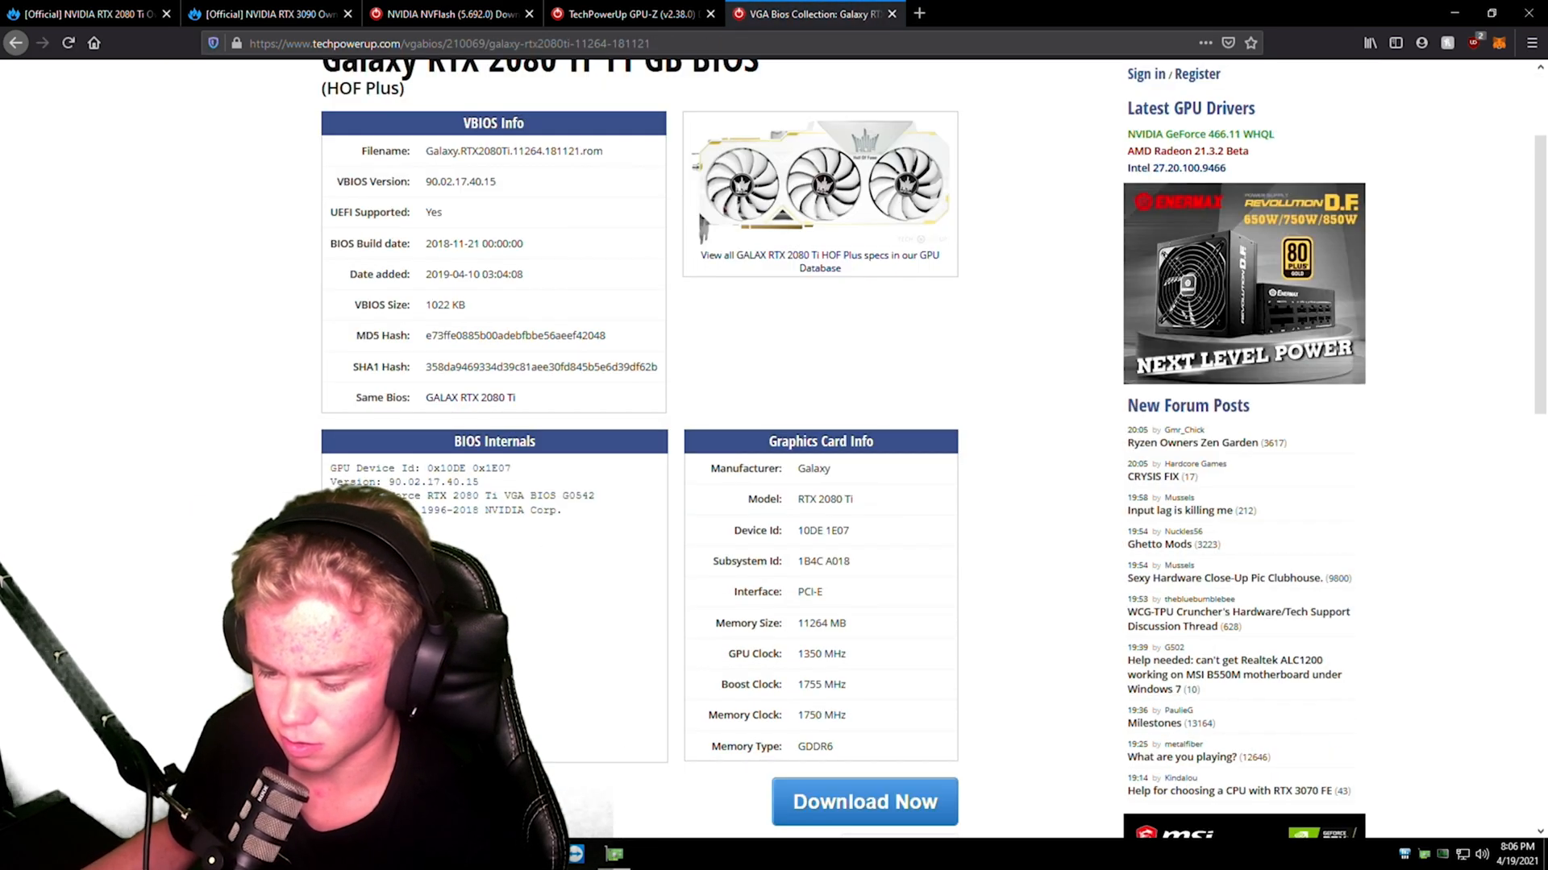
{"action": "scroll", "scroll_direction": "up", "scroll_amount": 3}
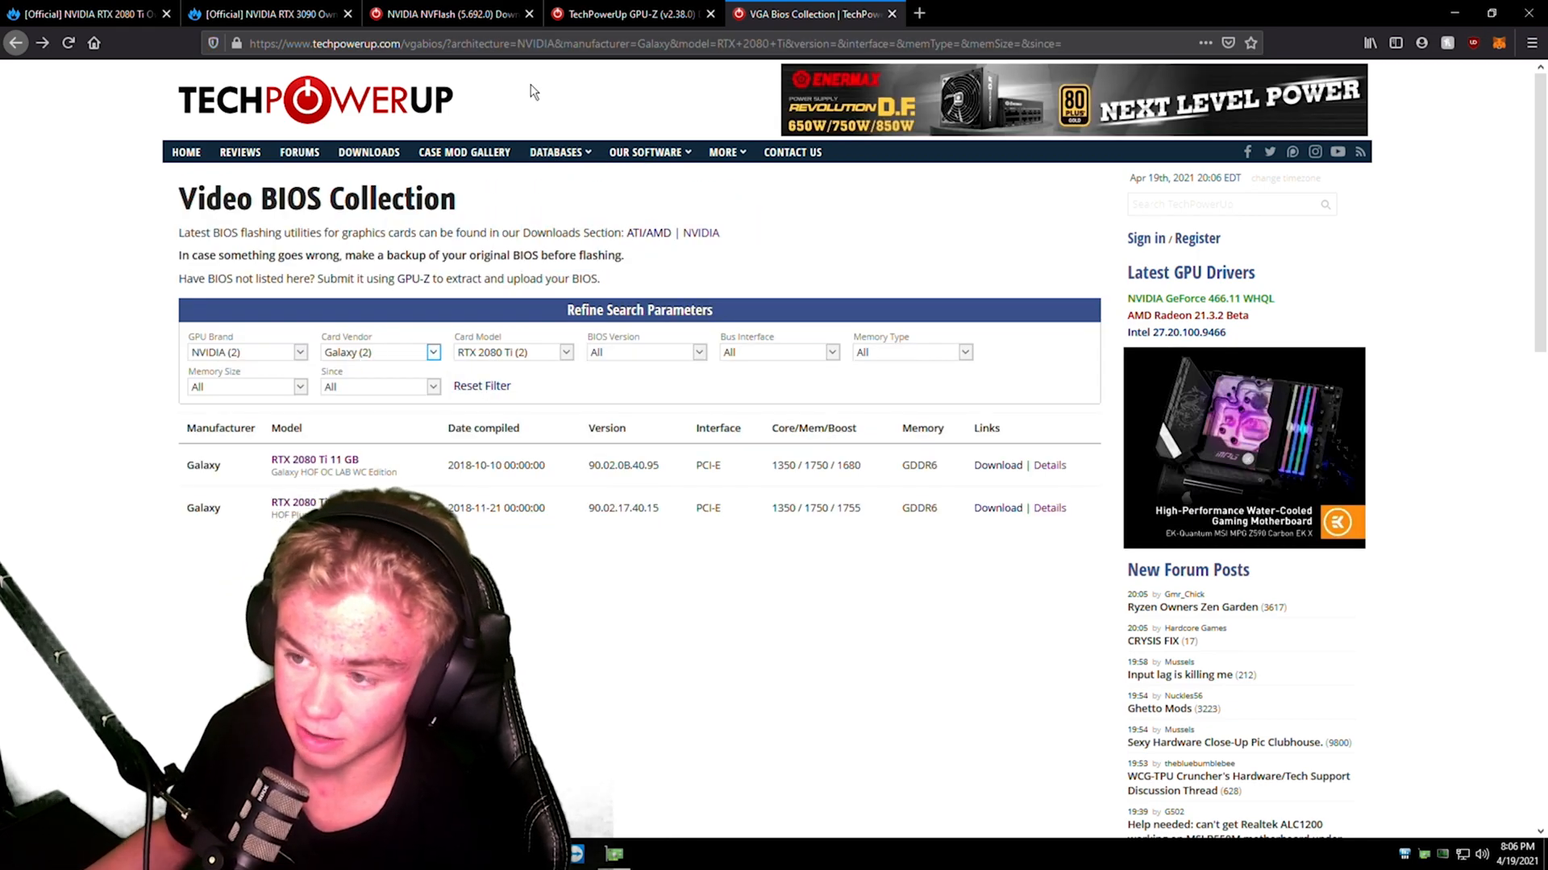
{"action": "left_click", "coordinate": [449, 15]}
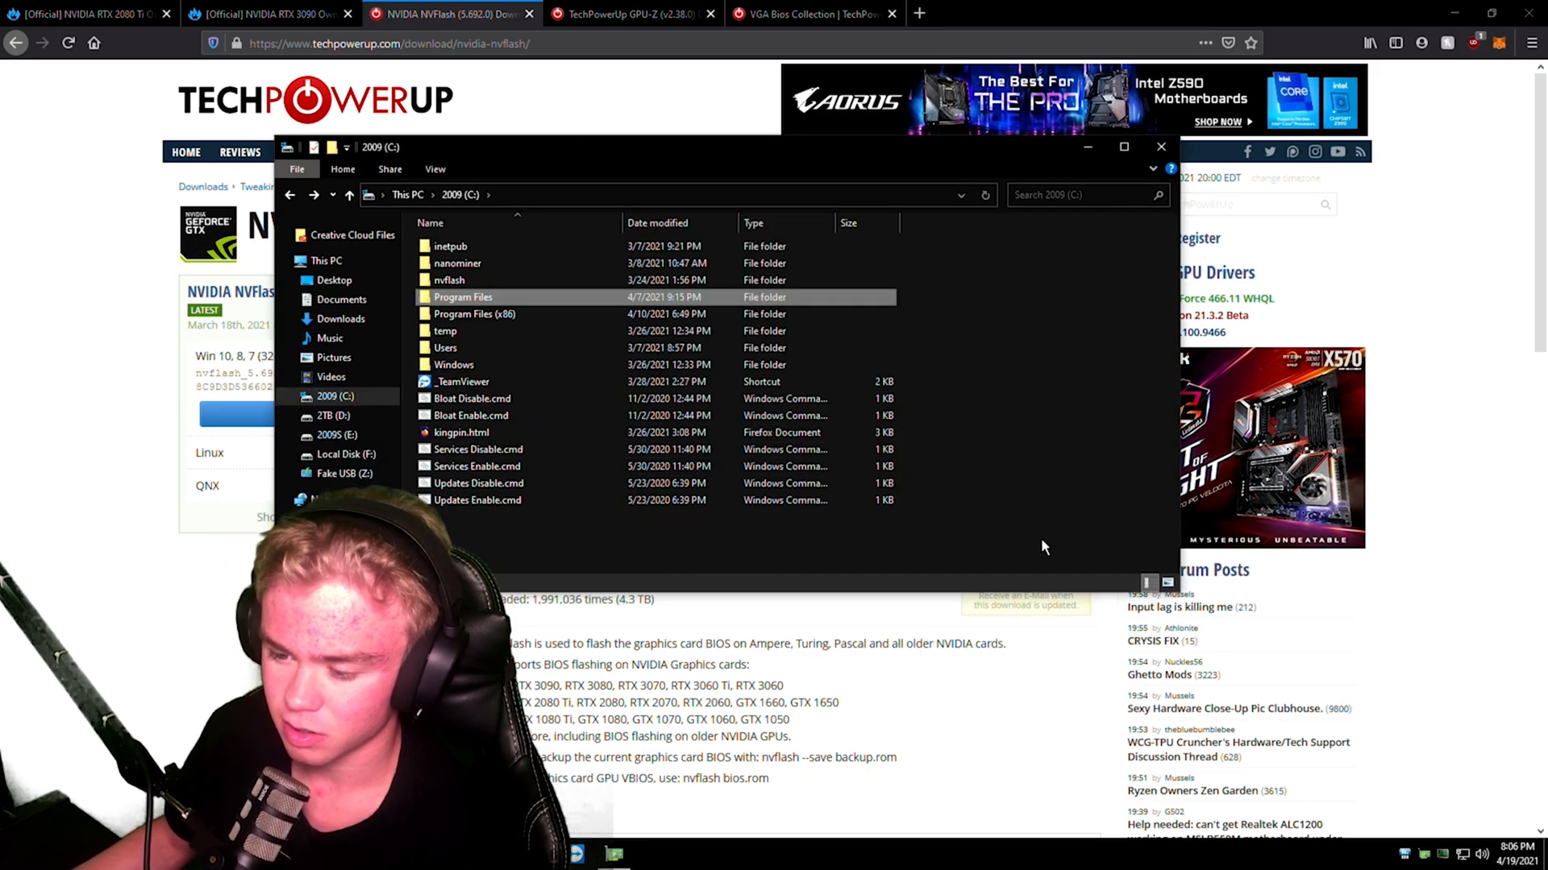
Open the nvflash folder and try the cd and nvfl commands, which fail as unrecognized
{"action": "double_click", "coordinate": [450, 279]}
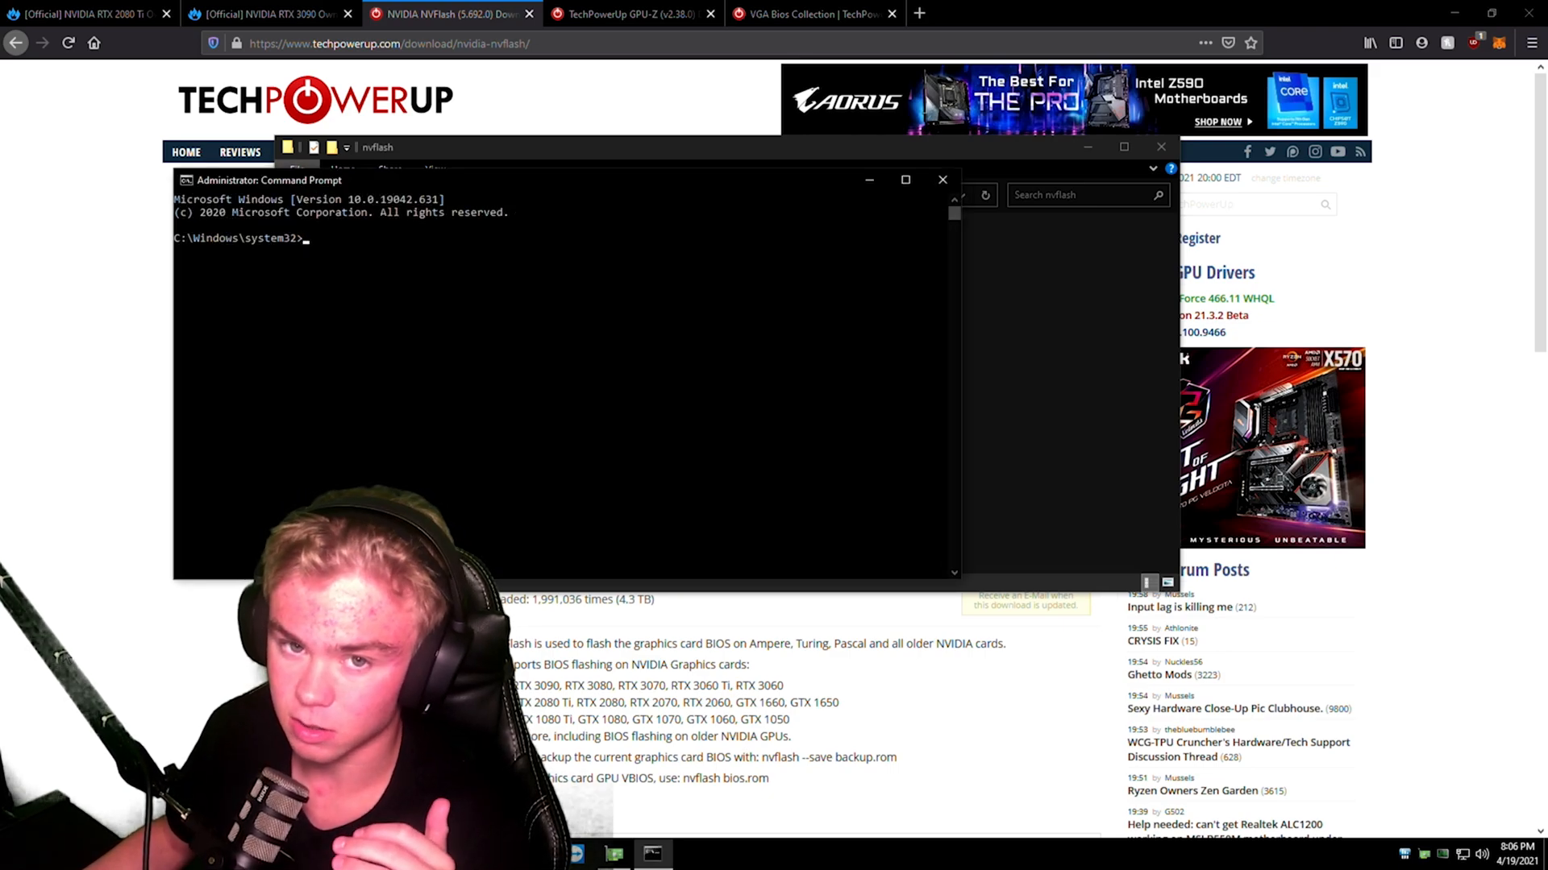
{"action": "type", "text": "cd.."}
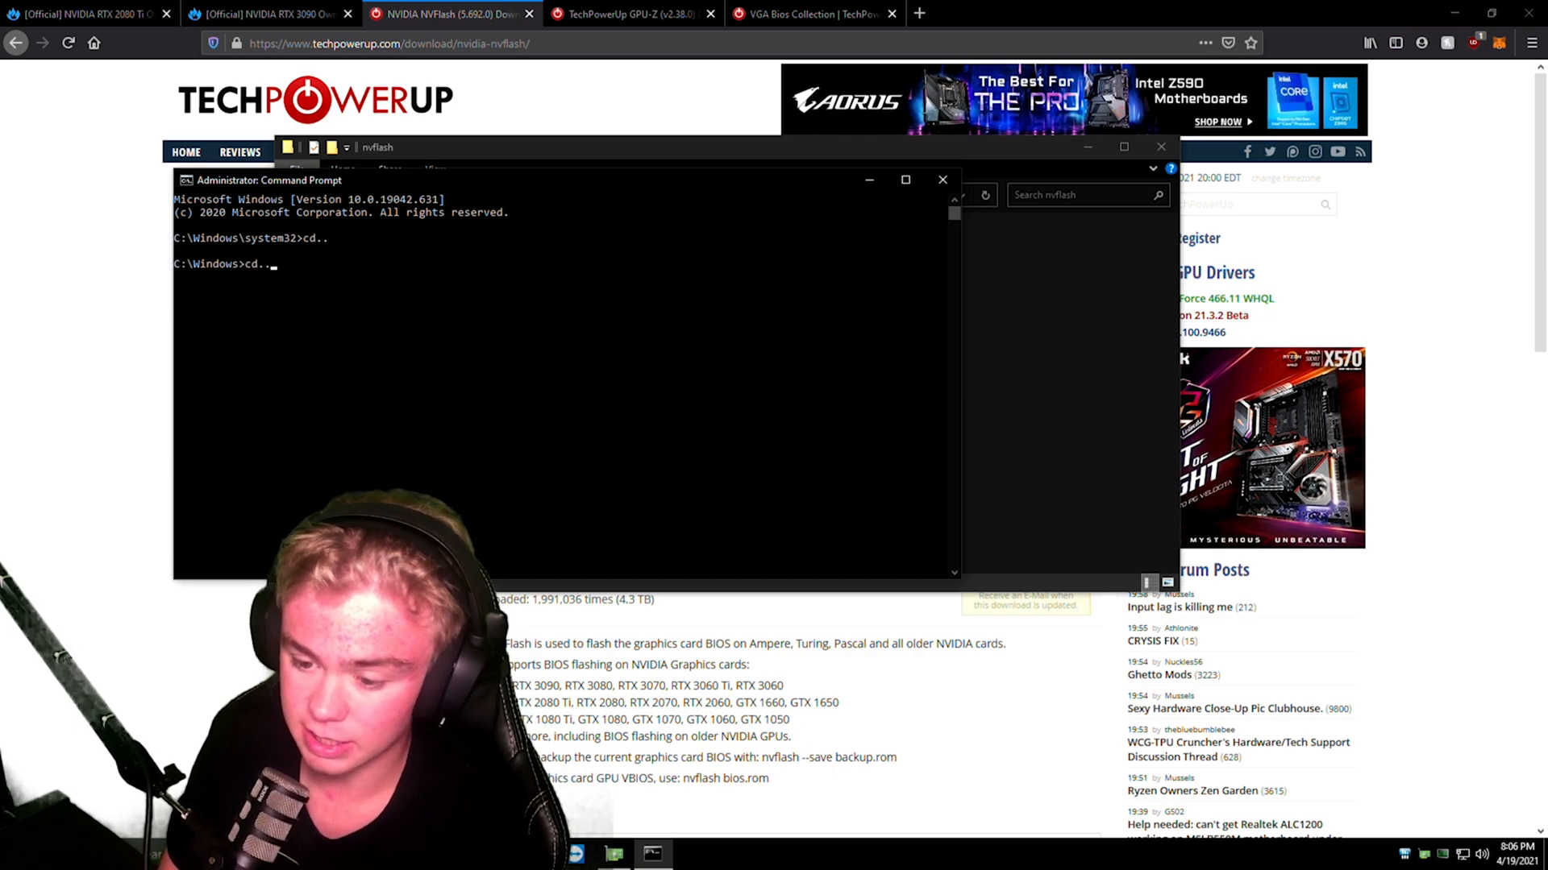
{"action": "key", "text": "Return"}
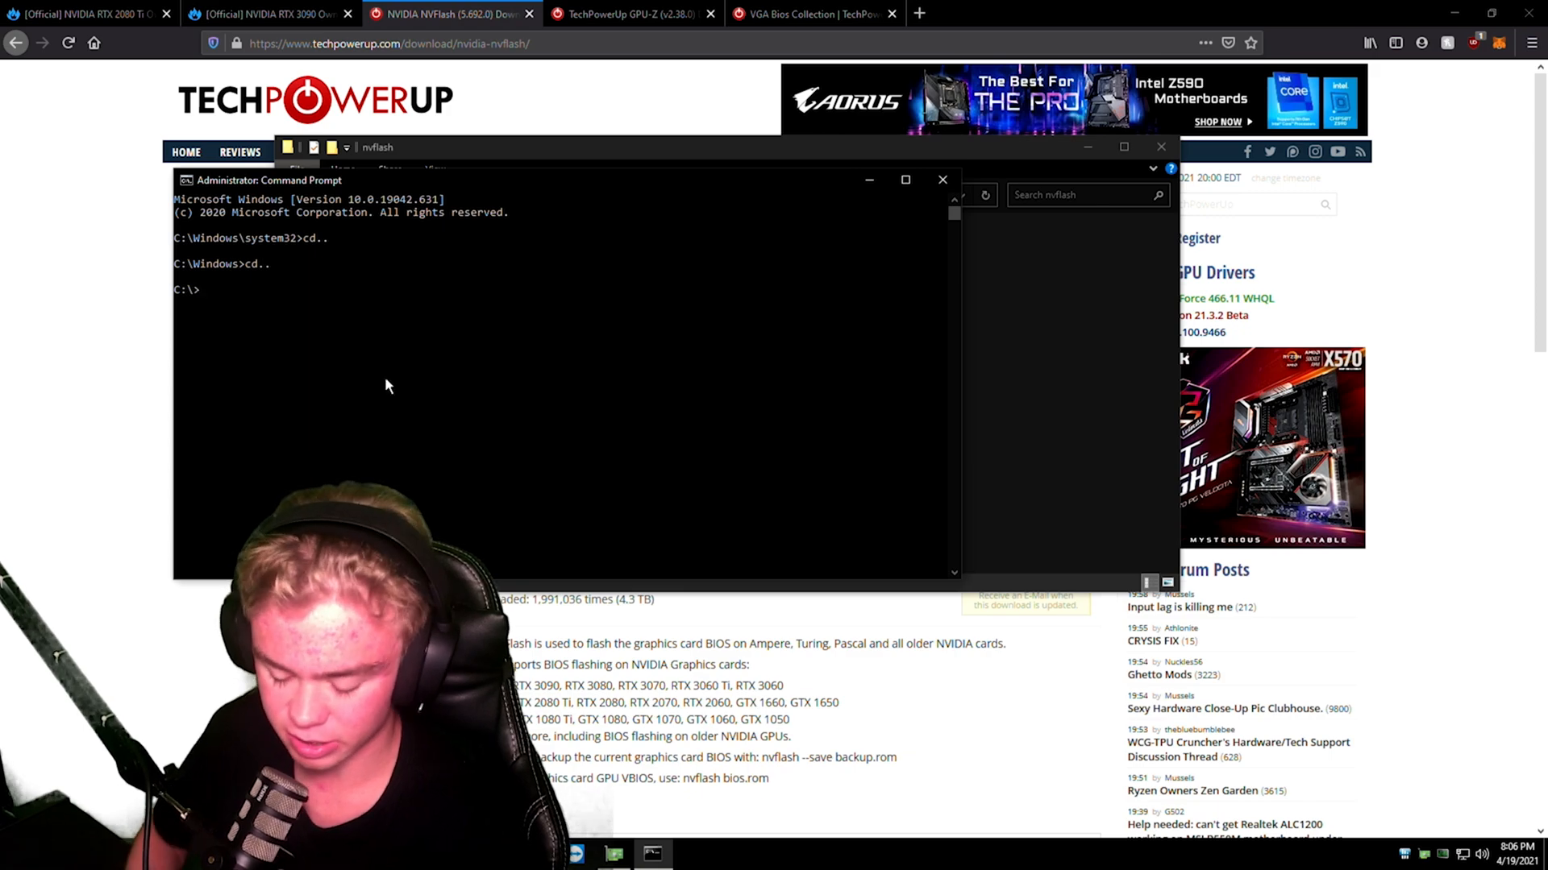
{"action": "type", "text": "nvfl"}
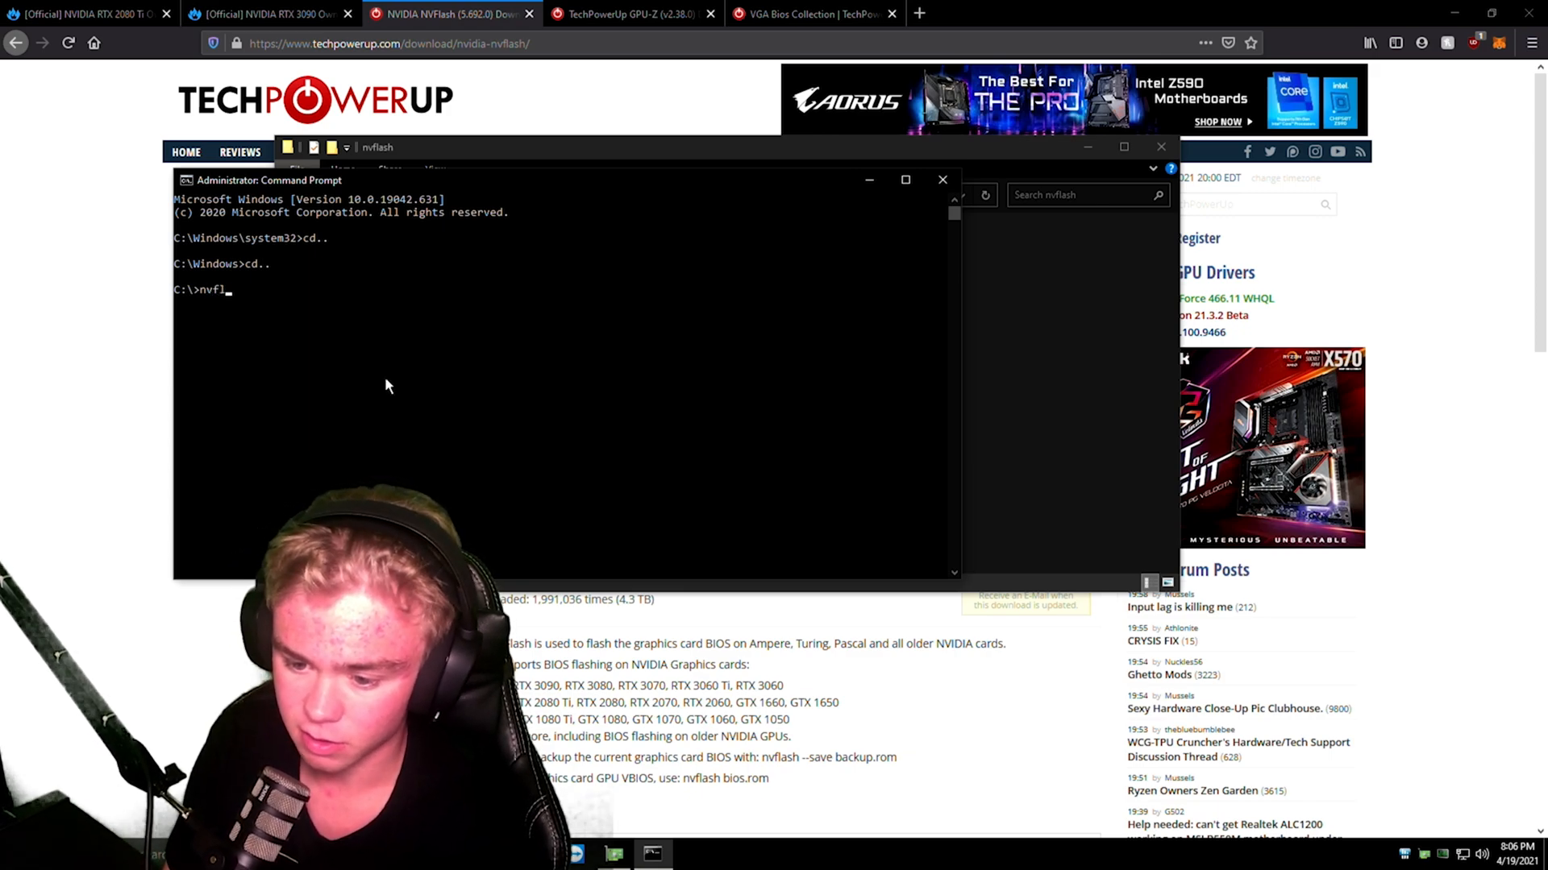
{"action": "key", "text": "Return"}
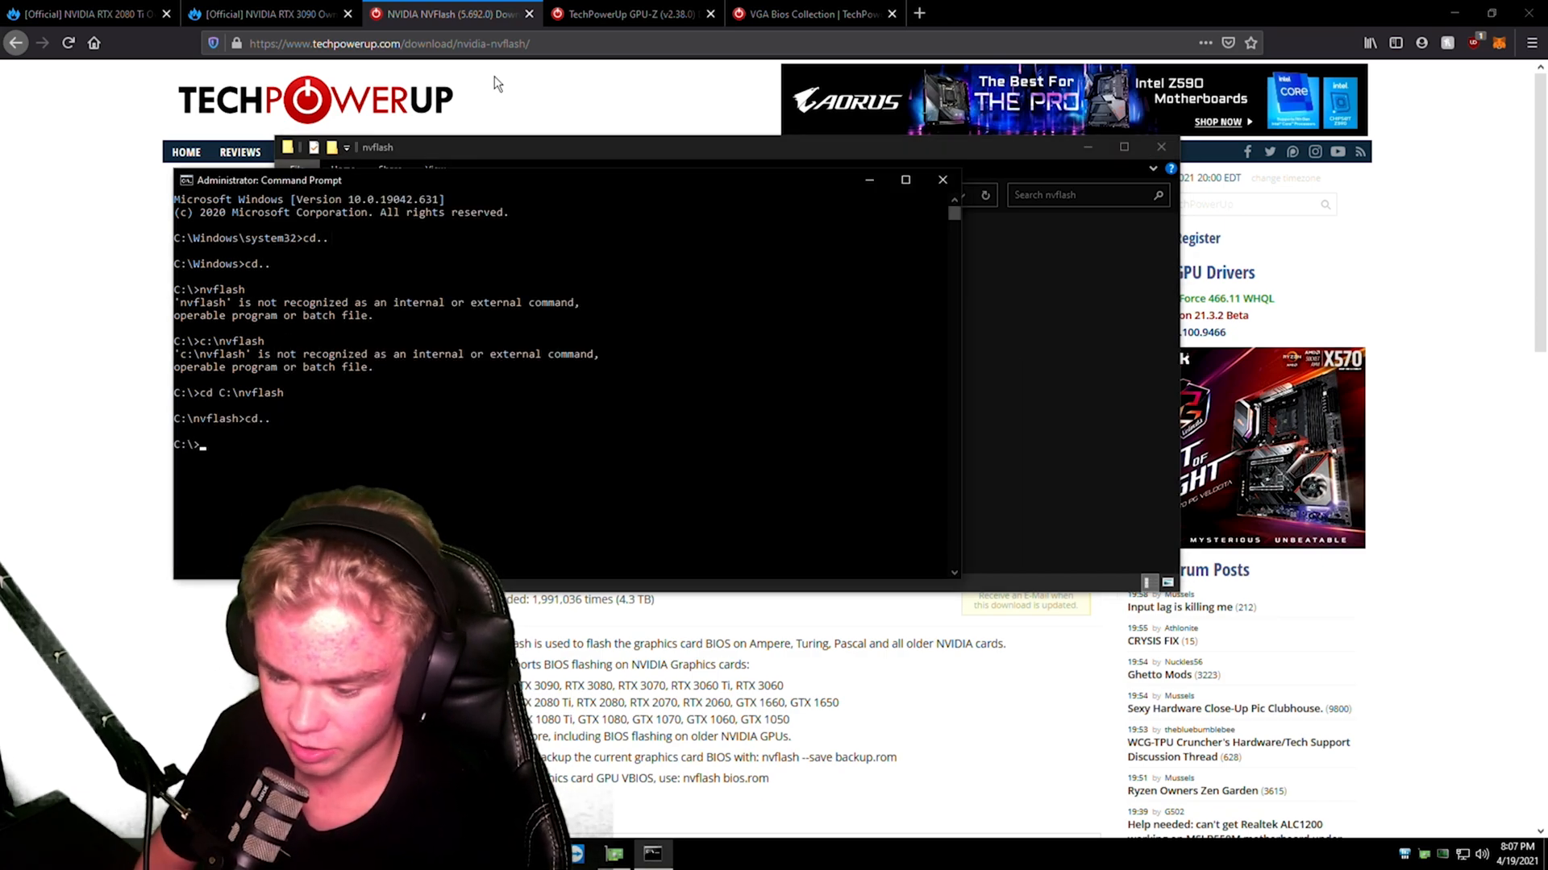
Change the Command Prompt directory to c:\nvflash
{"action": "type", "text": "cd"}
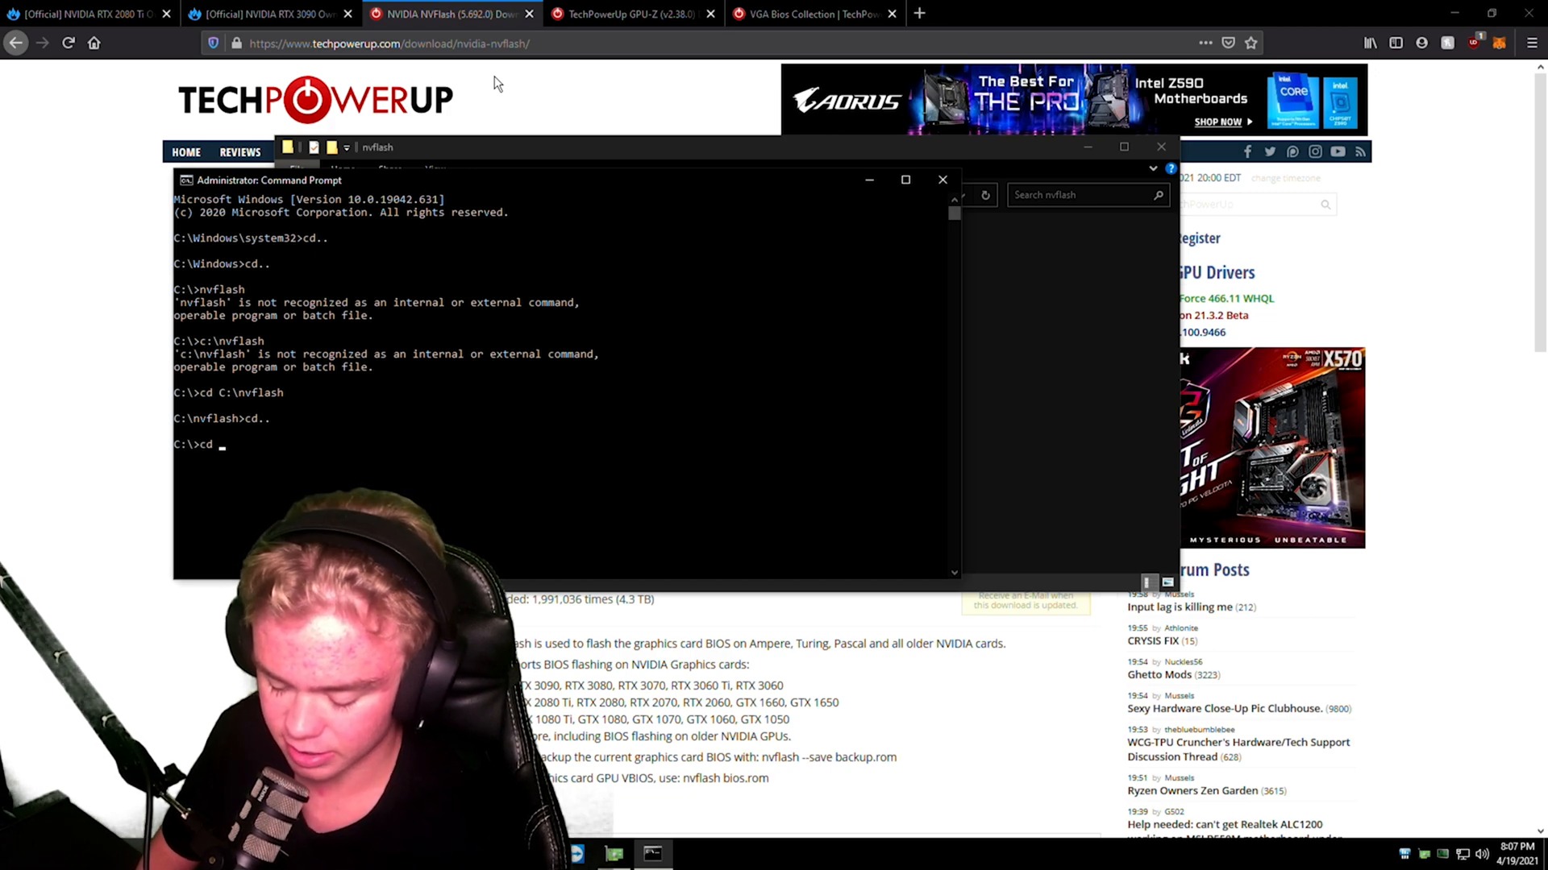
{"action": "type", "text": "c:"}
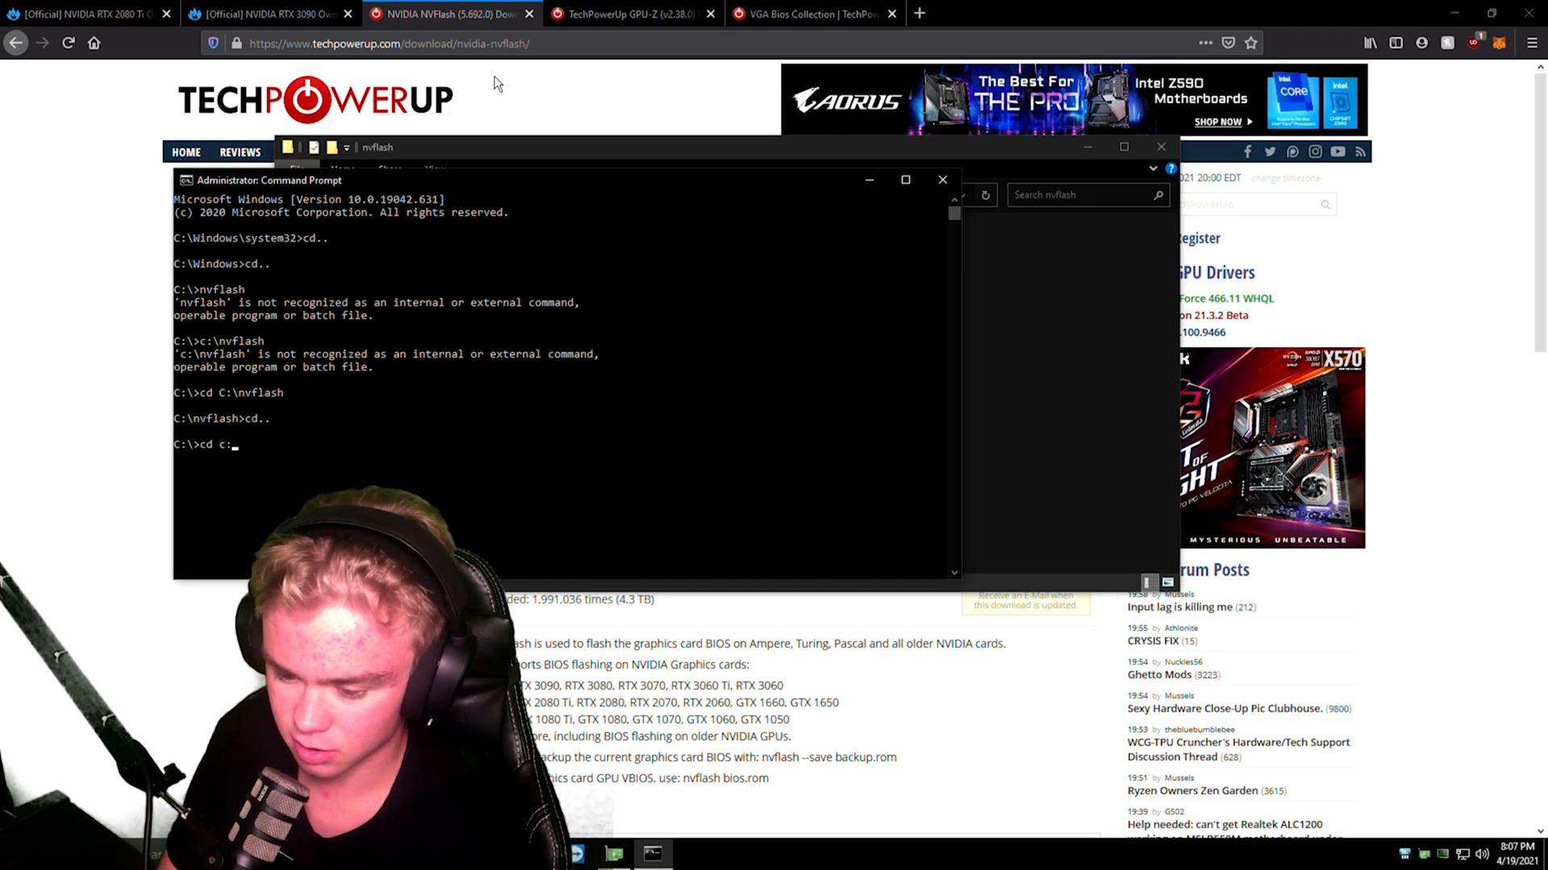
{"action": "type", "text": "\\"}
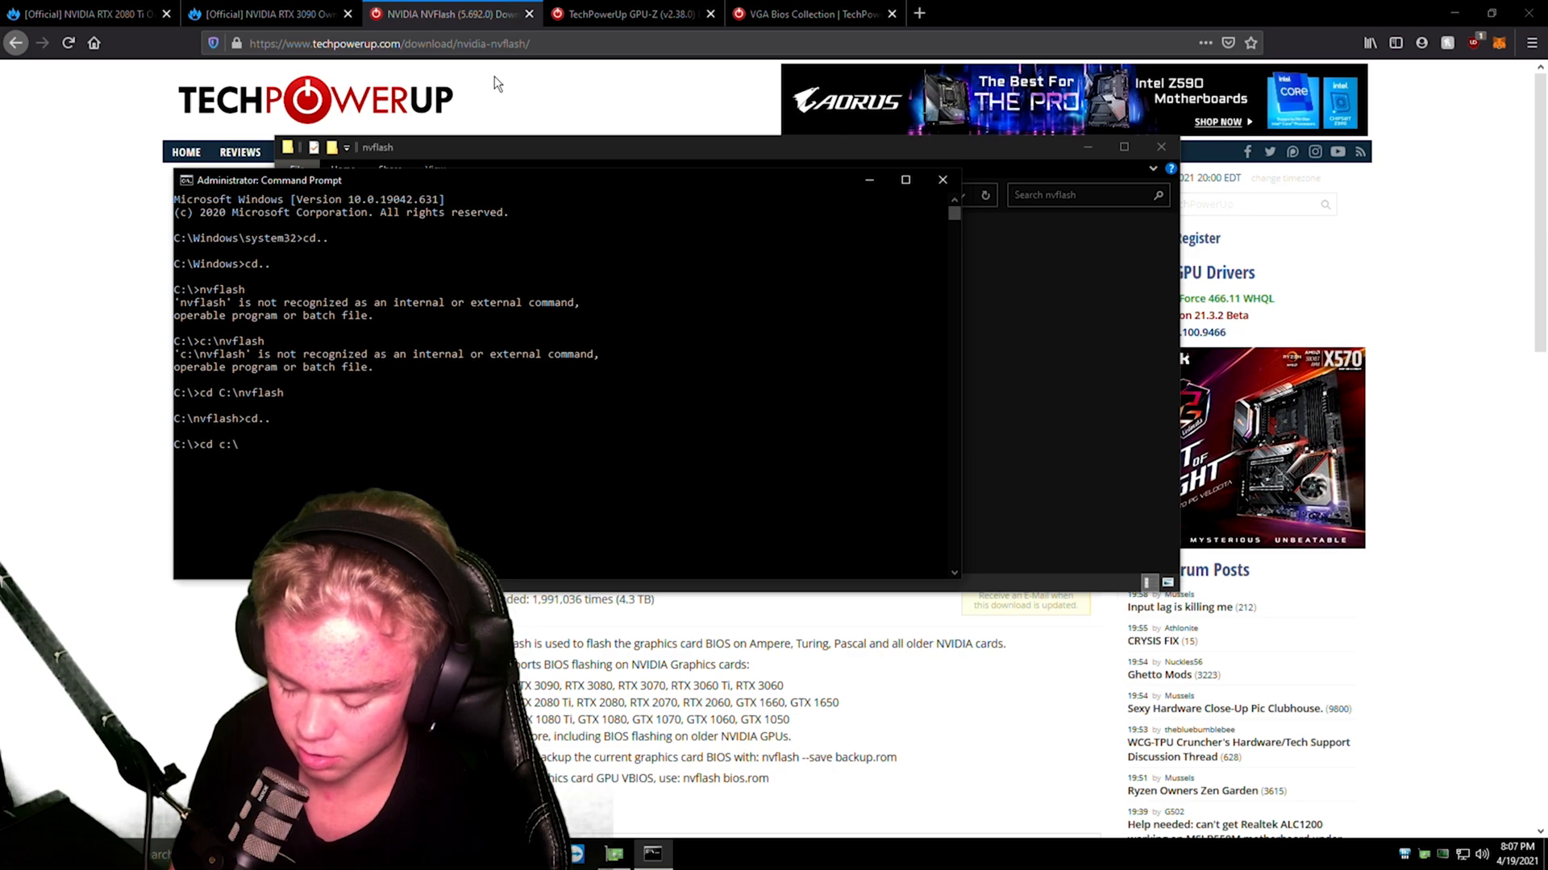
{"action": "type", "text": "nvflash"}
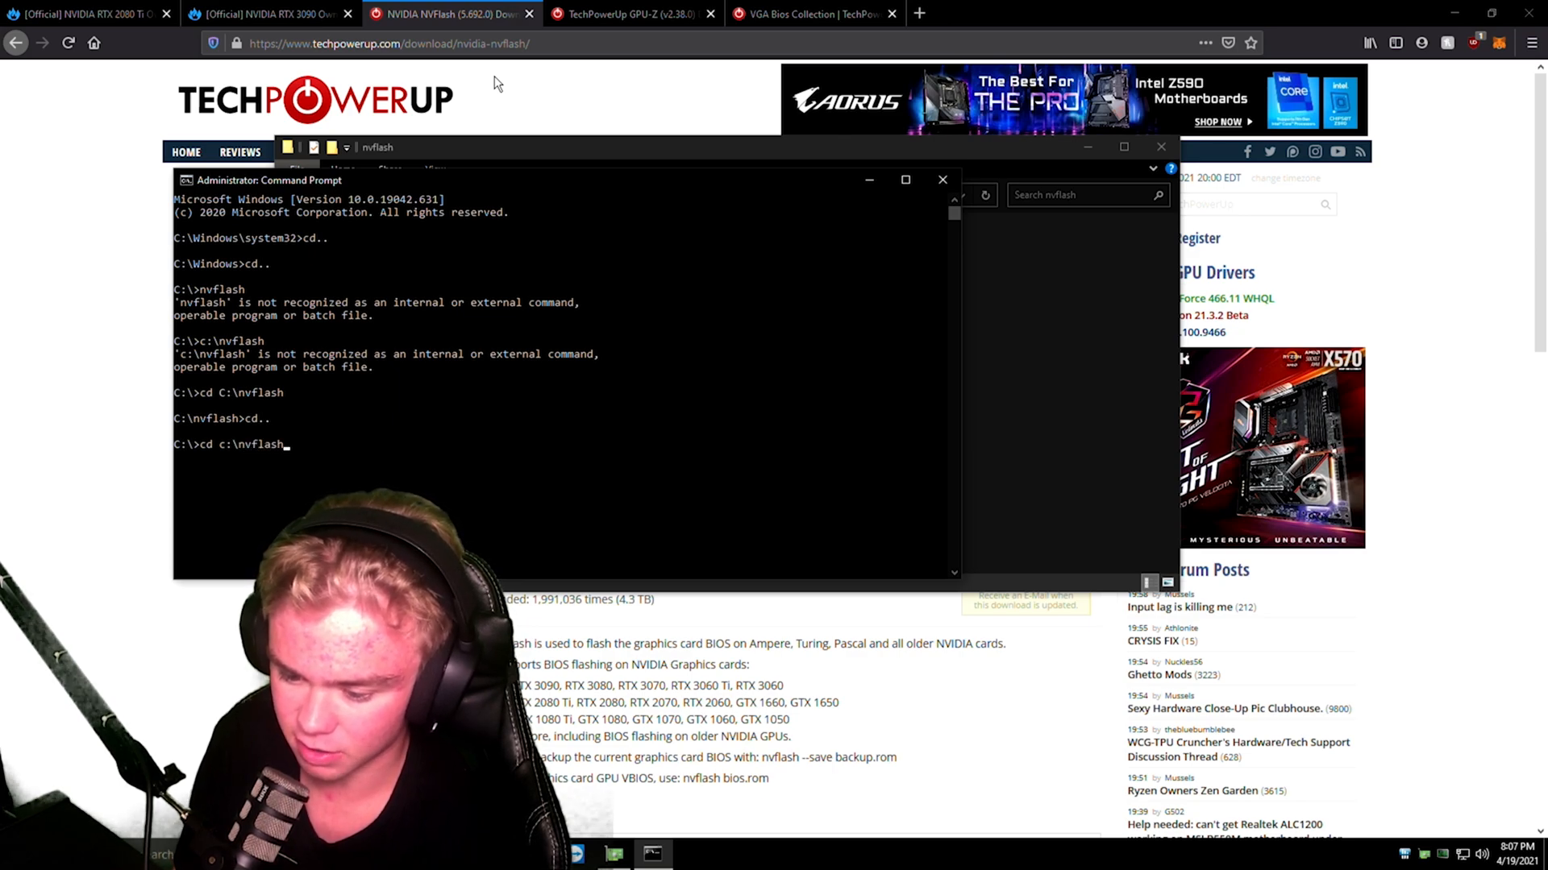
{"action": "key", "text": "Return"}
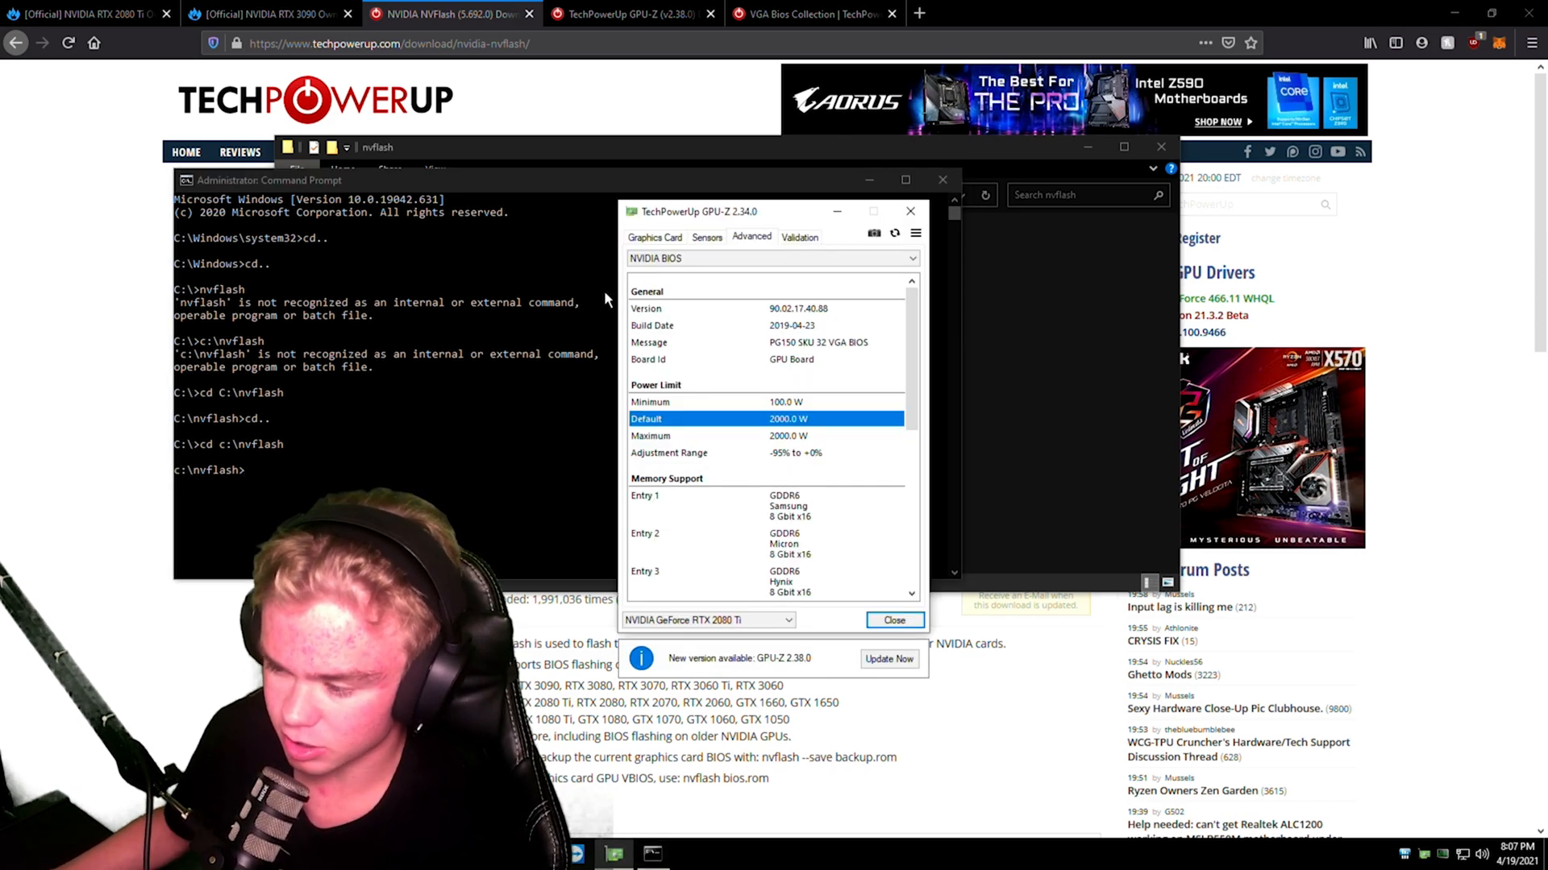
Save the card's current BIOS to the desktop as backup2080tirom.rom and confirm the 1,047,040-byte notice
{"action": "left_click", "coordinate": [862, 340]}
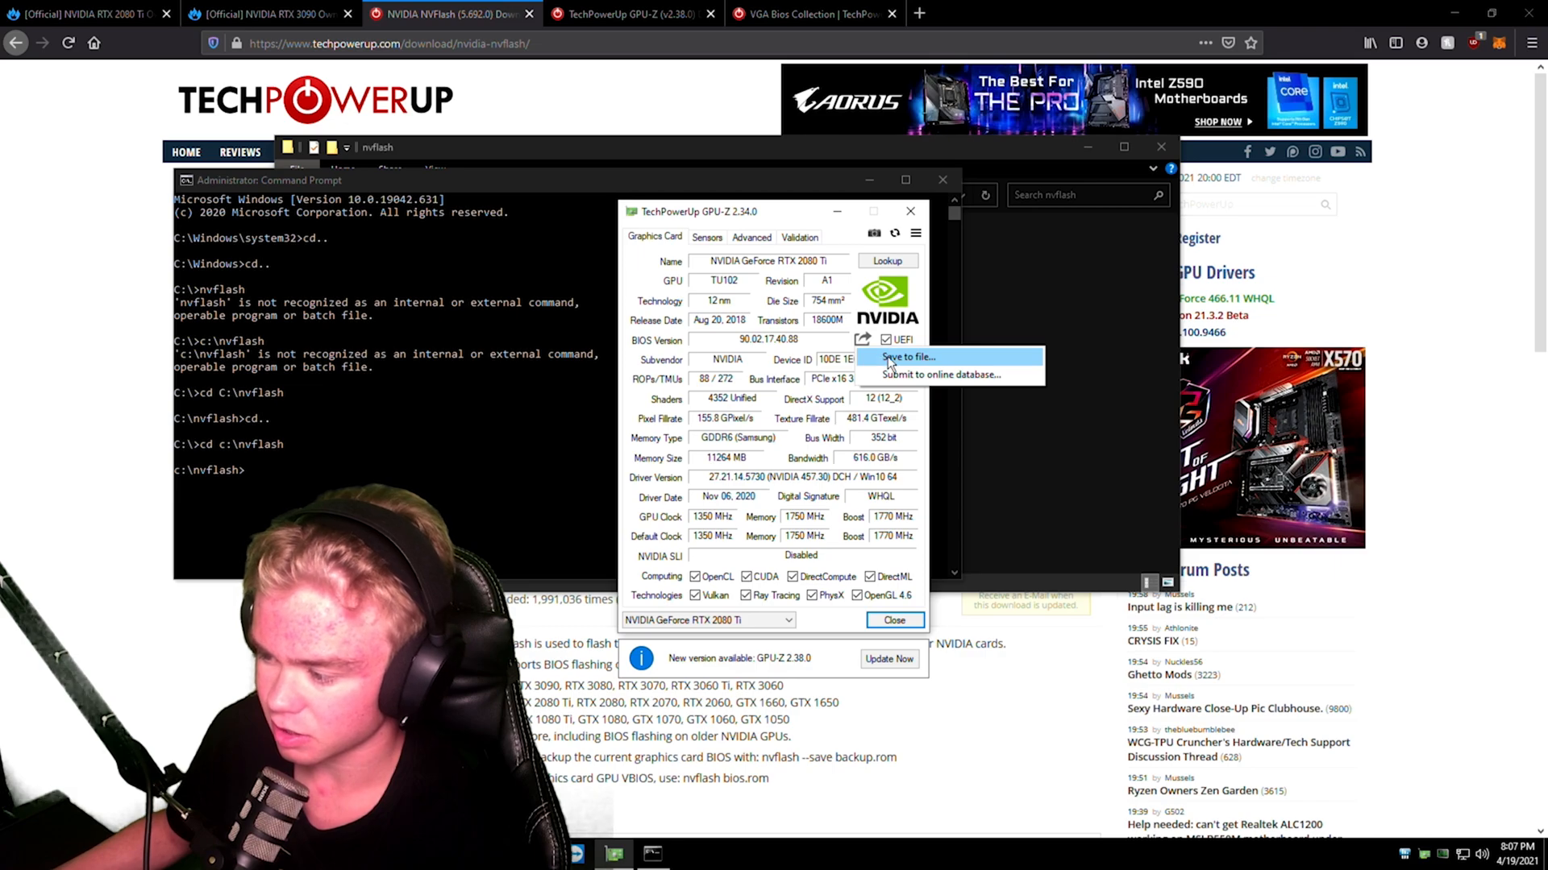
{"action": "left_click", "coordinate": [904, 357]}
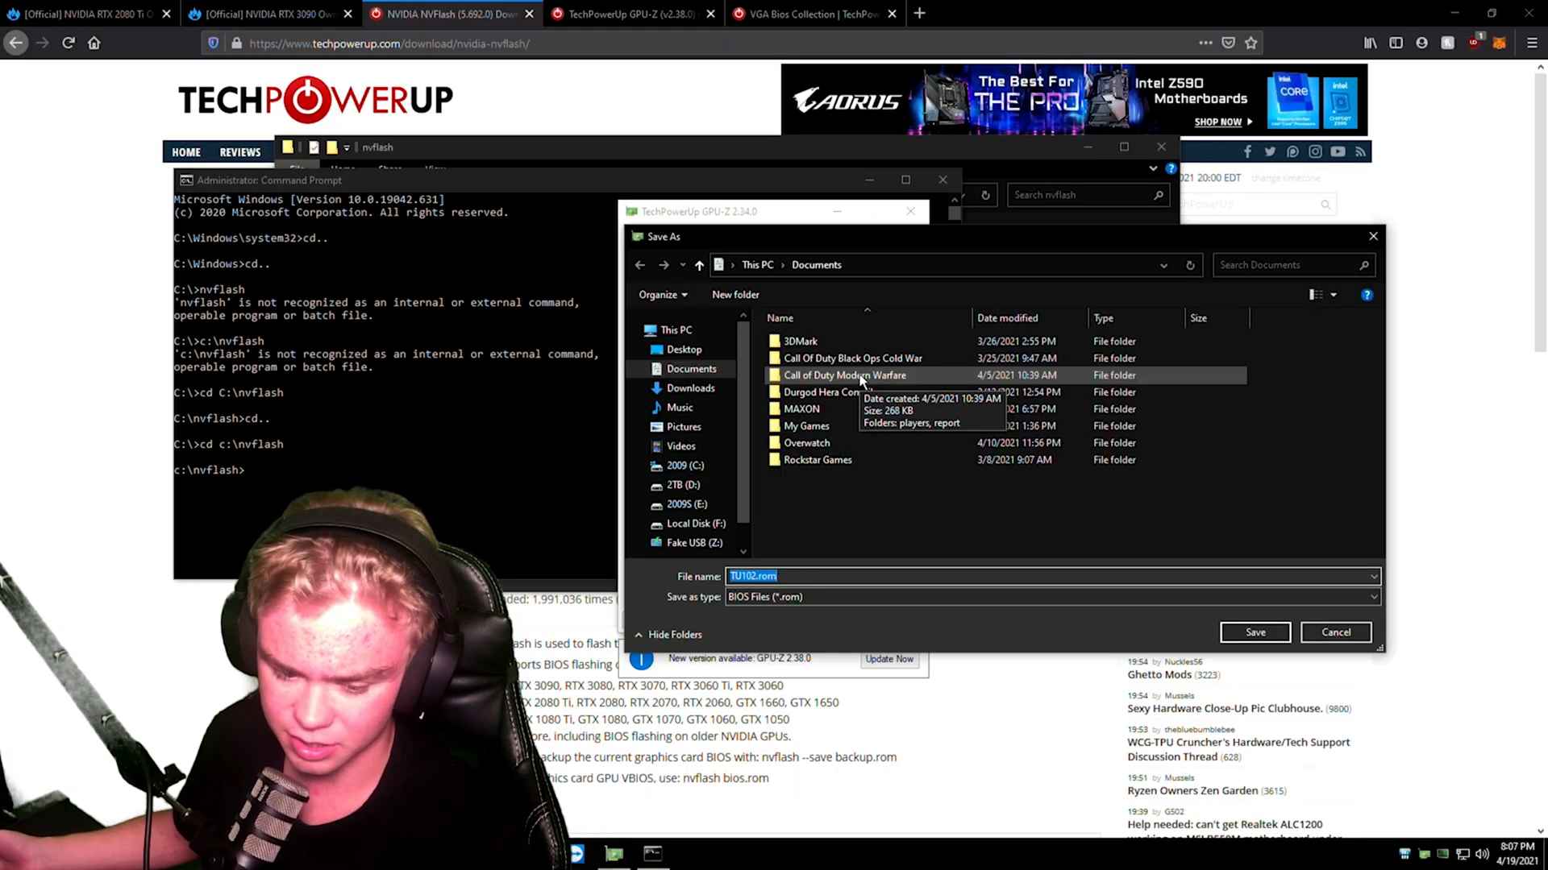
{"action": "mouse_move", "coordinate": [681, 447]}
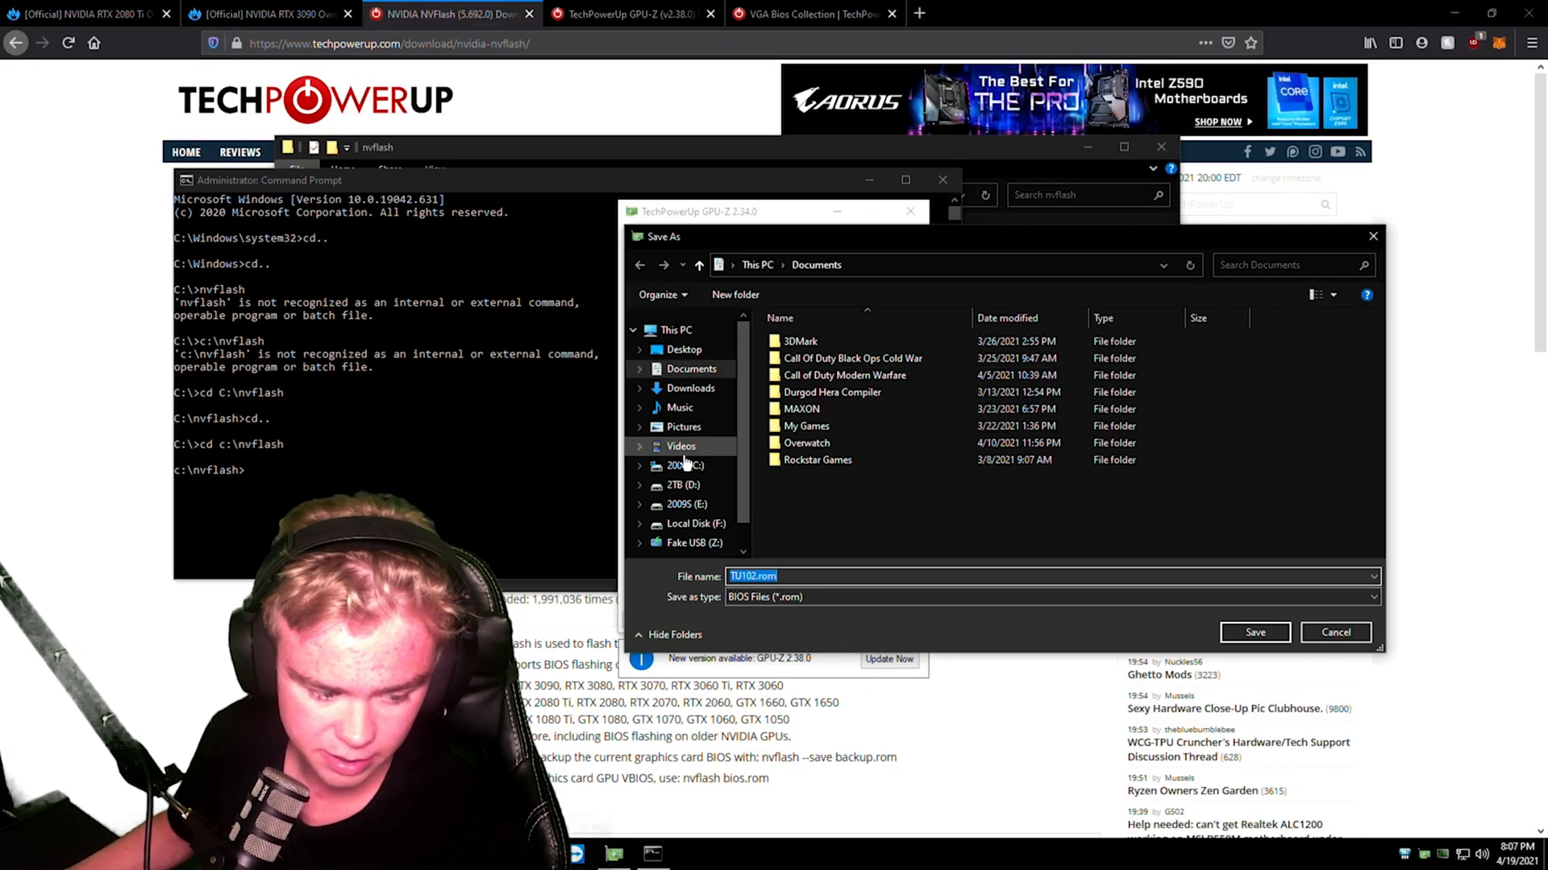
{"action": "left_click", "coordinate": [684, 349]}
{"action": "type", "text": "backup"}
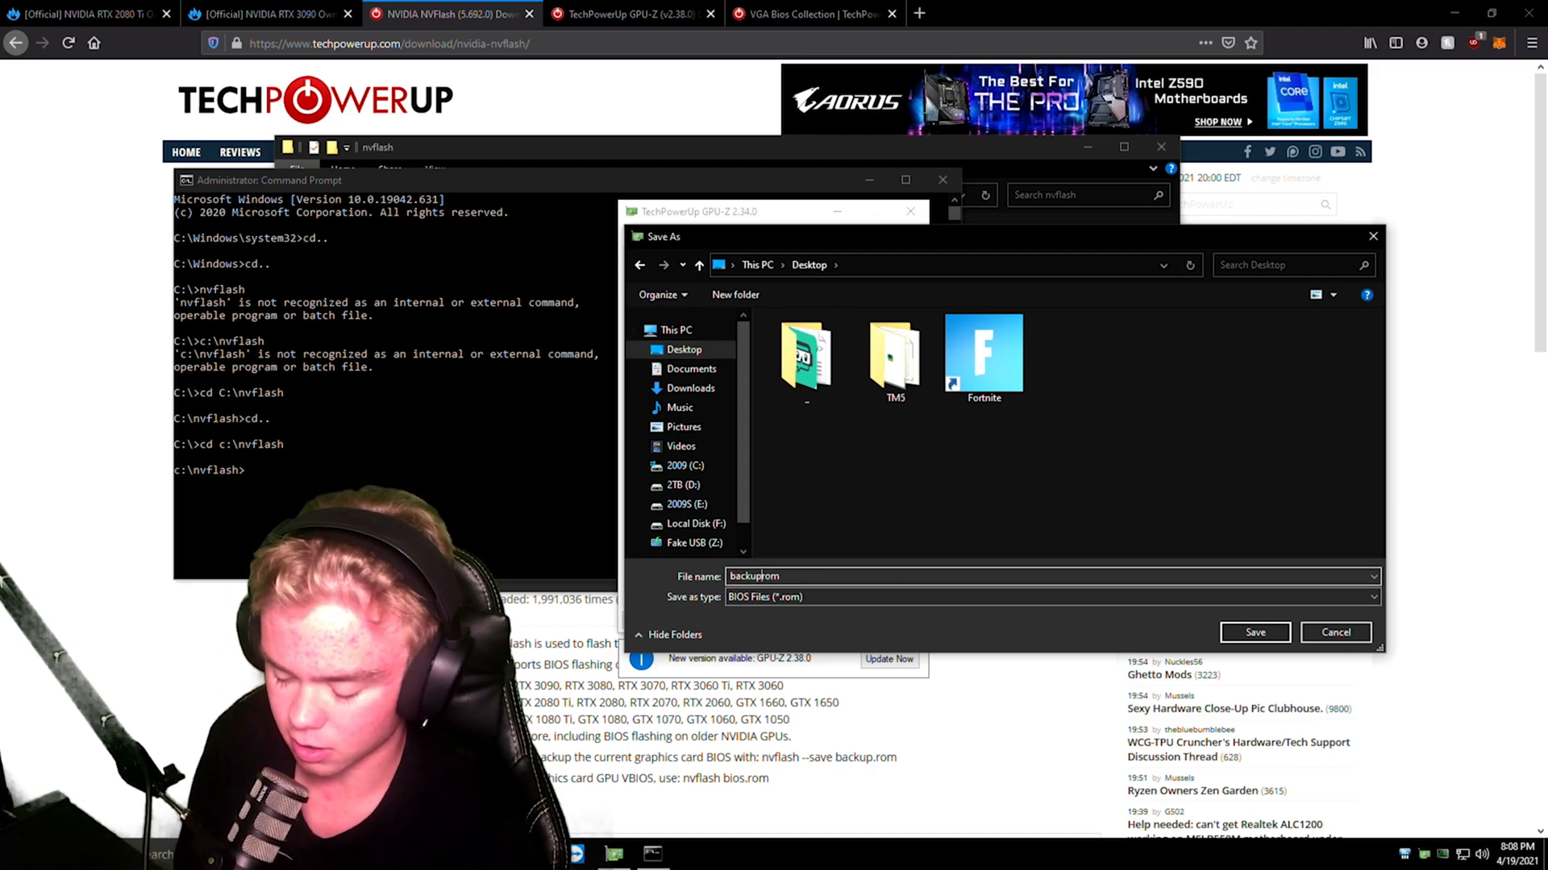
{"action": "left_click", "coordinate": [1254, 632]}
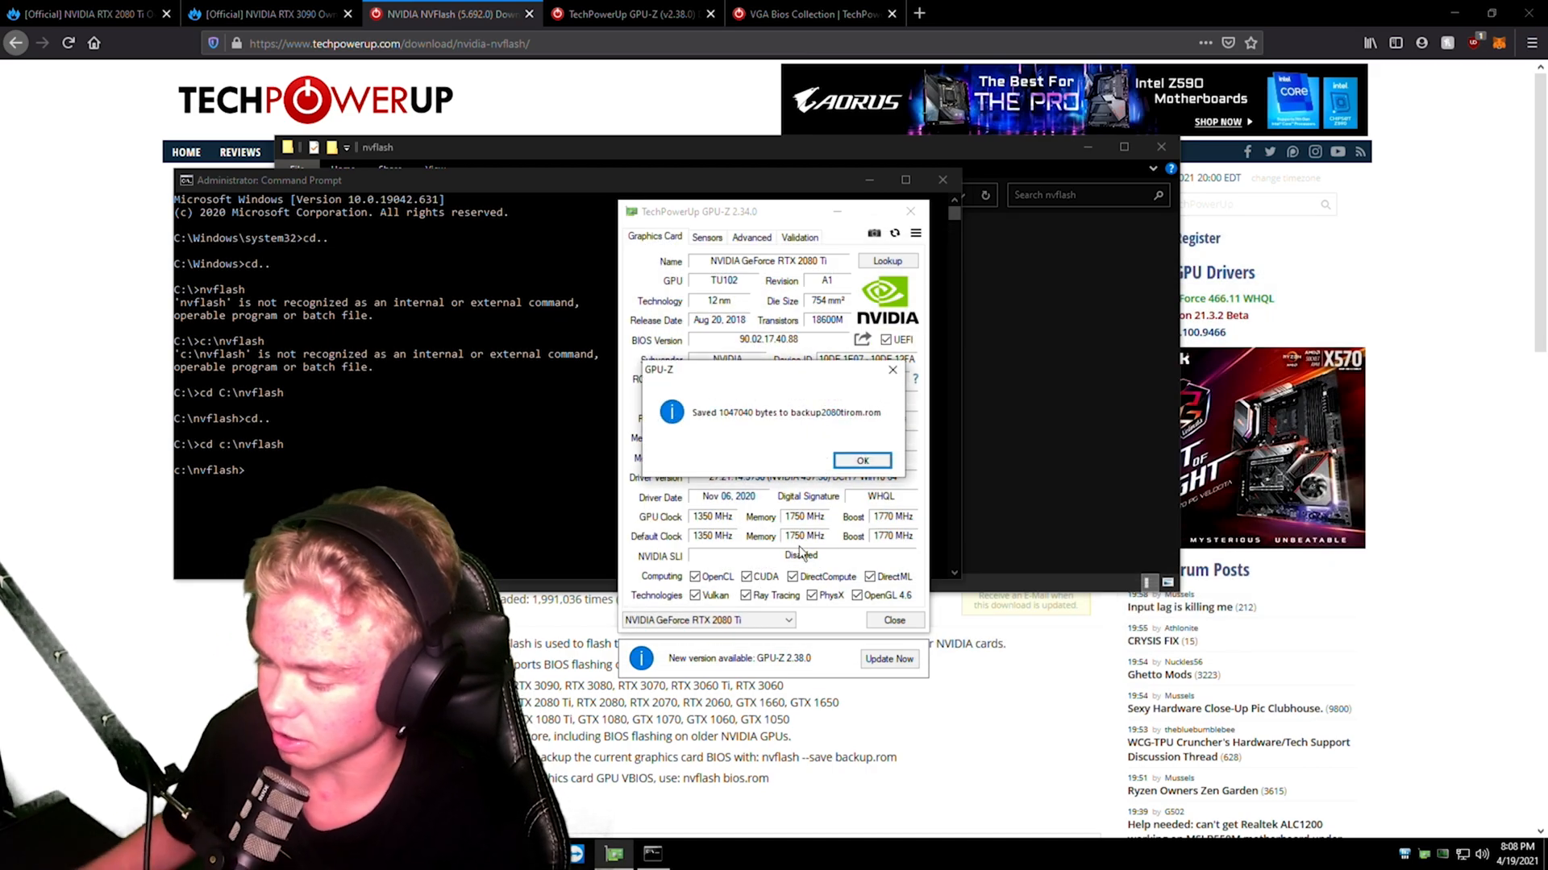
{"action": "left_click", "coordinate": [860, 459]}
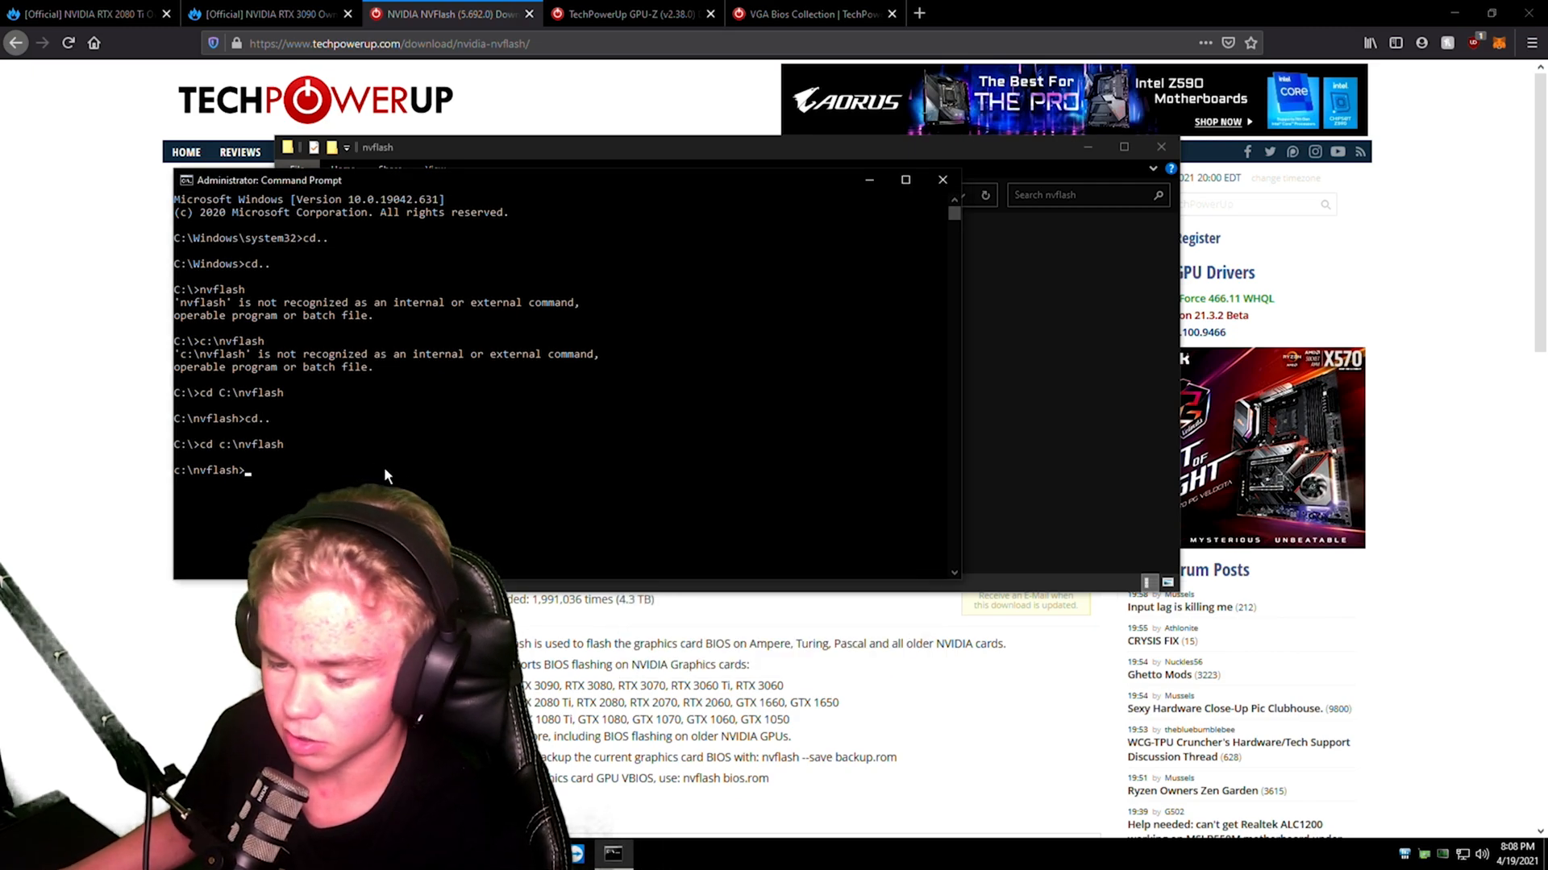
Run nvflash --protectoff to disable EEPROM protection, briefly checking MSI Afterburner
{"action": "type", "text": "nvflas"}
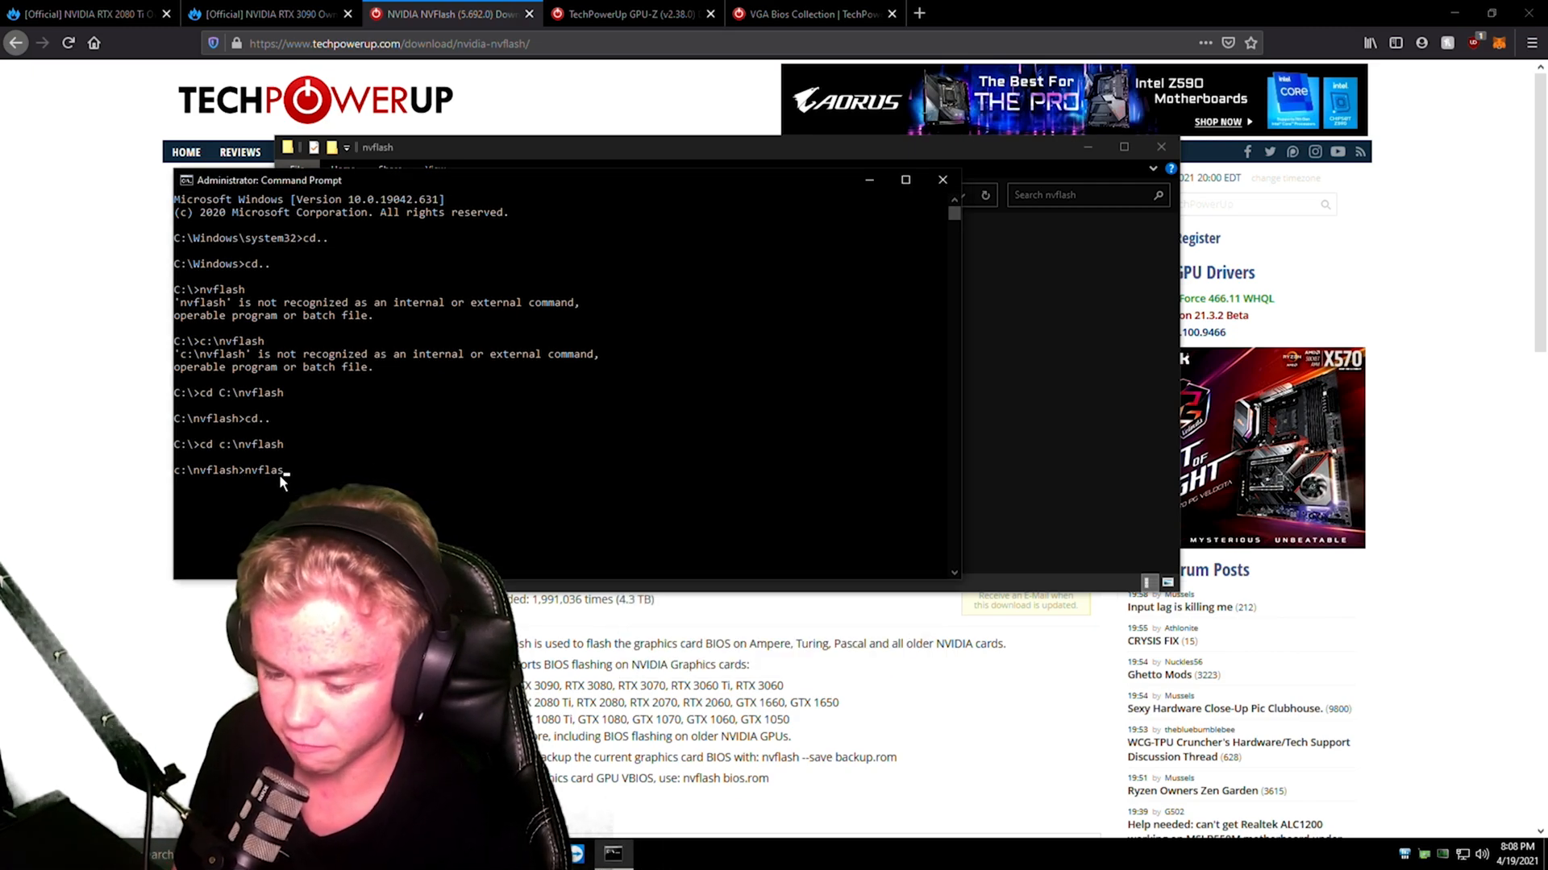
{"action": "type", "text": "--"}
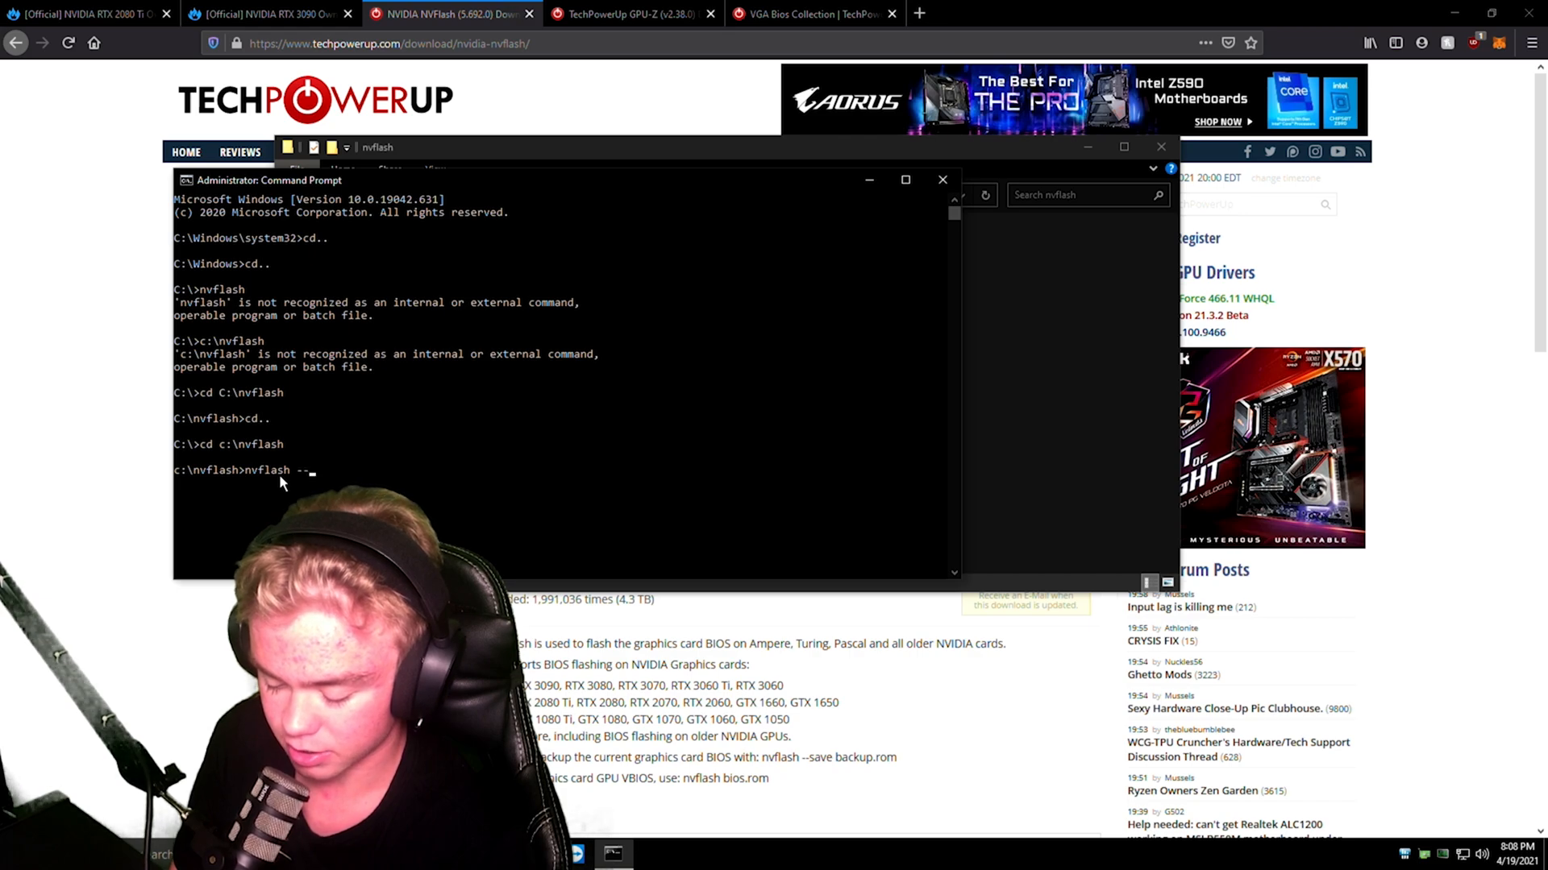
{"action": "type", "text": "pro"}
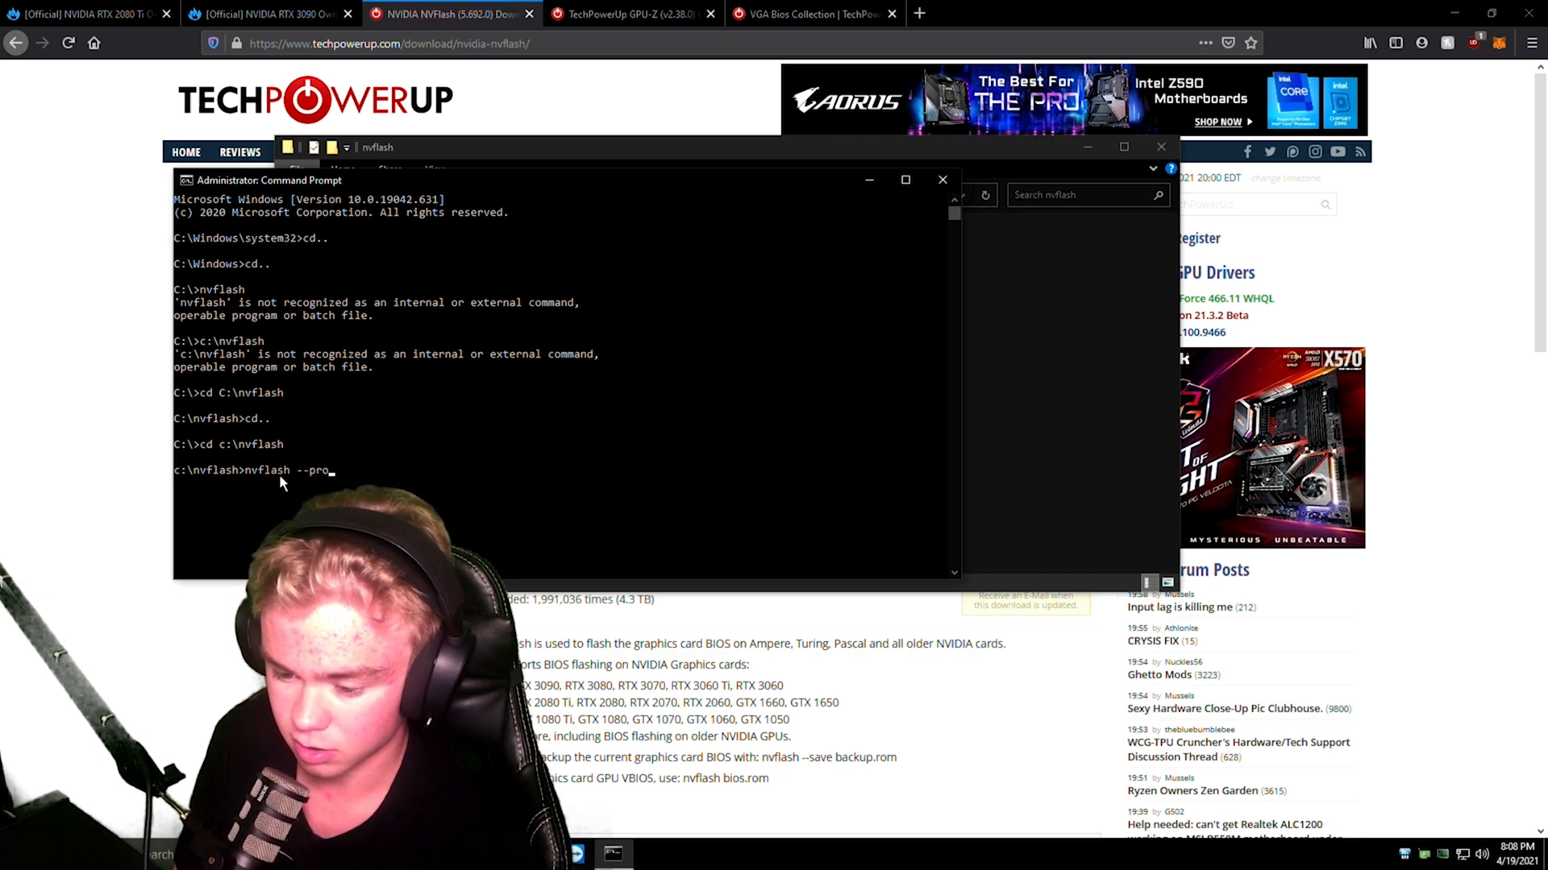
{"action": "type", "text": "tectof"}
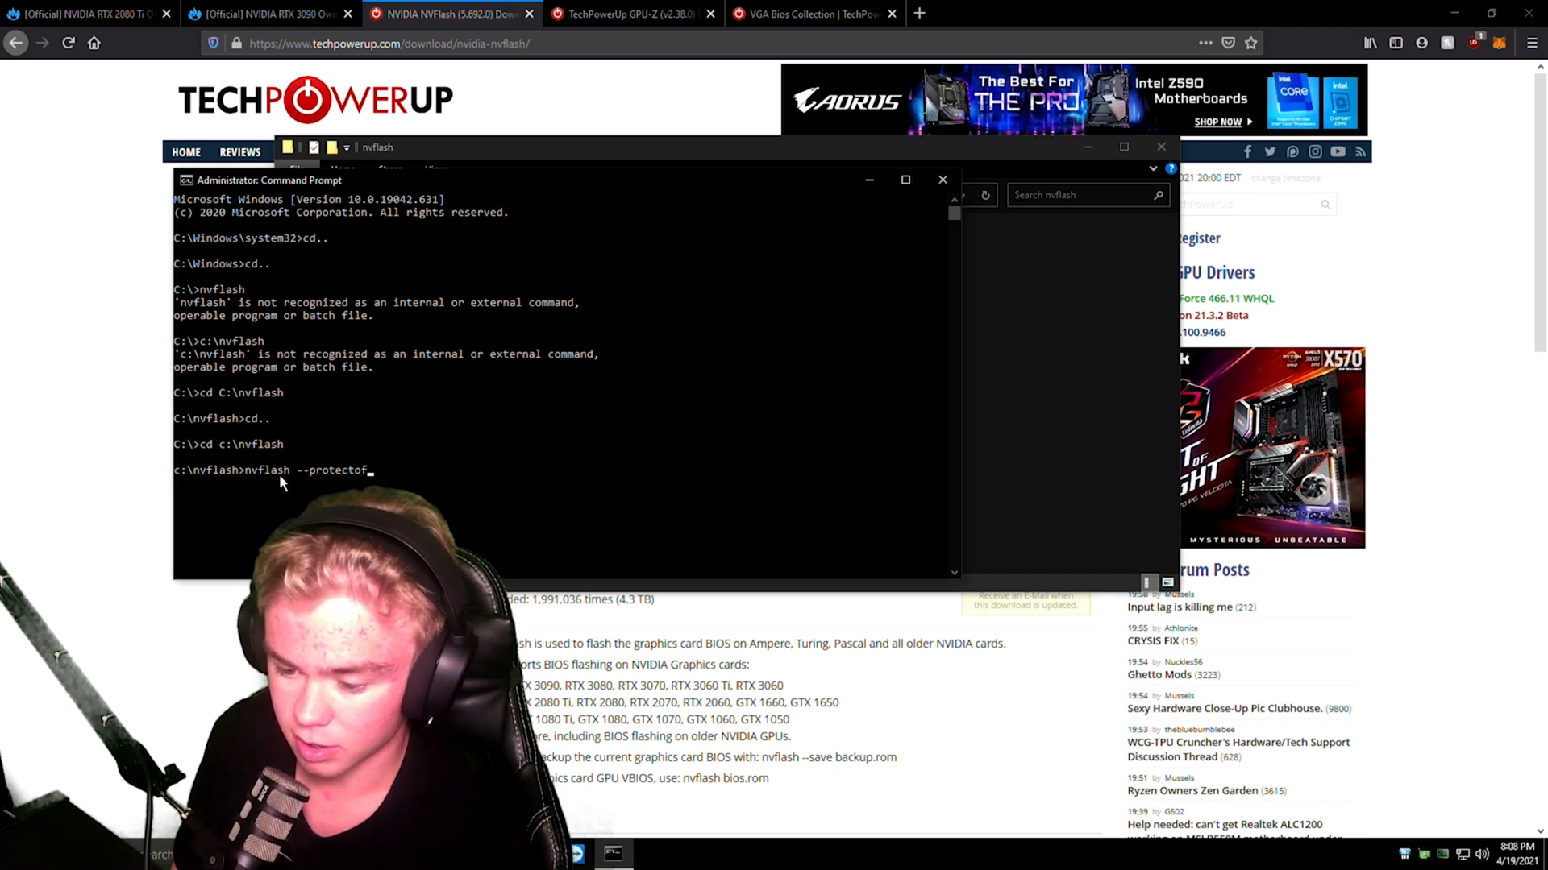
{"action": "key", "text": "Return"}
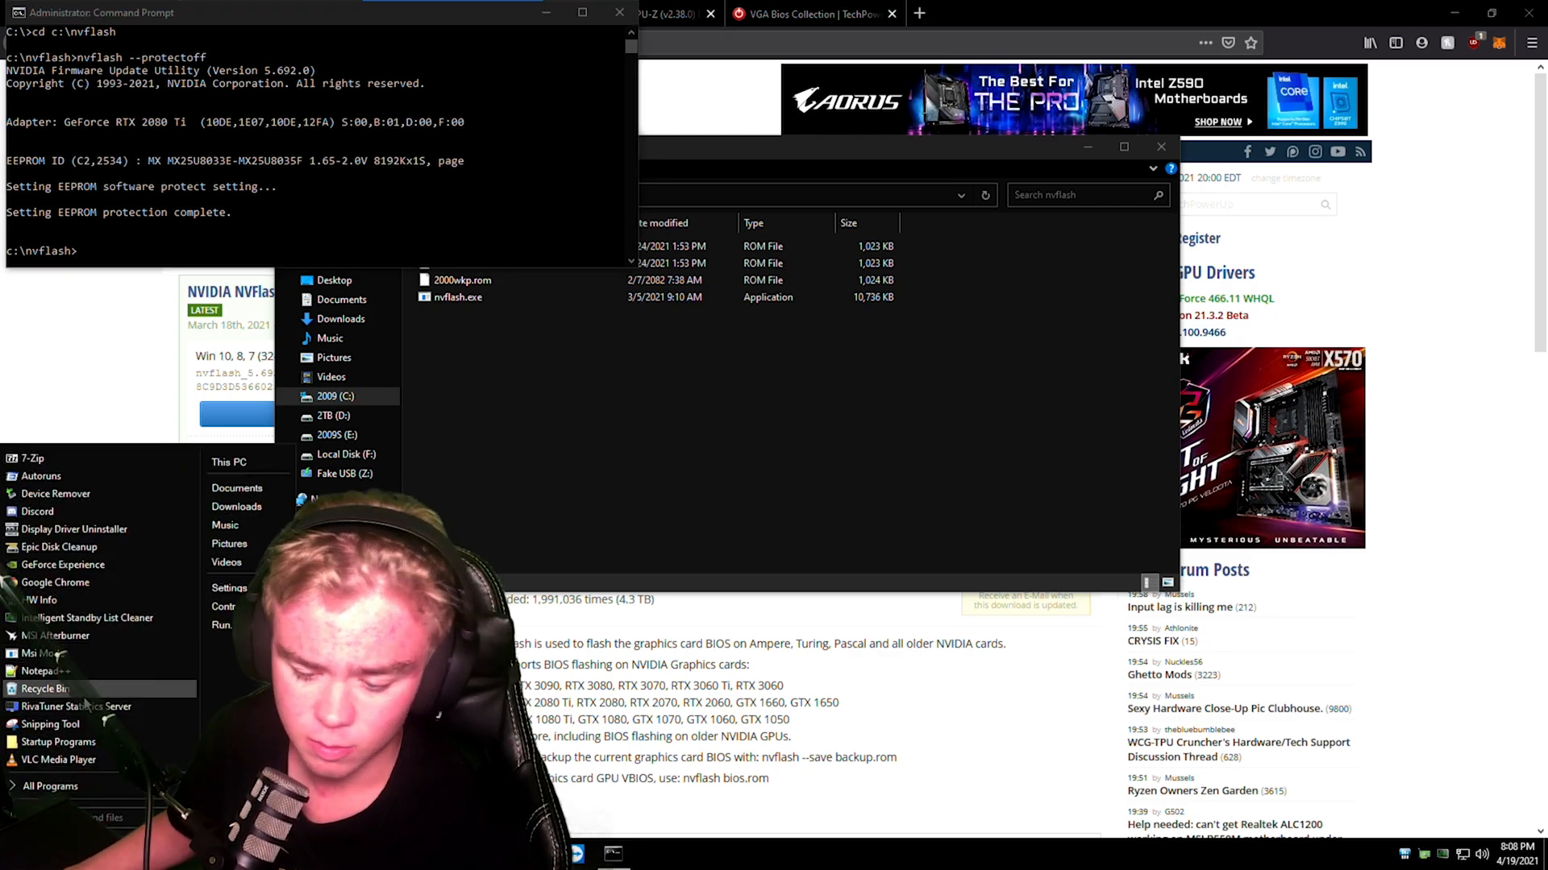
{"action": "left_click", "coordinate": [52, 635]}
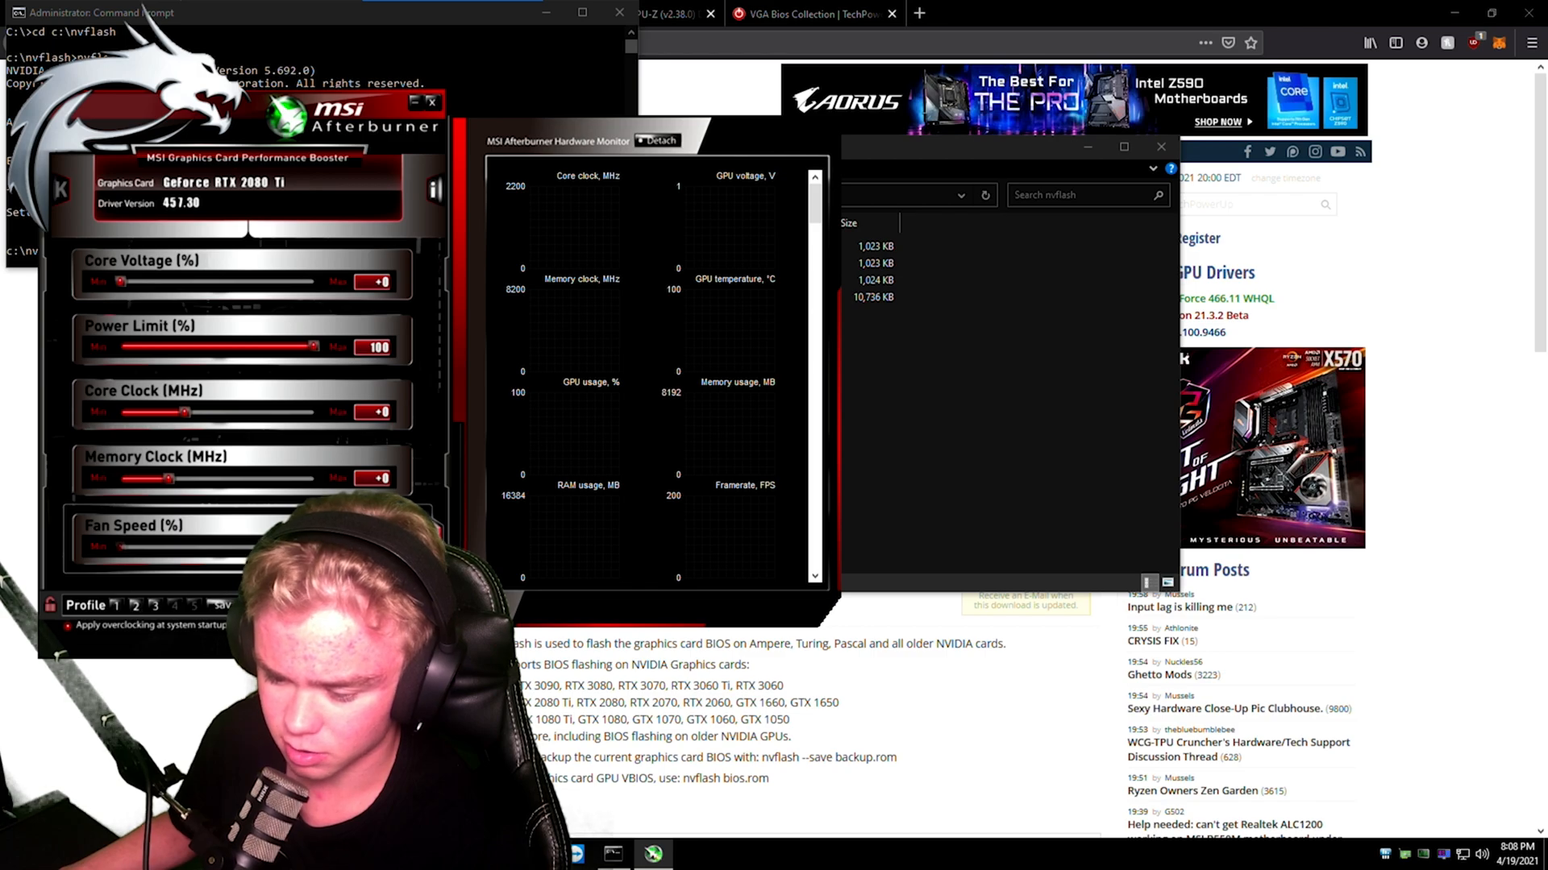
{"action": "key", "text": "Return"}
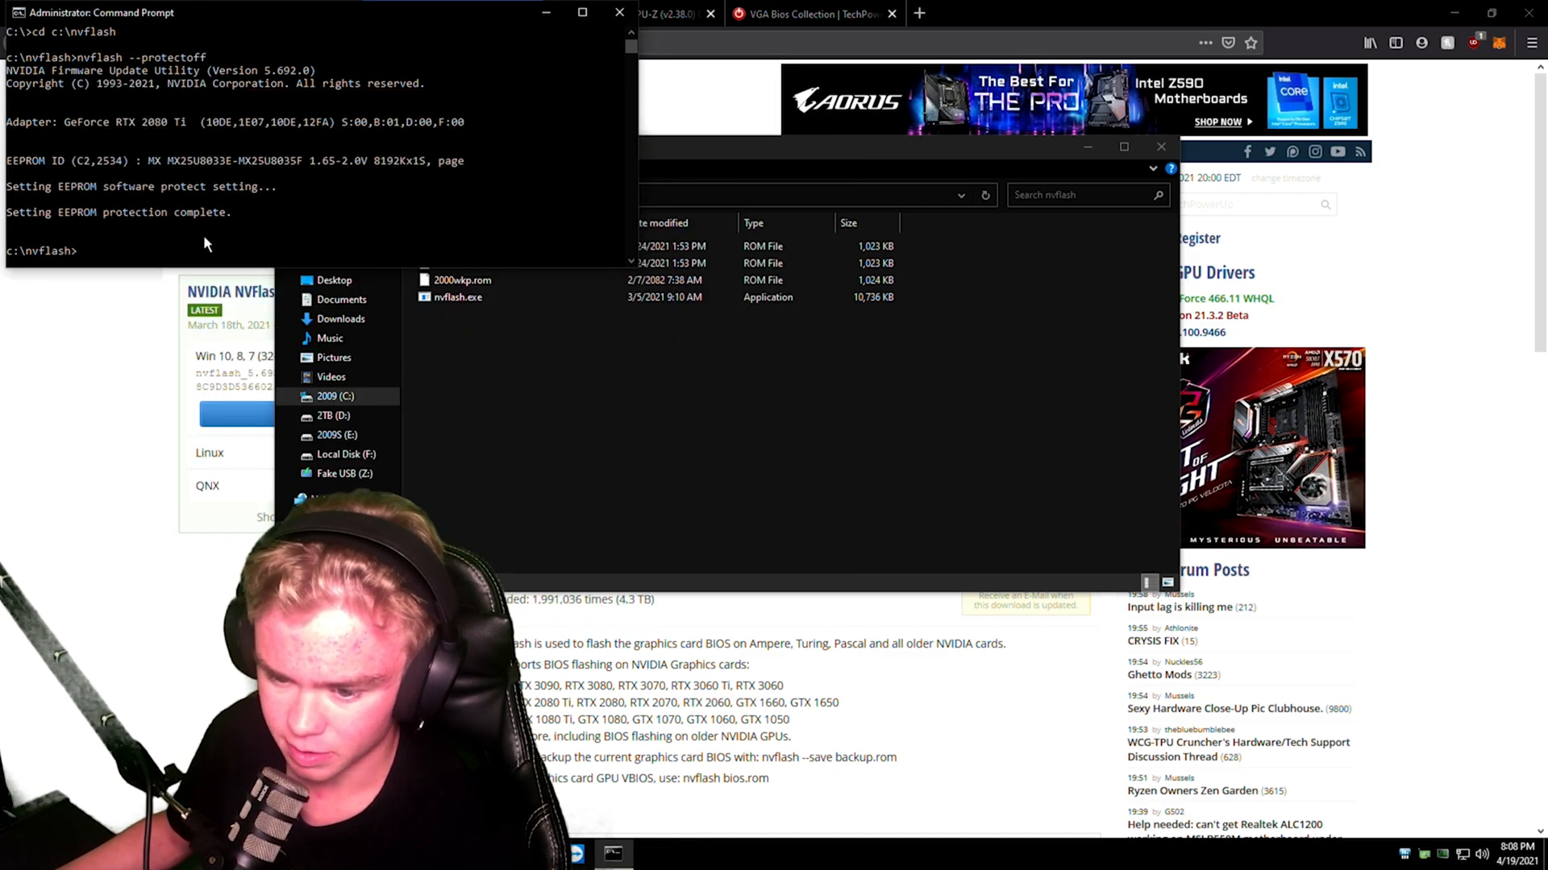
Run nvflash -6 320wxcultra.rom and answer y to the subsystem ID override until Update successful
{"action": "type", "text": "nvflash -6"}
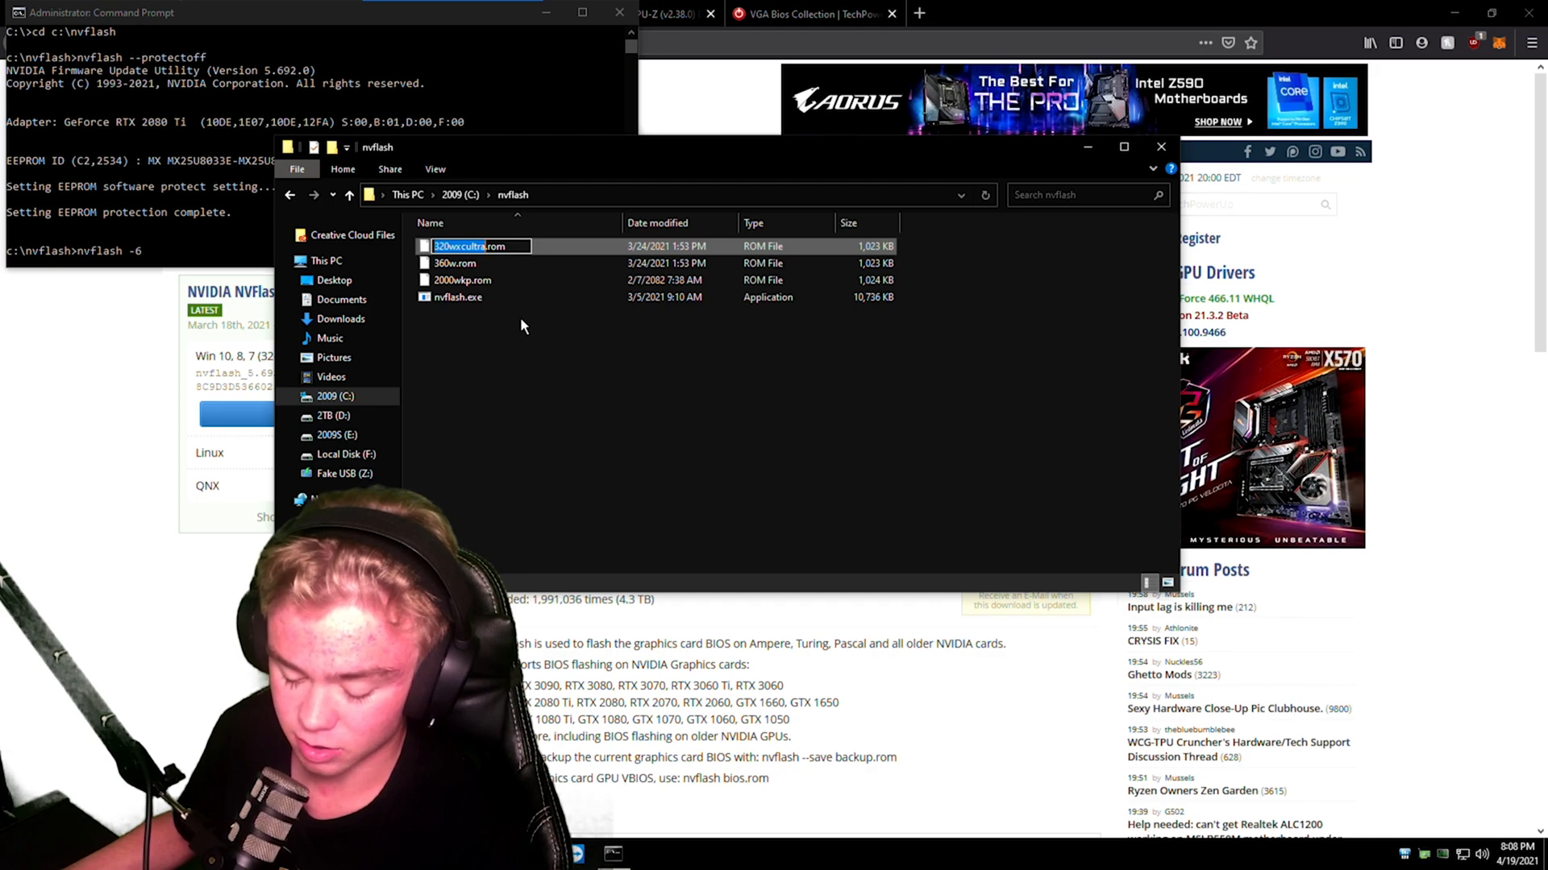
{"action": "left_click", "coordinate": [167, 261]}
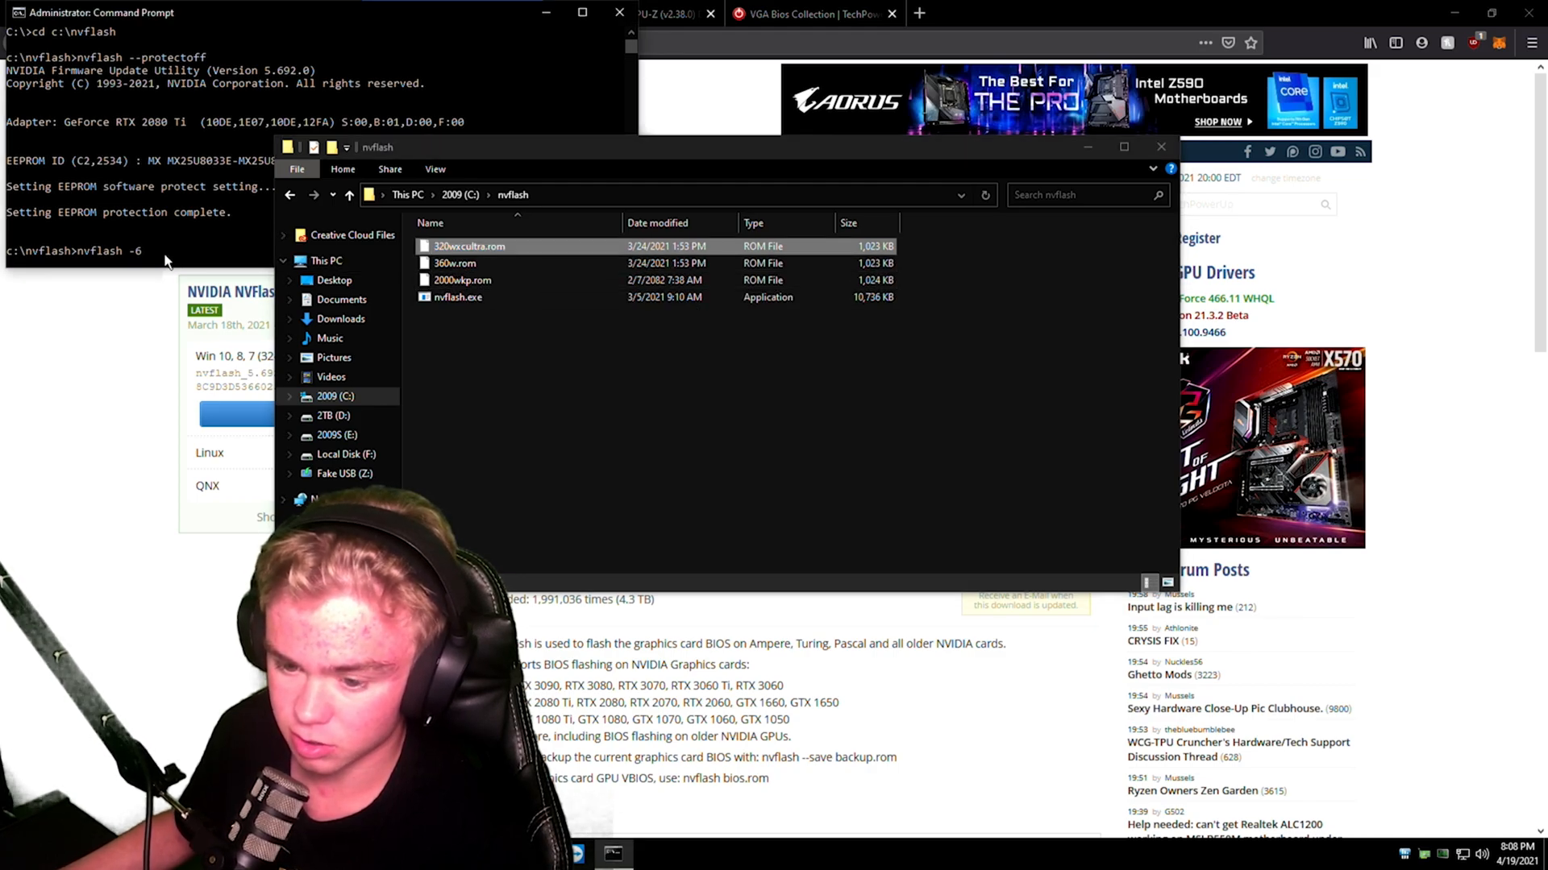
{"action": "type", "text": "320wxcultra.rom"}
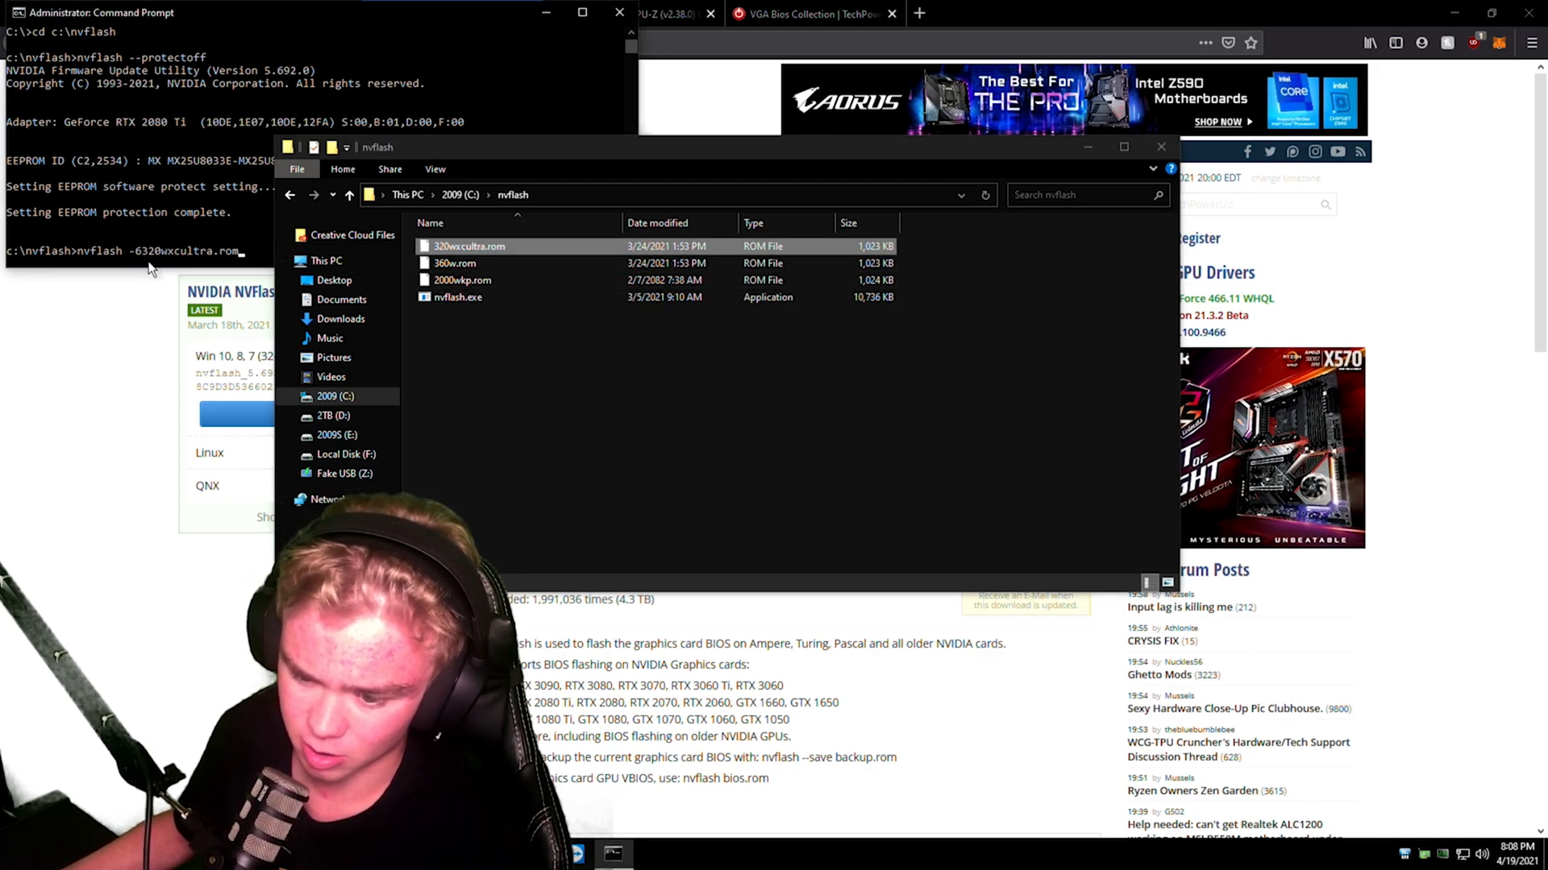
{"action": "key", "text": "Backspace"}
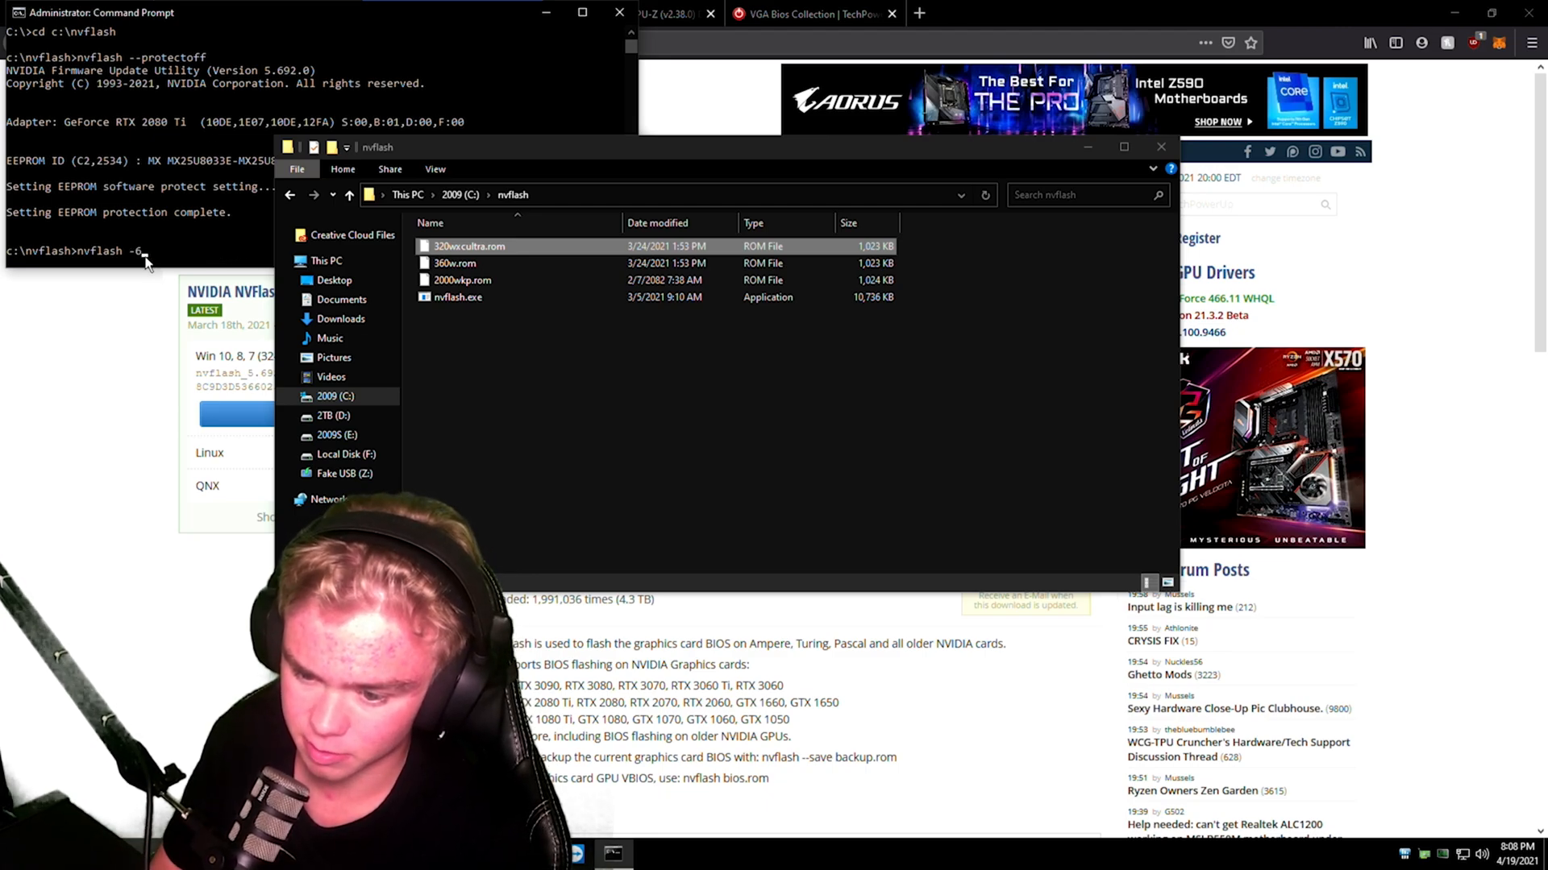
{"action": "type", "text": "320w"}
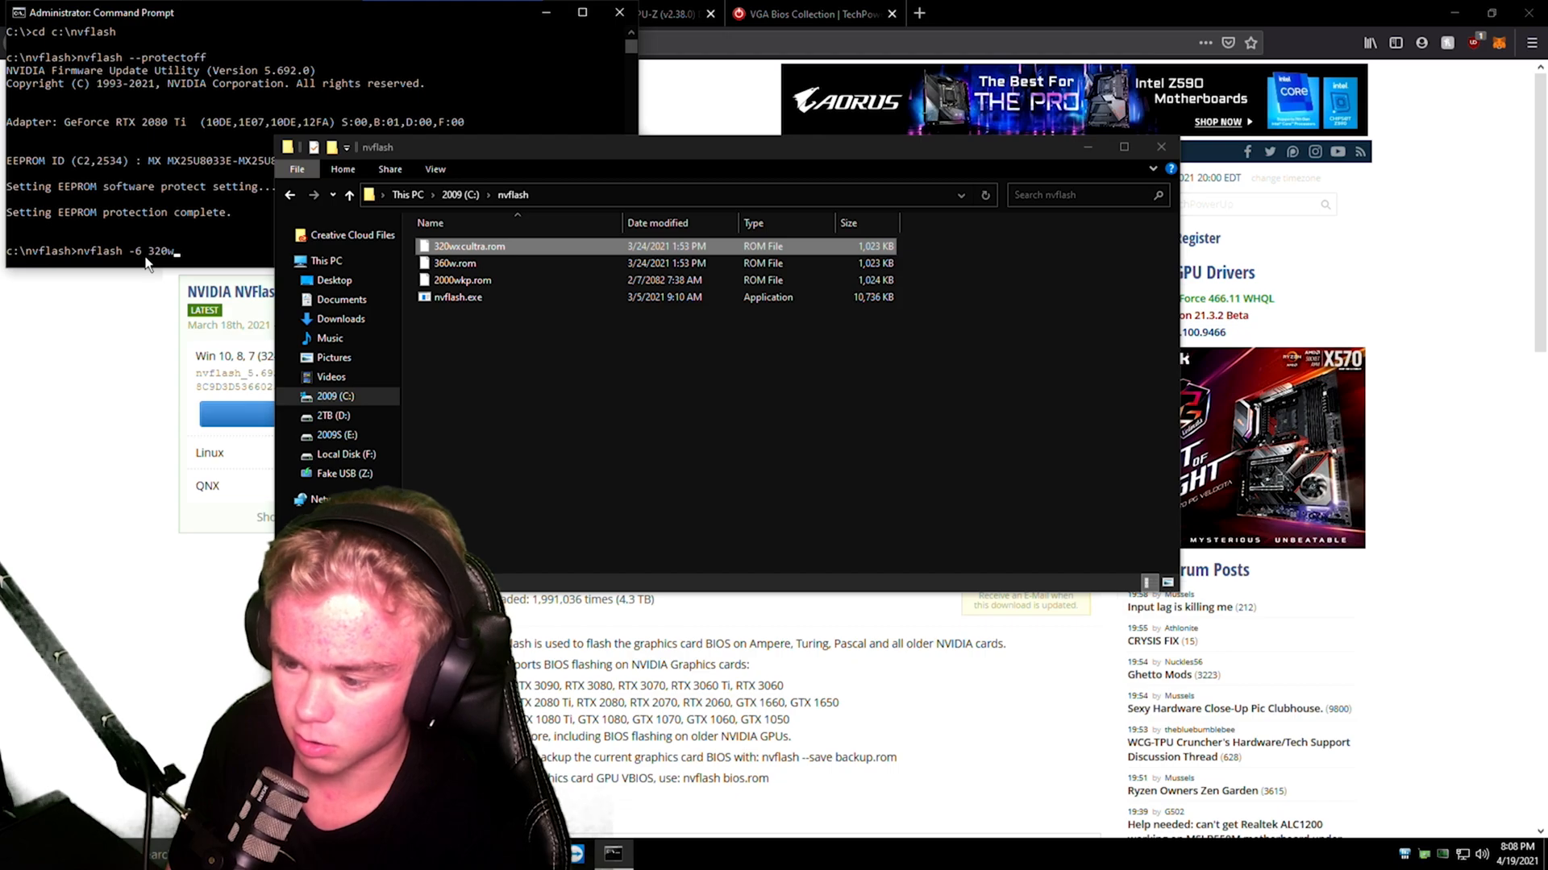
{"action": "type", "text": "xcultra."}
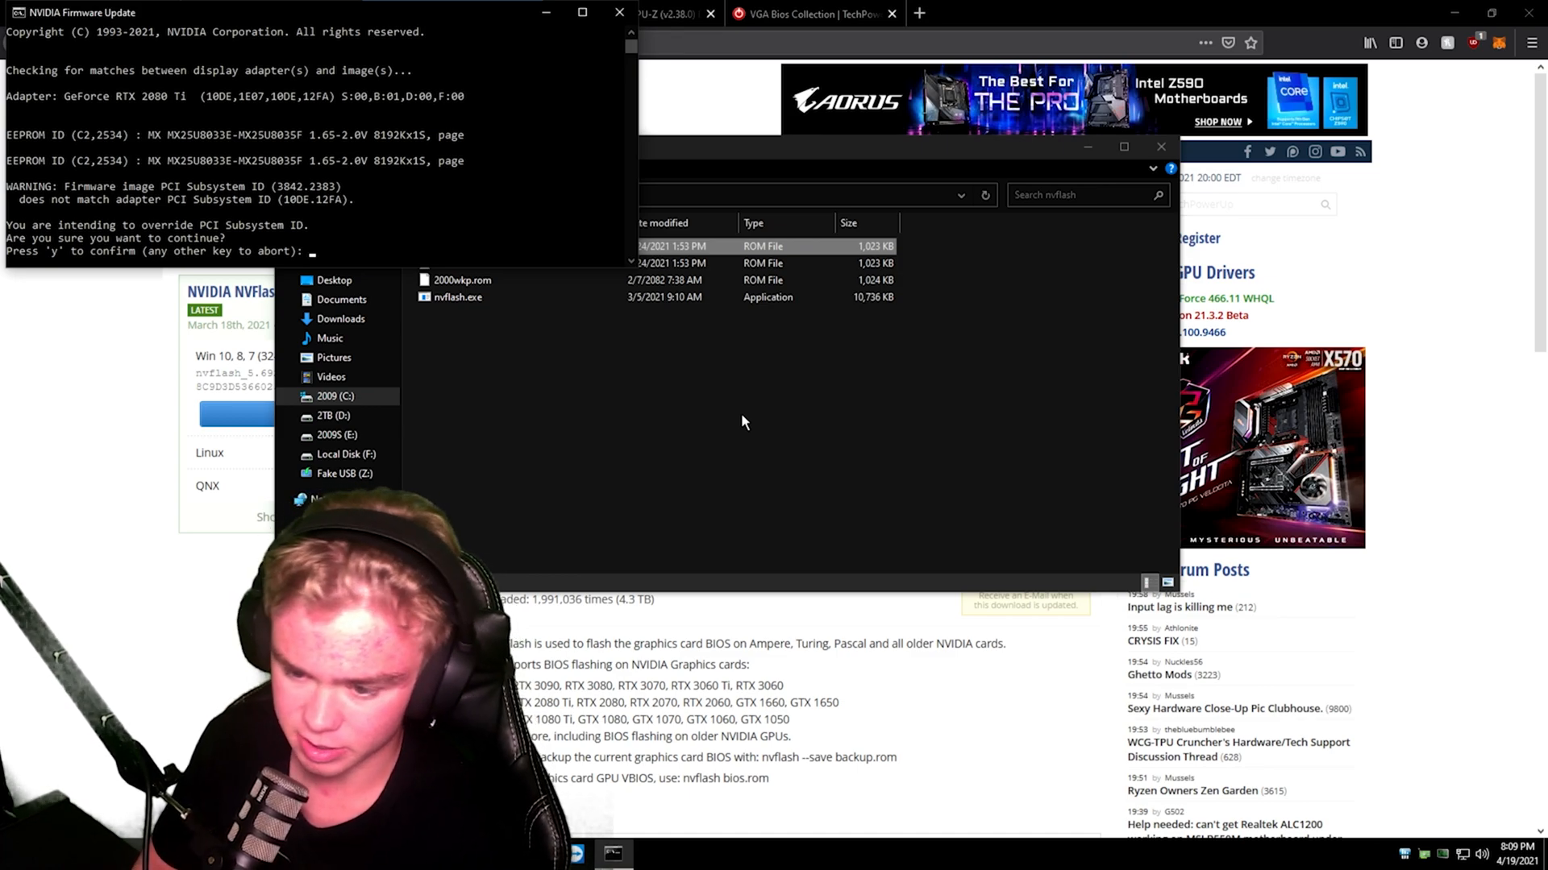
{"action": "type", "text": "y"}
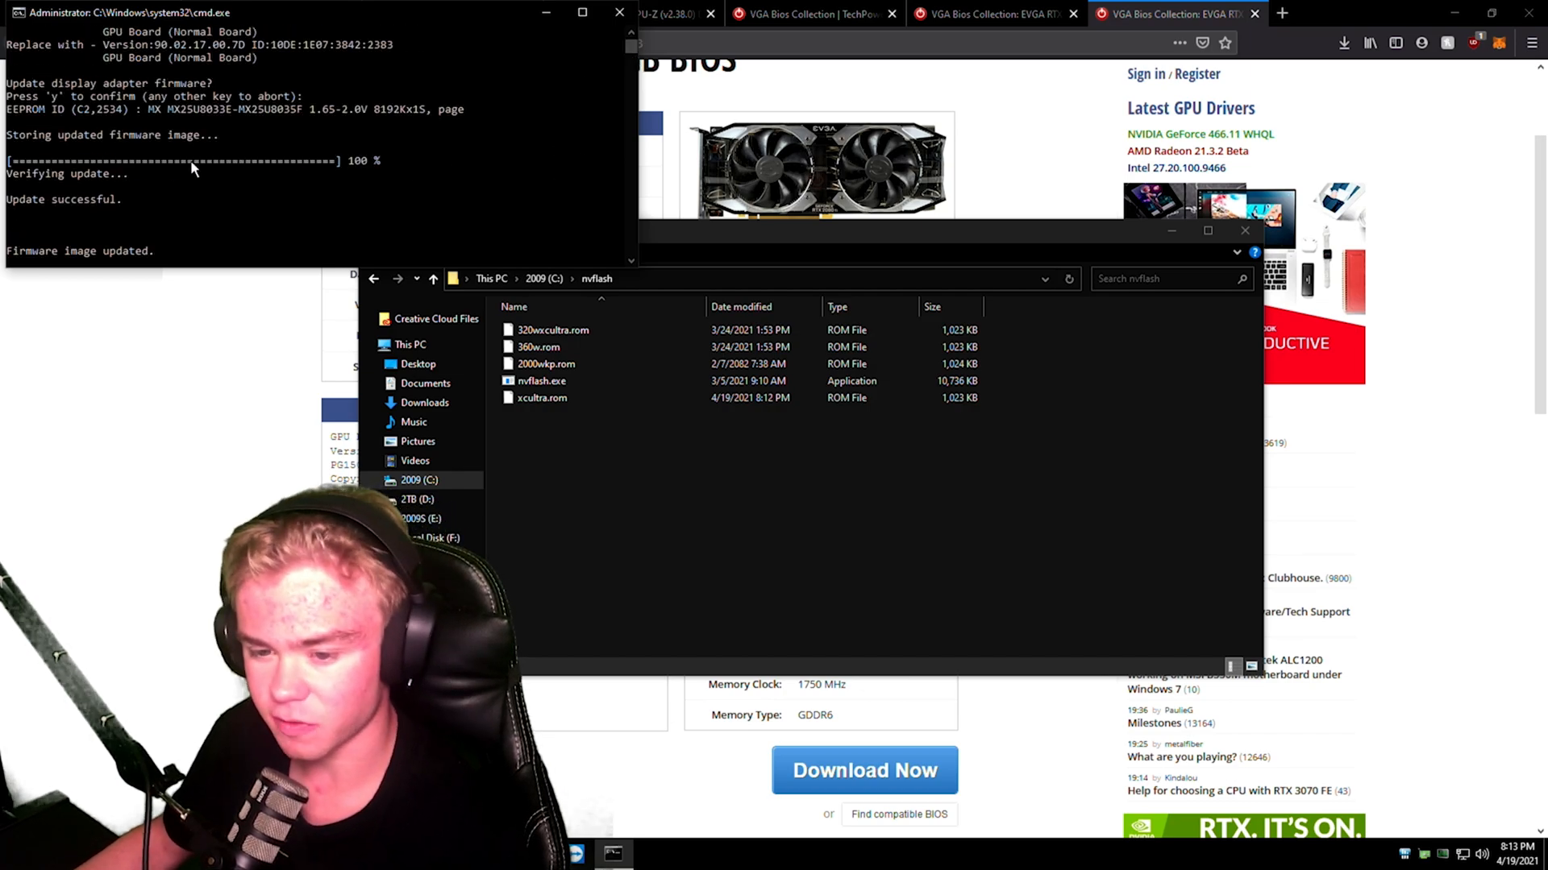
{"action": "mouse_move", "coordinate": [311, 166]}
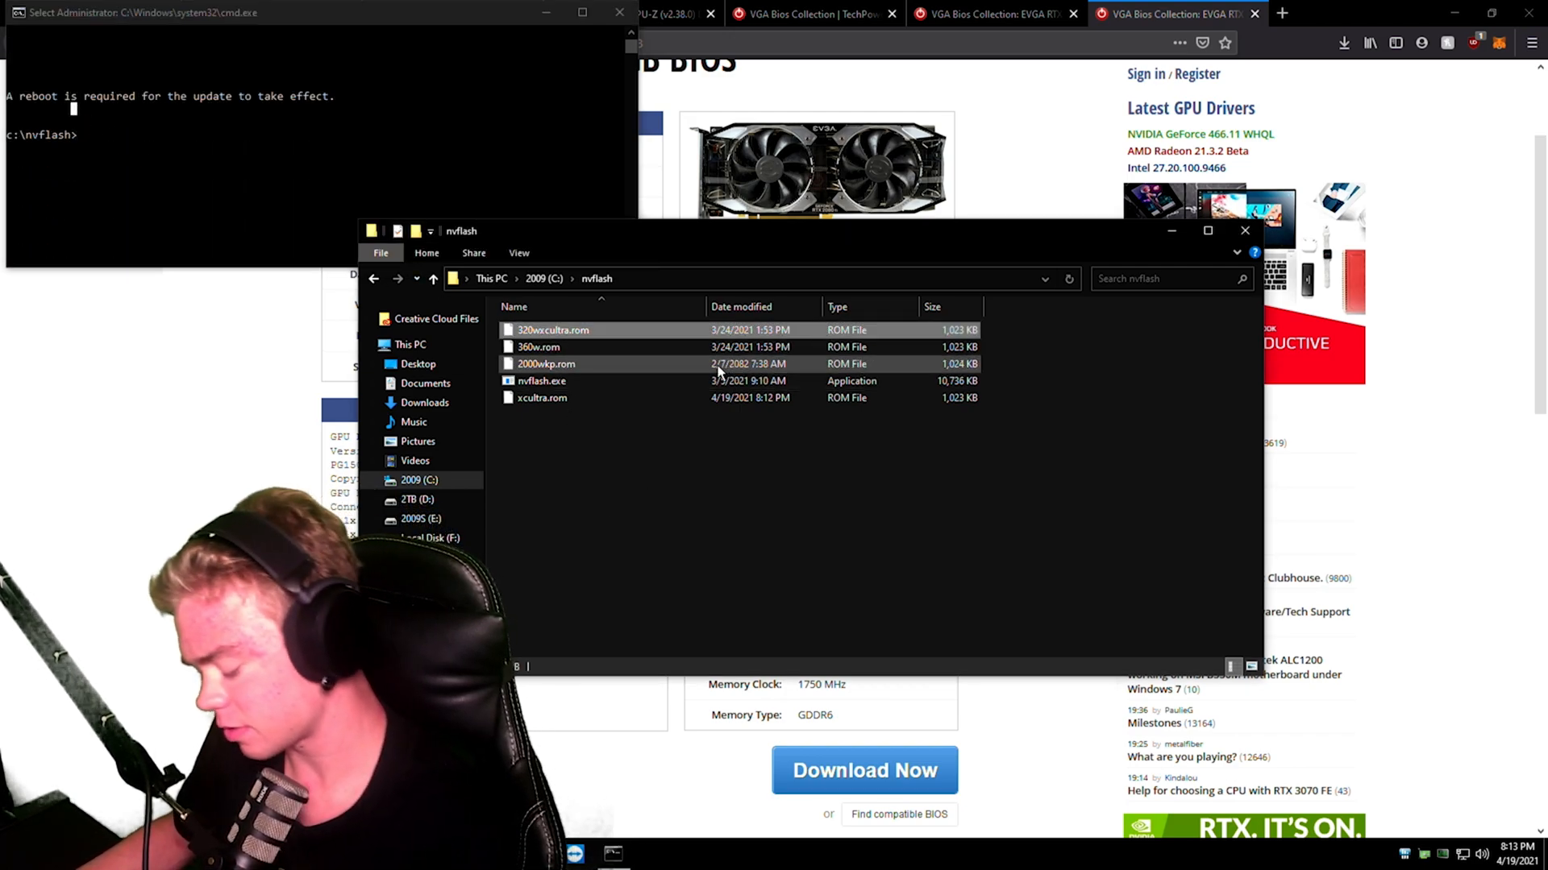
Delete 320wxcultra.rom from the nvflash folder after NVFlash requests a reboot
{"action": "right_click", "coordinate": [604, 484]}
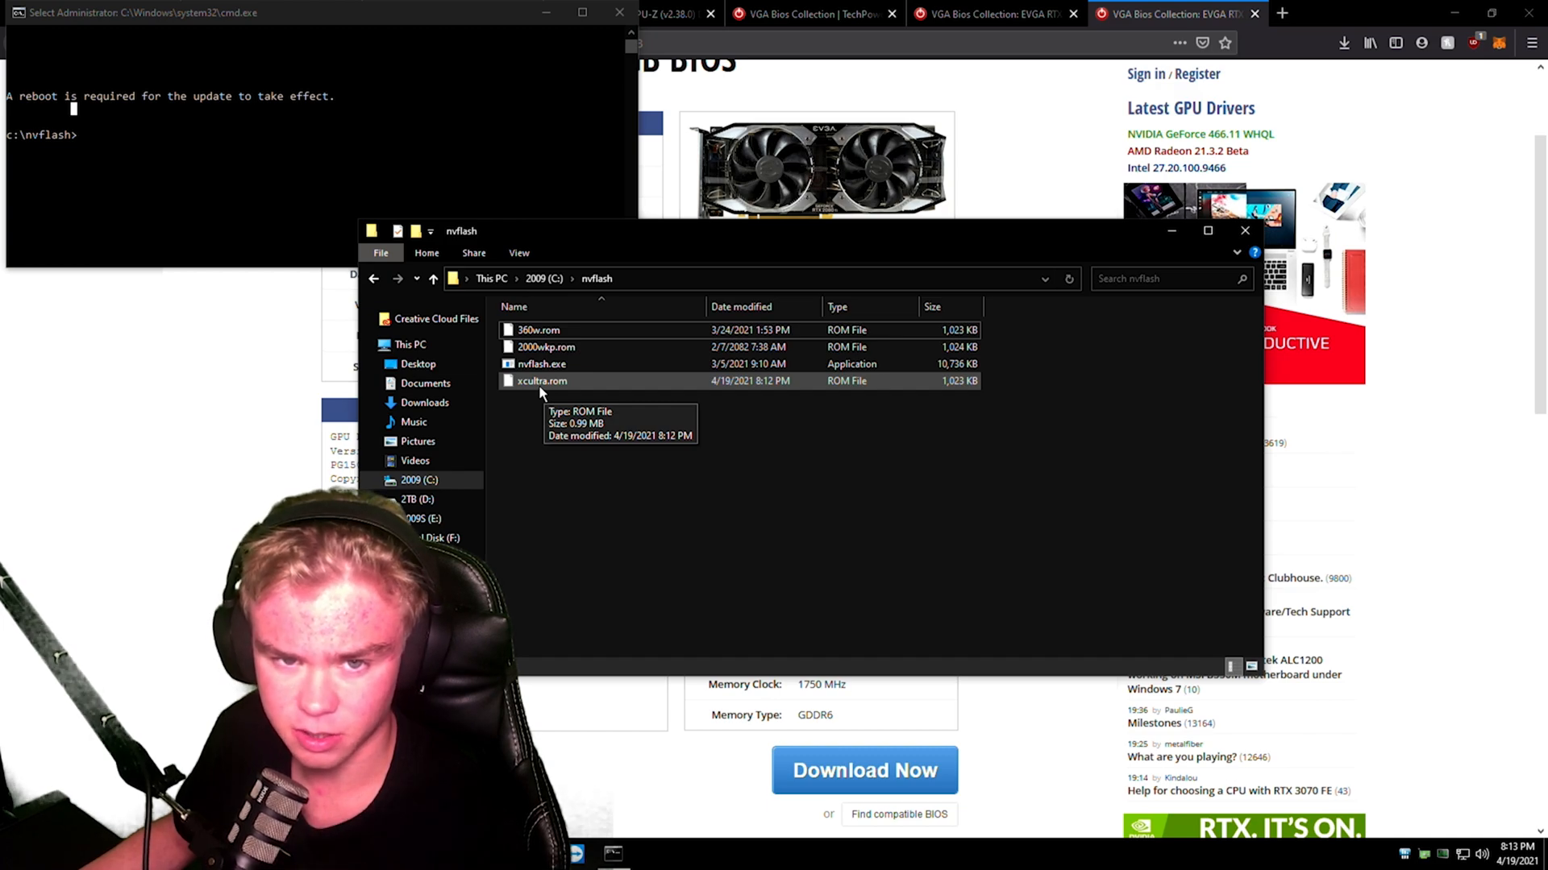
{"action": "mouse_move", "coordinate": [539, 450]}
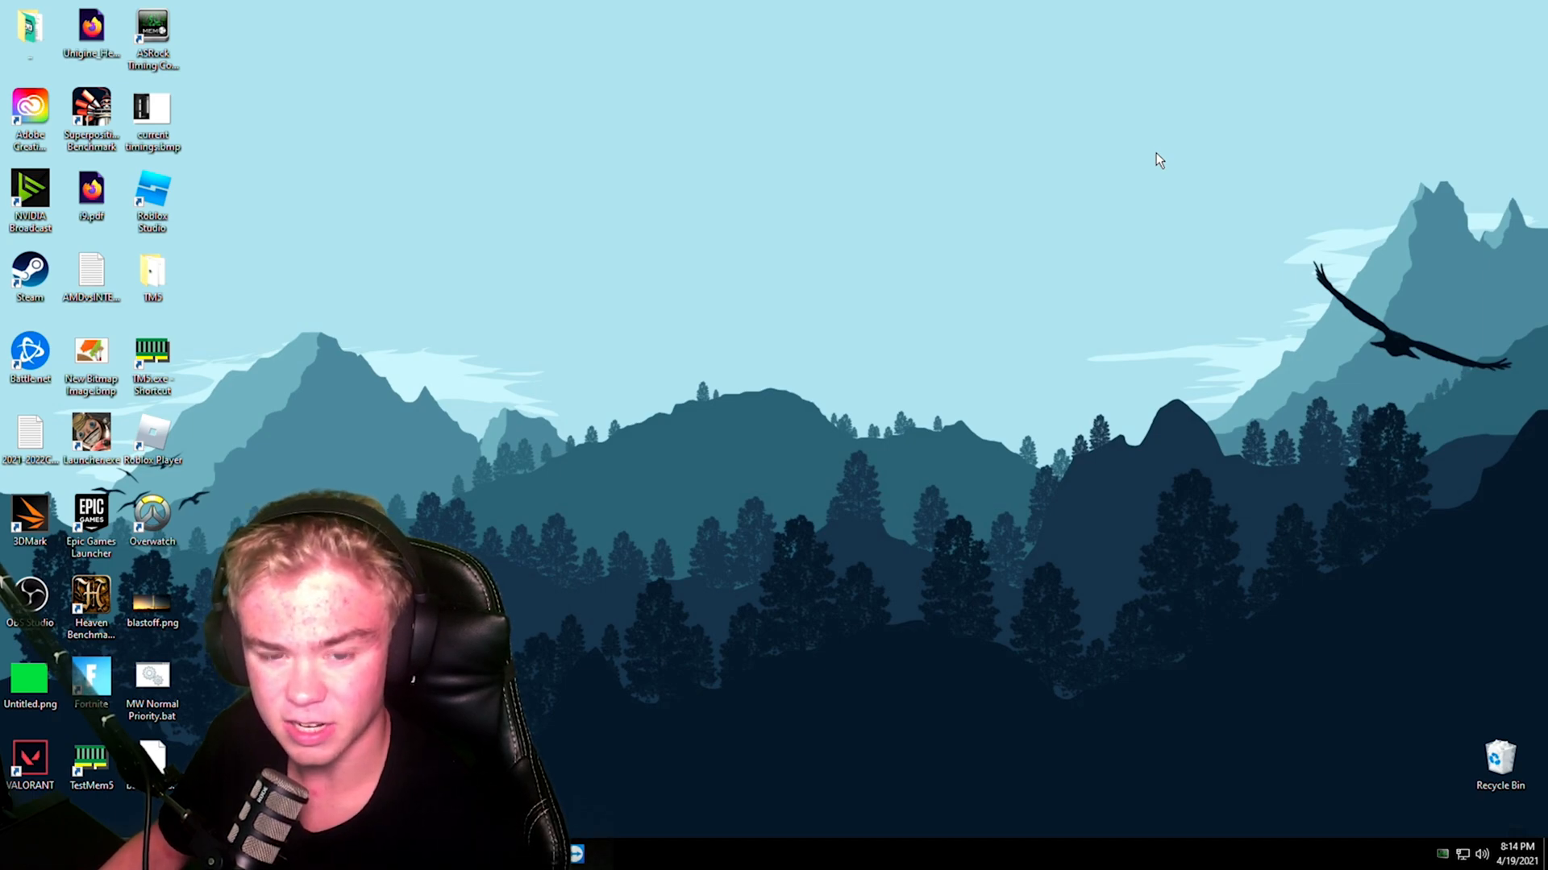
{"action": "mouse_move", "coordinate": [764, 411]}
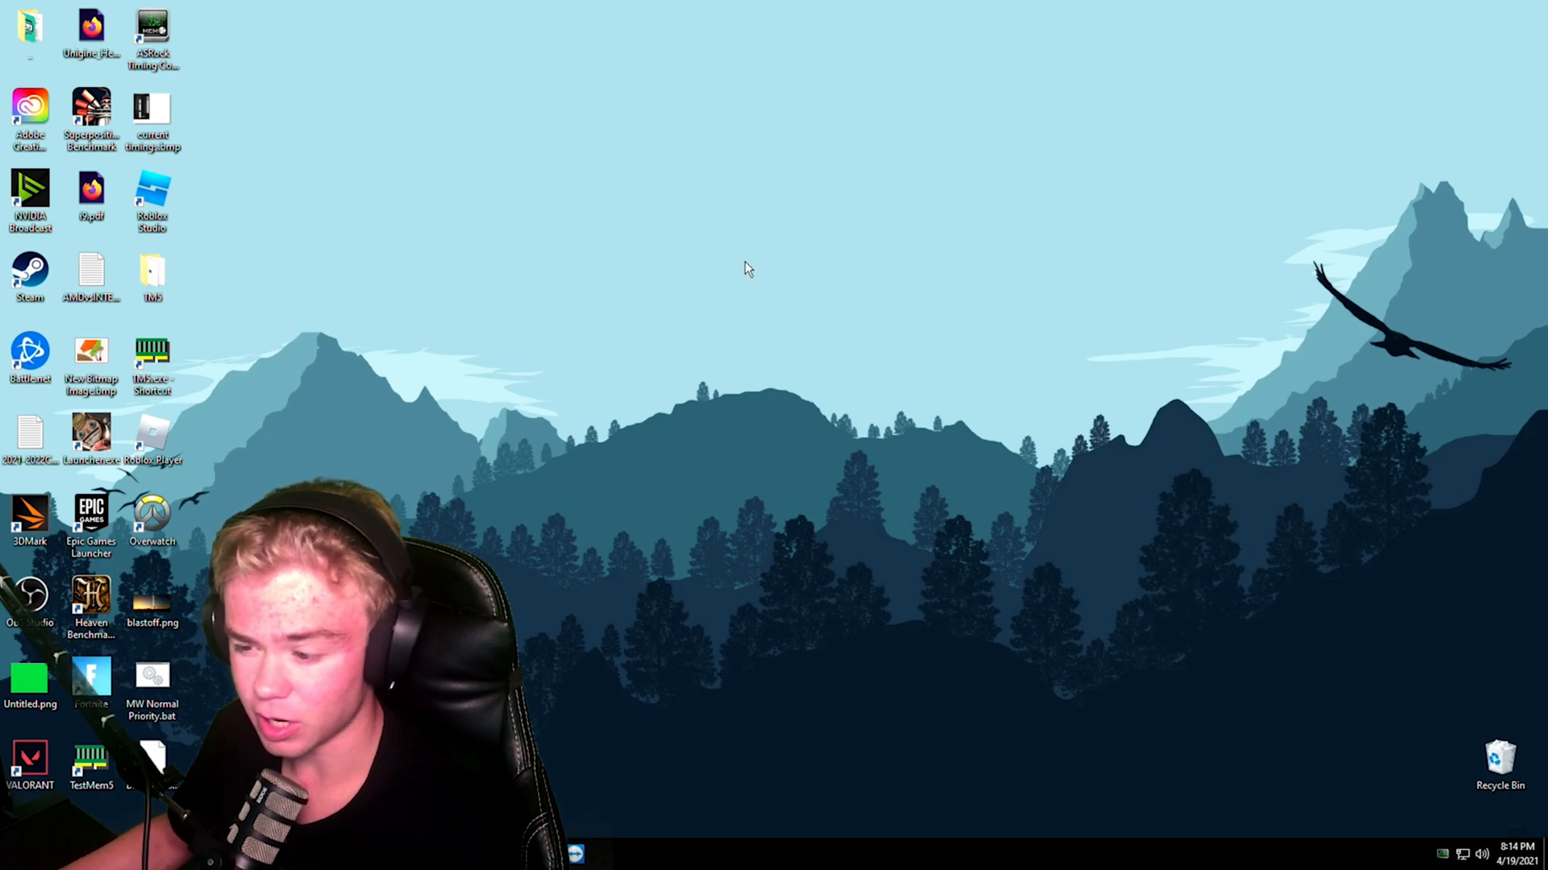
{"action": "mouse_move", "coordinate": [590, 385]}
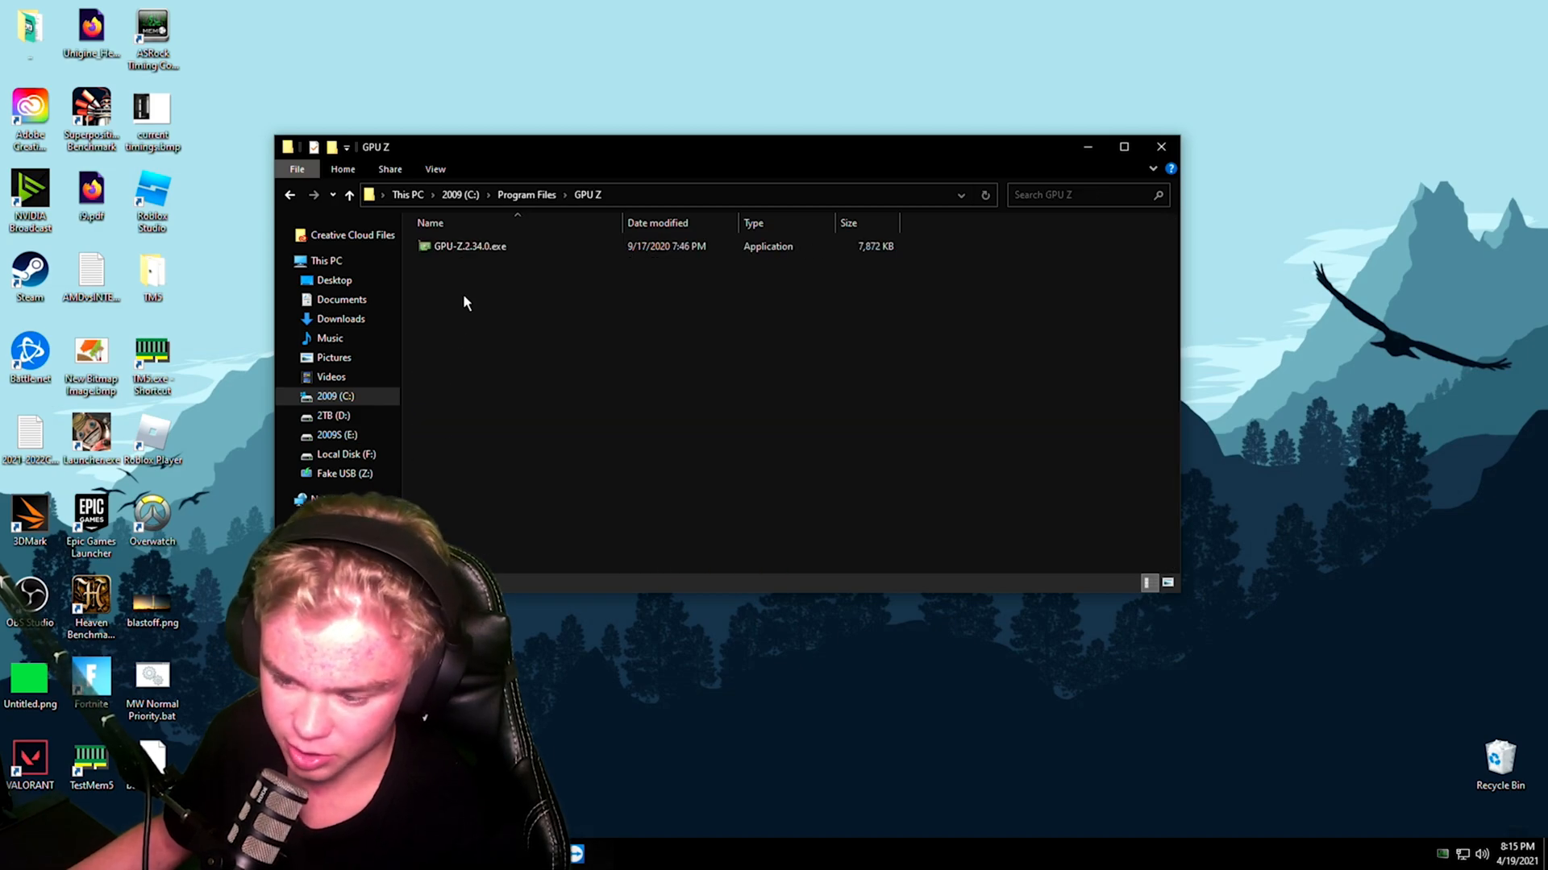
Launch GPU-Z.2.34.0.exe from the GPU Z folder in Program Files to check the new BIOS
{"action": "left_click", "coordinate": [469, 245]}
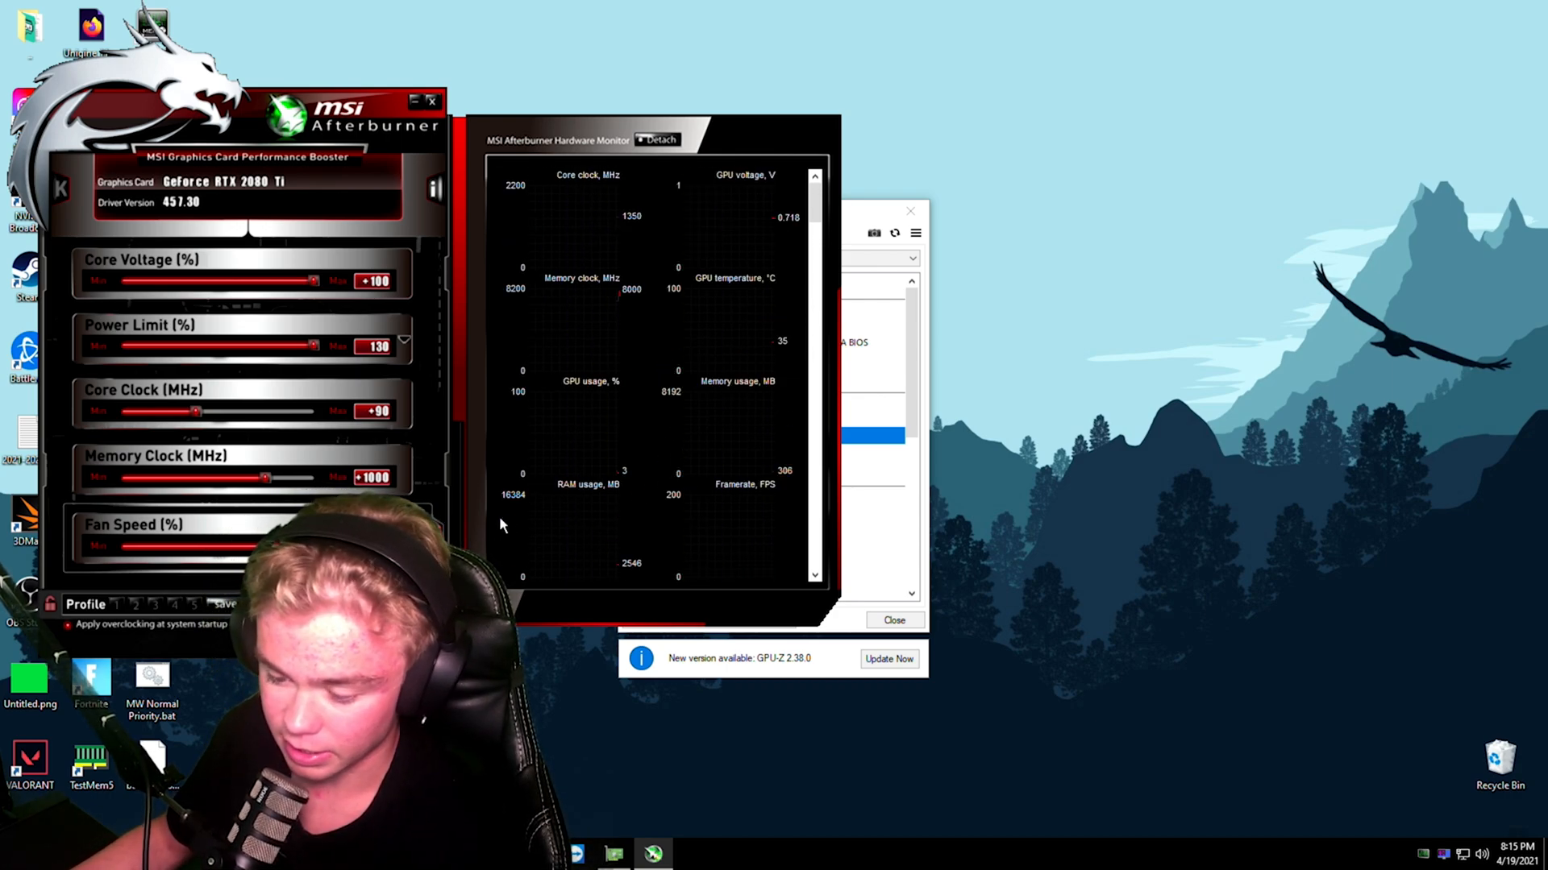
Scroll the hardware monitor graphs to review RAM usage, framerate and CPU readings with the 130% power limit set
{"action": "scroll", "scroll_direction": "down", "scroll_amount": 3}
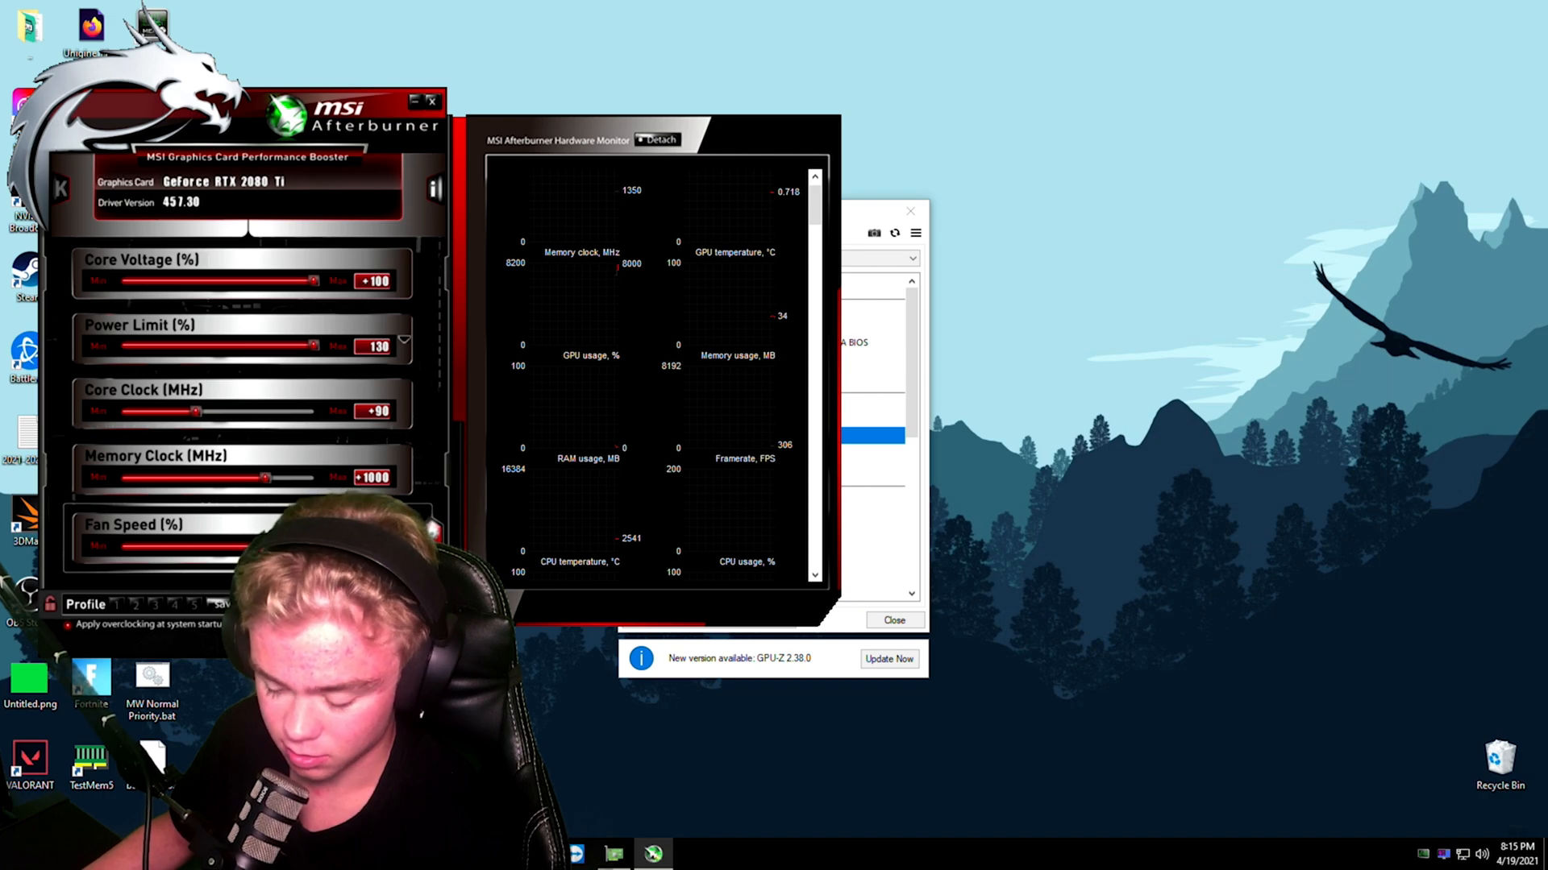
{"action": "scroll", "scroll_direction": "down", "scroll_amount": 3}
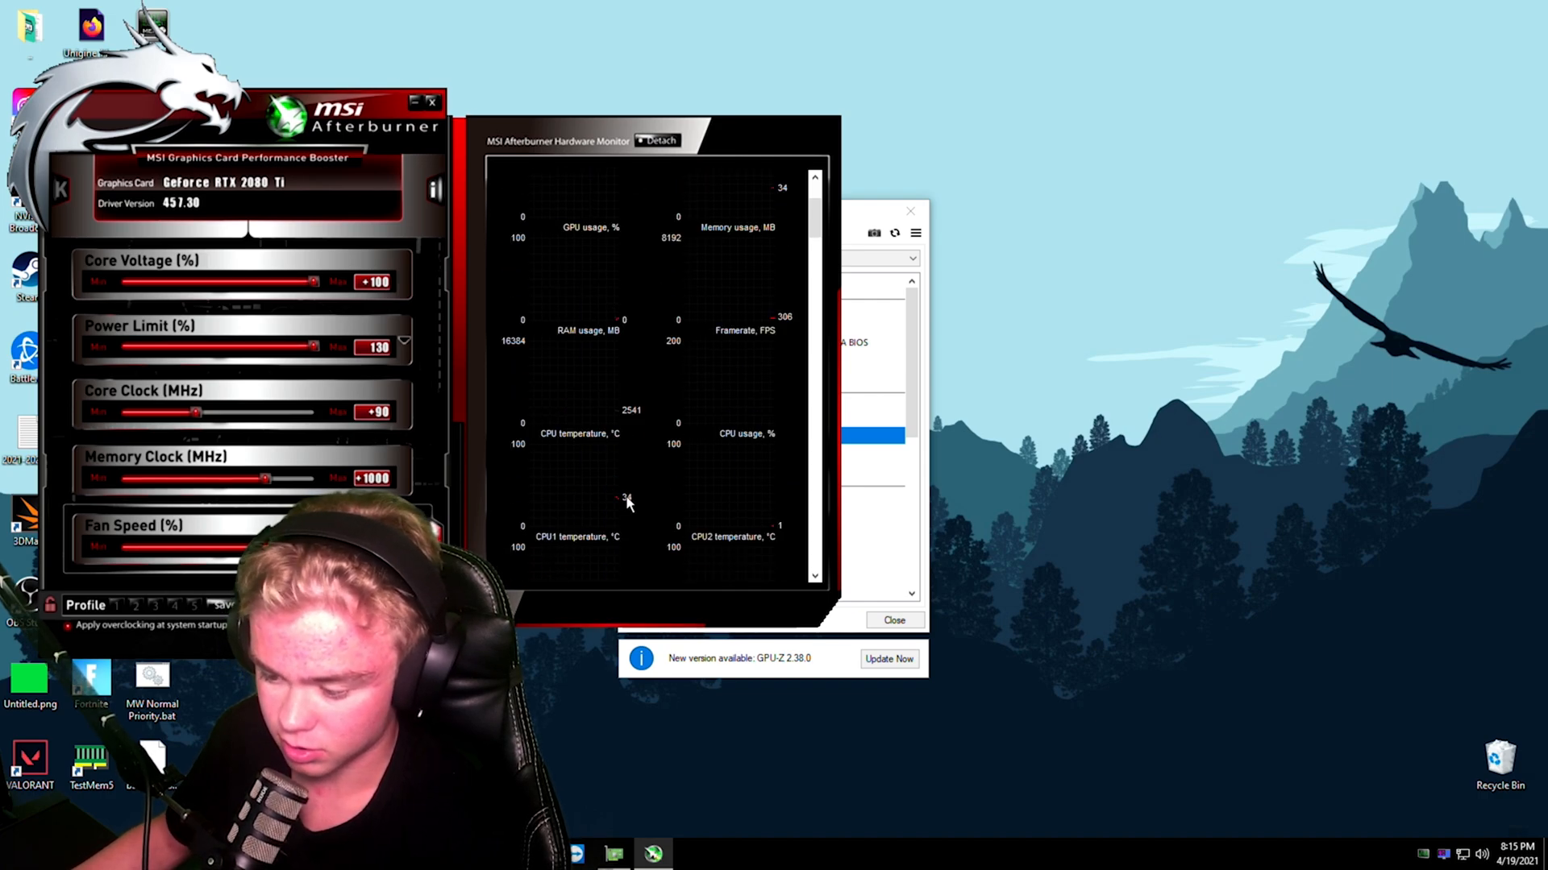
{"action": "scroll", "scroll_direction": "up", "scroll_amount": 3}
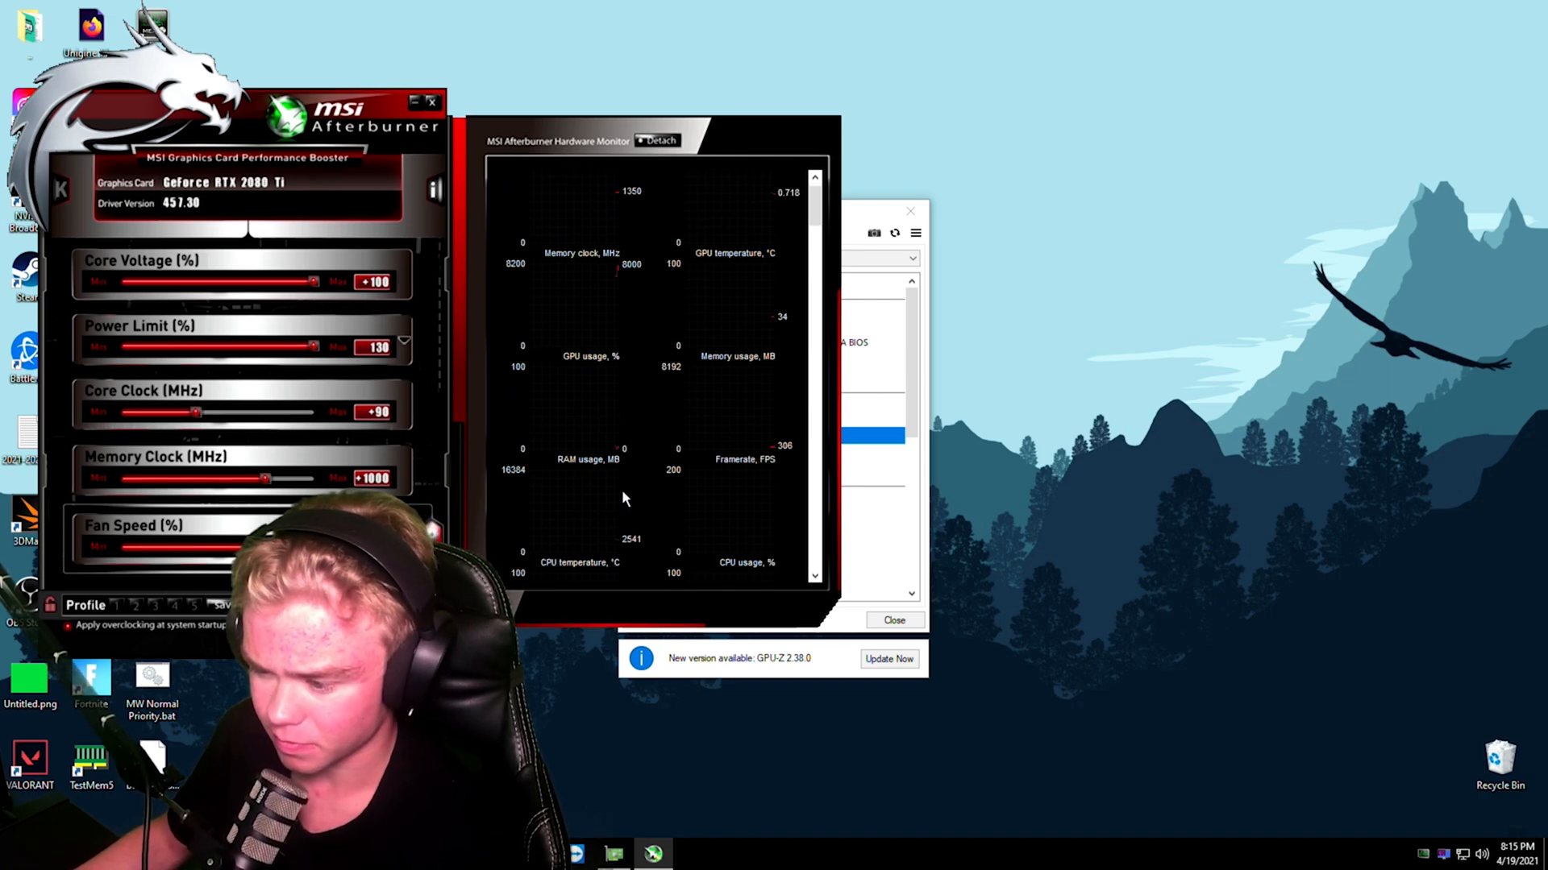